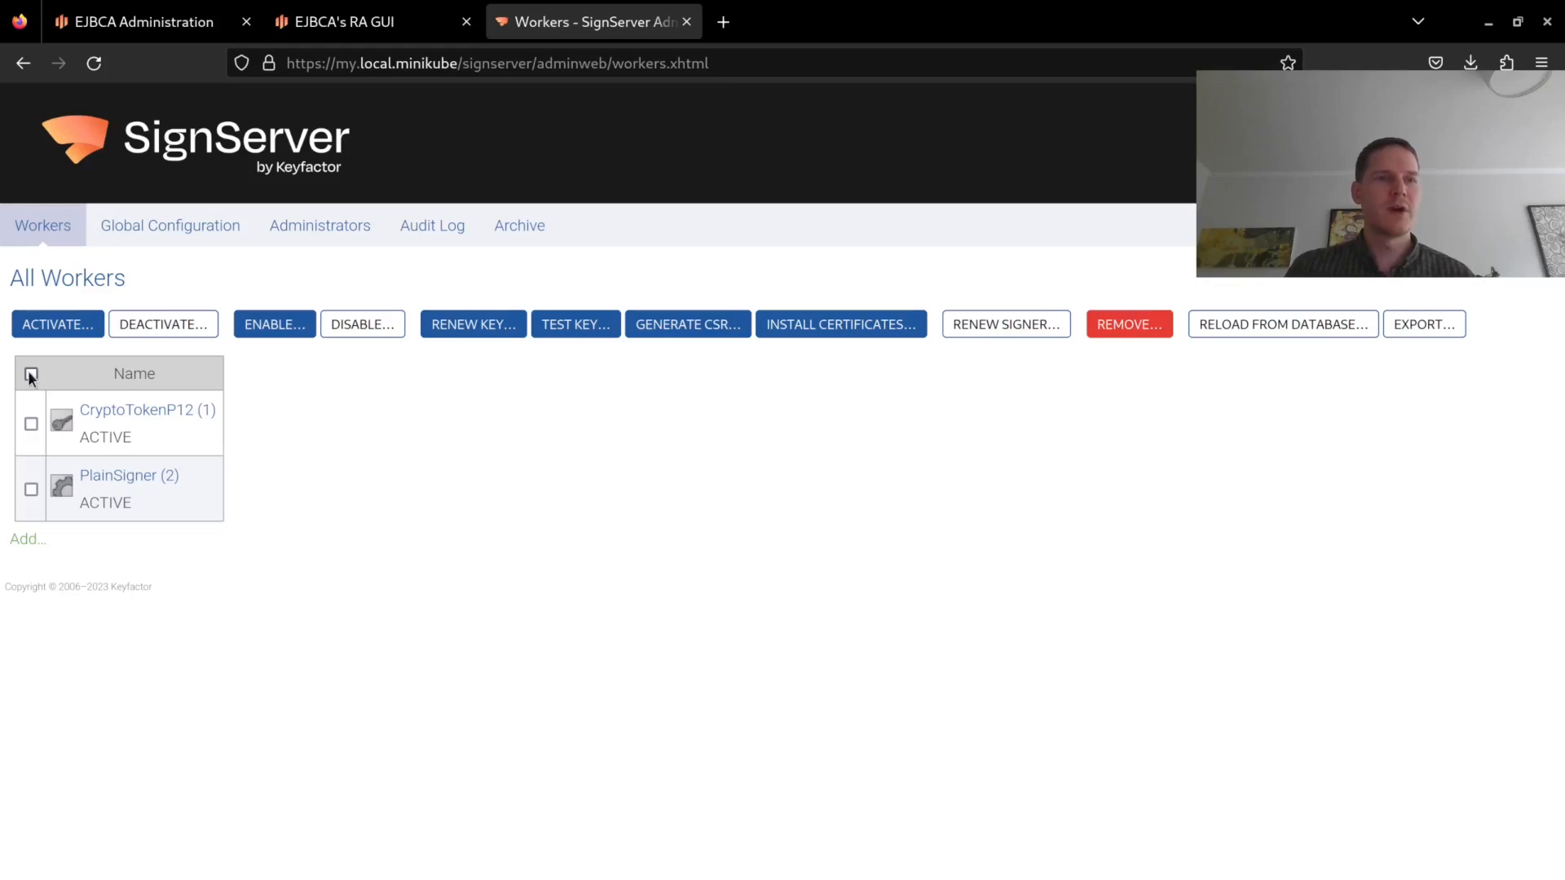
Export all selected workers with non-worker global configuration and generate the properties dump
left_click(31, 373)
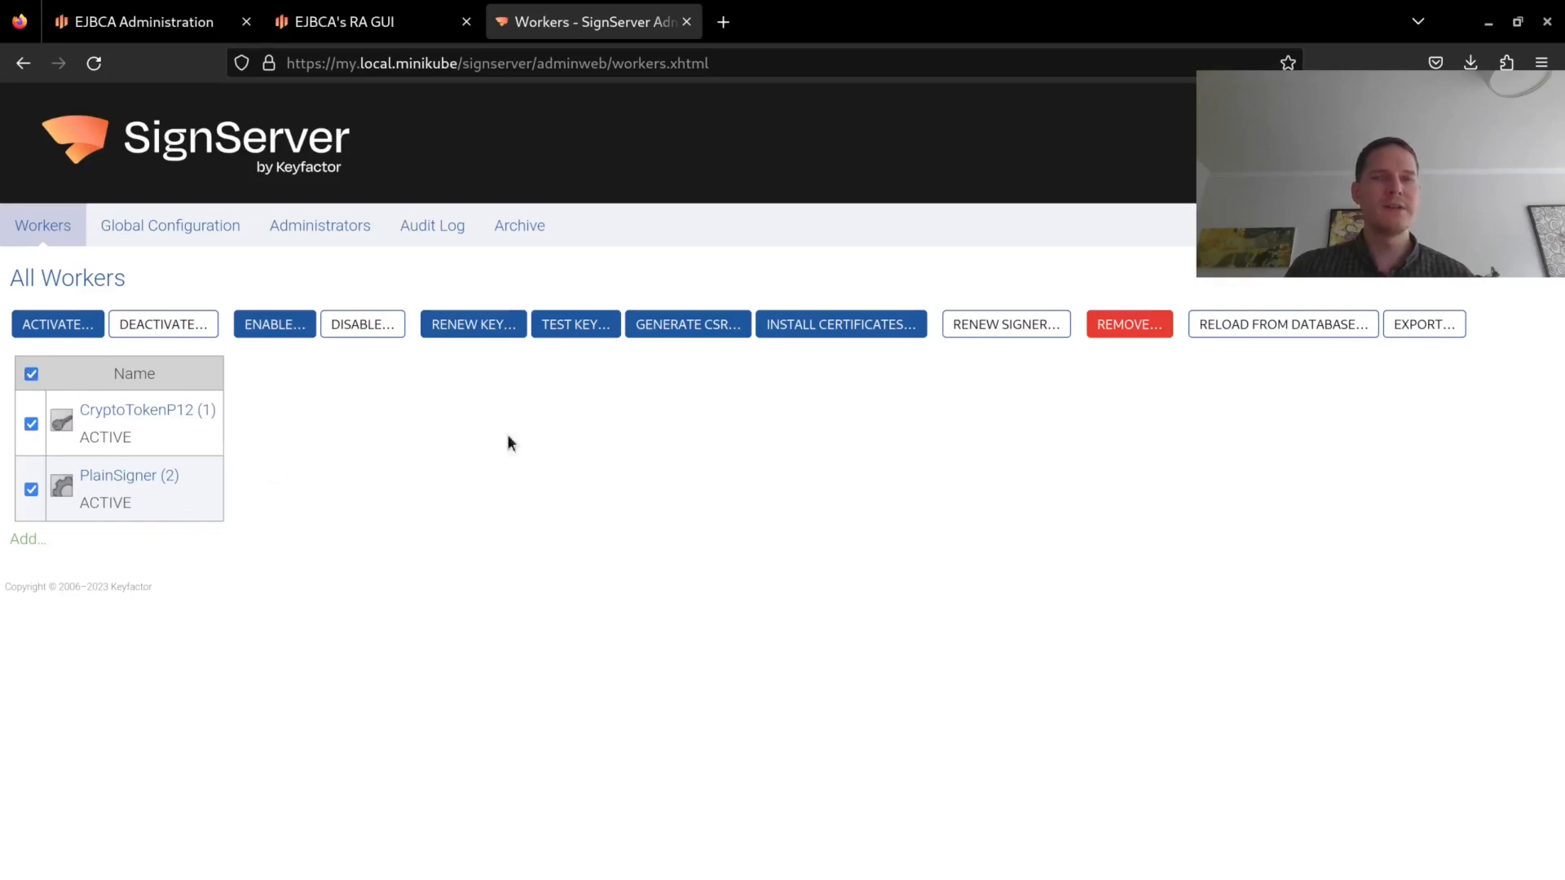
left_click(1421, 323)
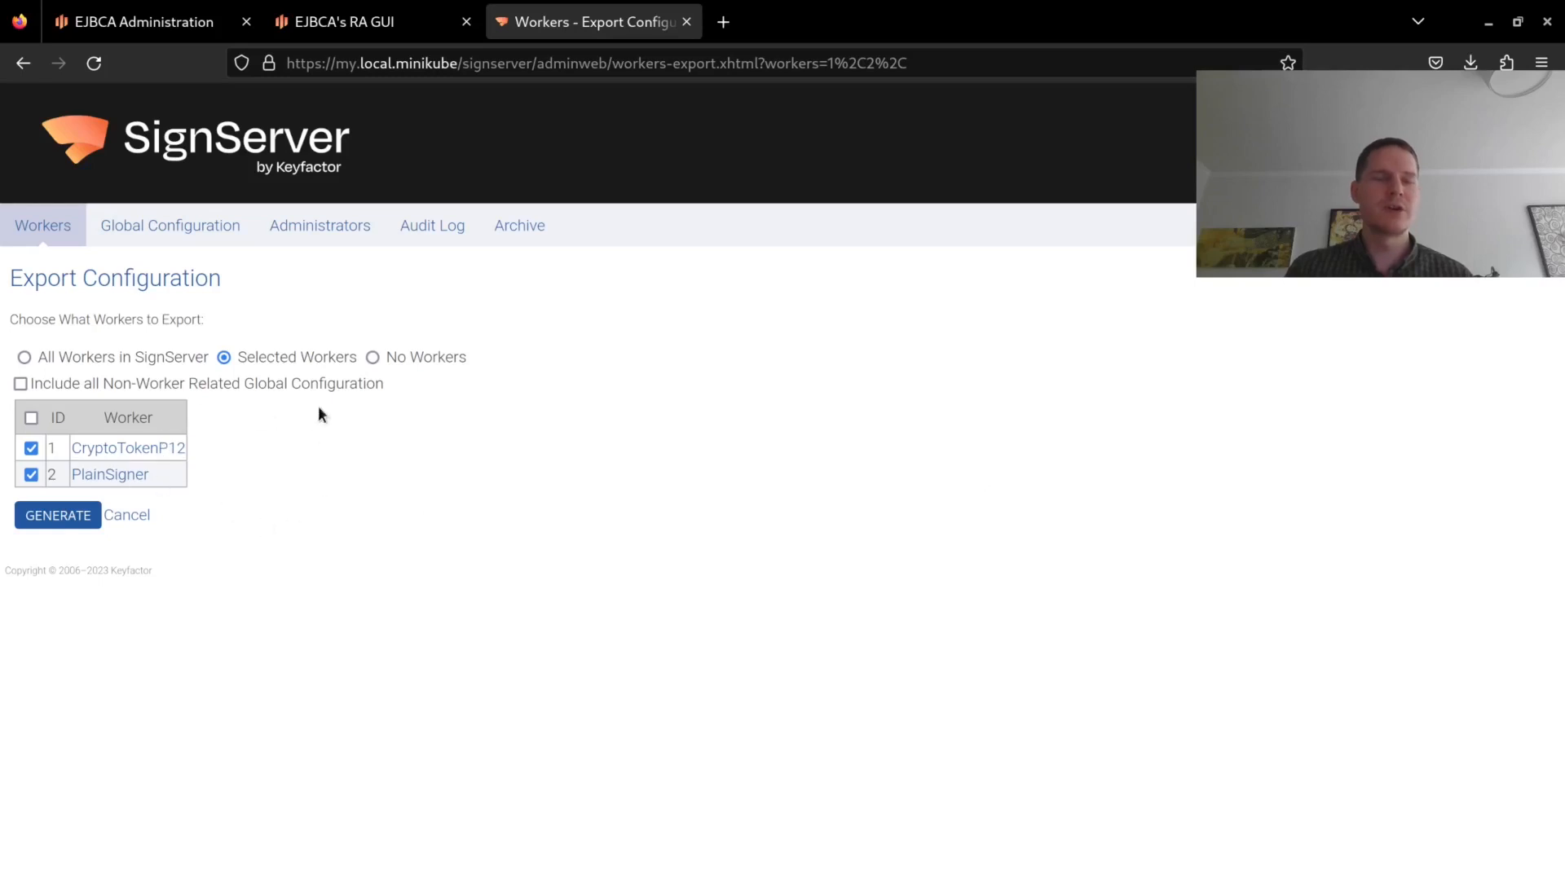
mouse_move(248, 440)
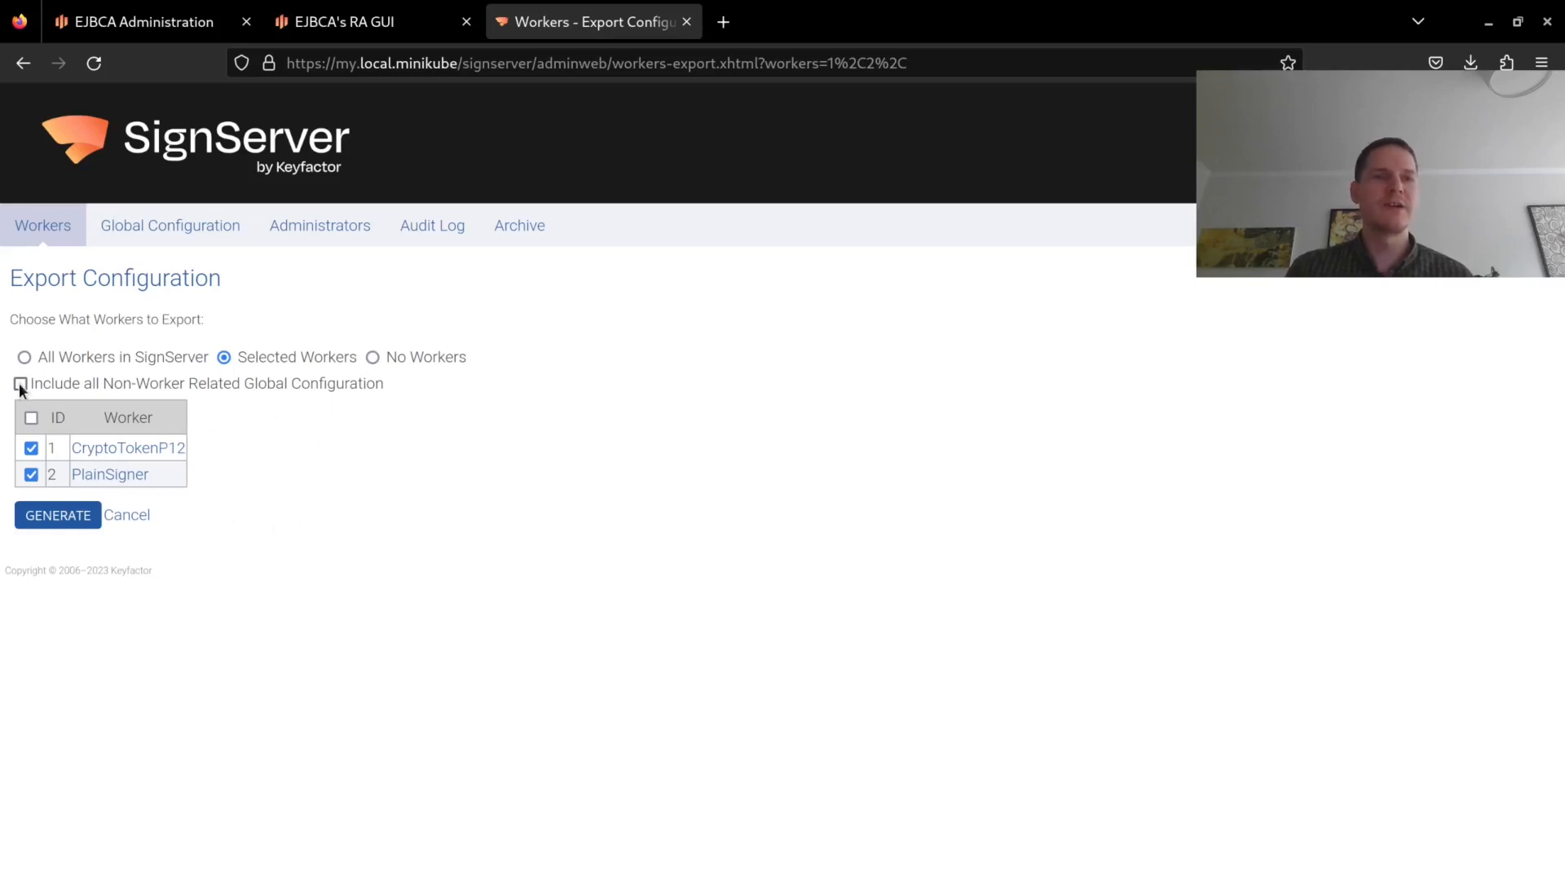
left_click(22, 383)
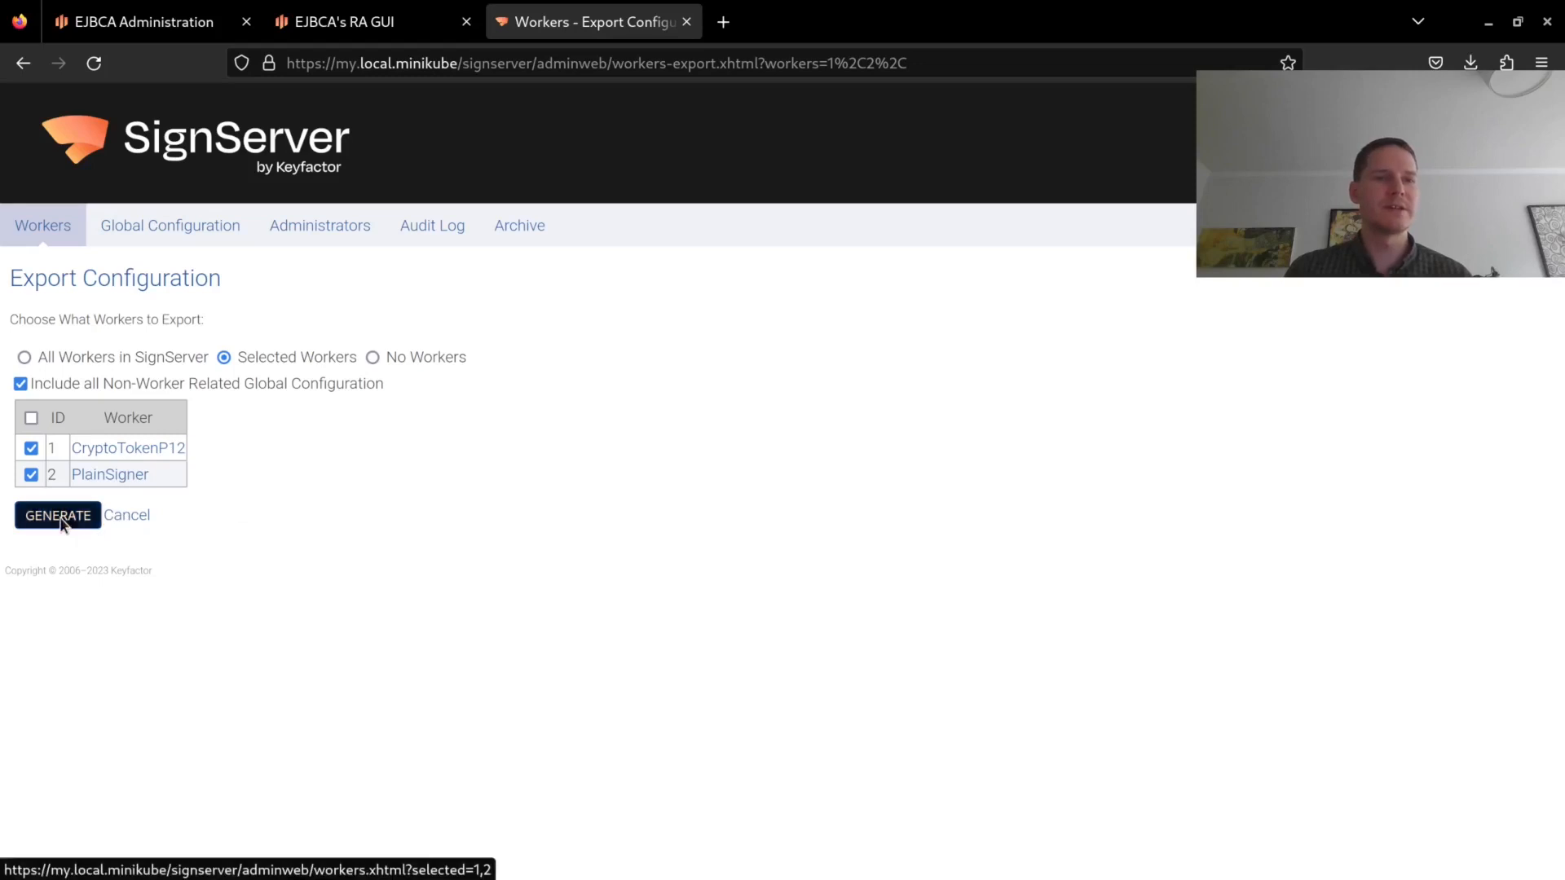
left_click(57, 515)
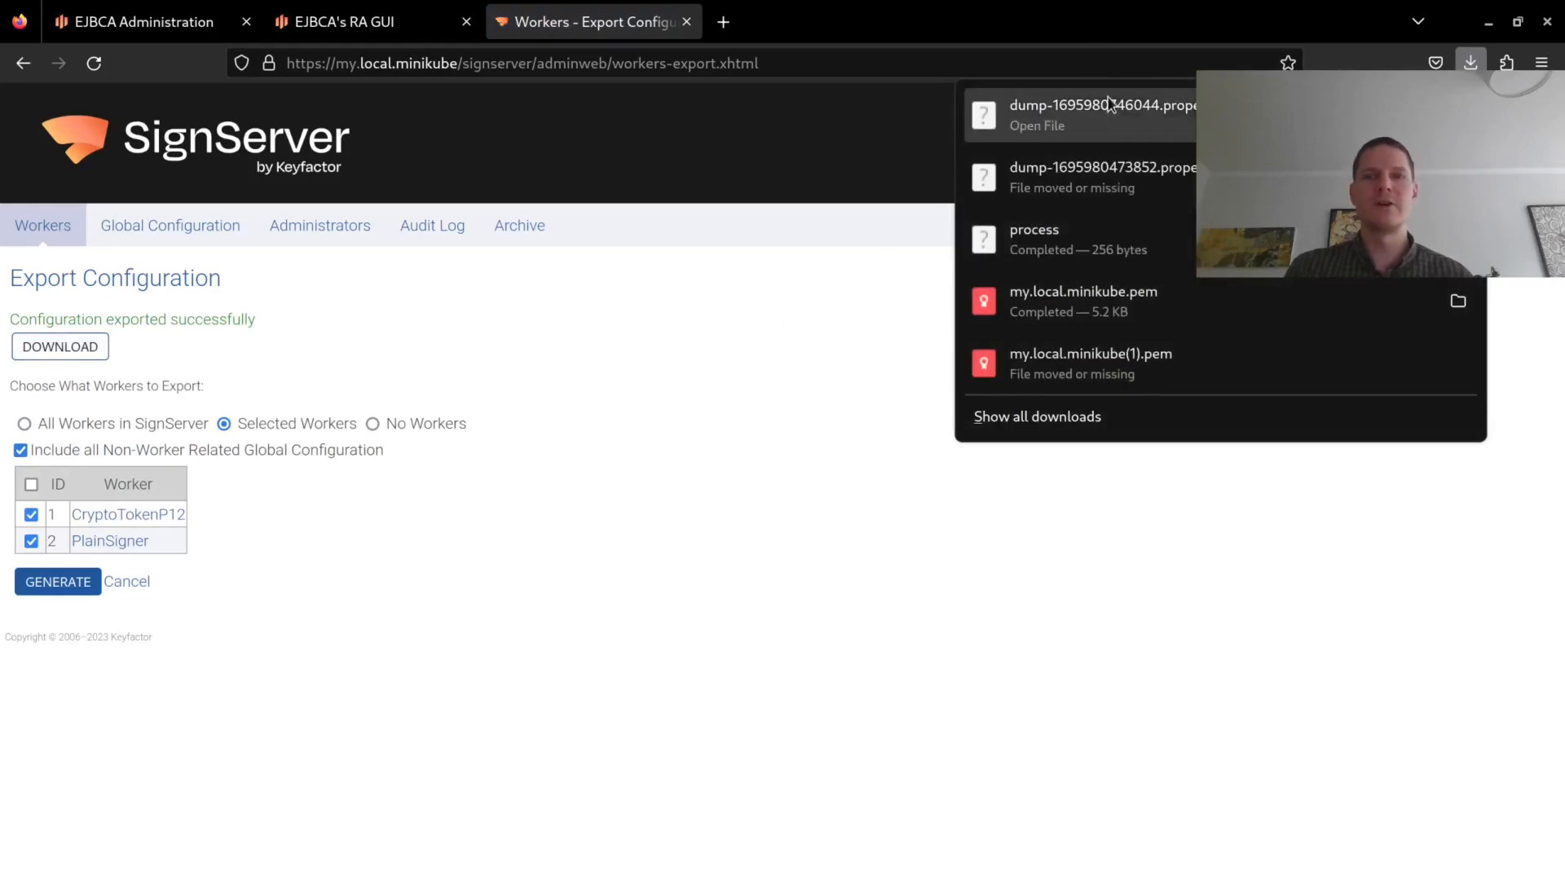
Open the downloaded dump in vim and write it, sorted, to tutorial/workers.properties
left_click(1104, 114)
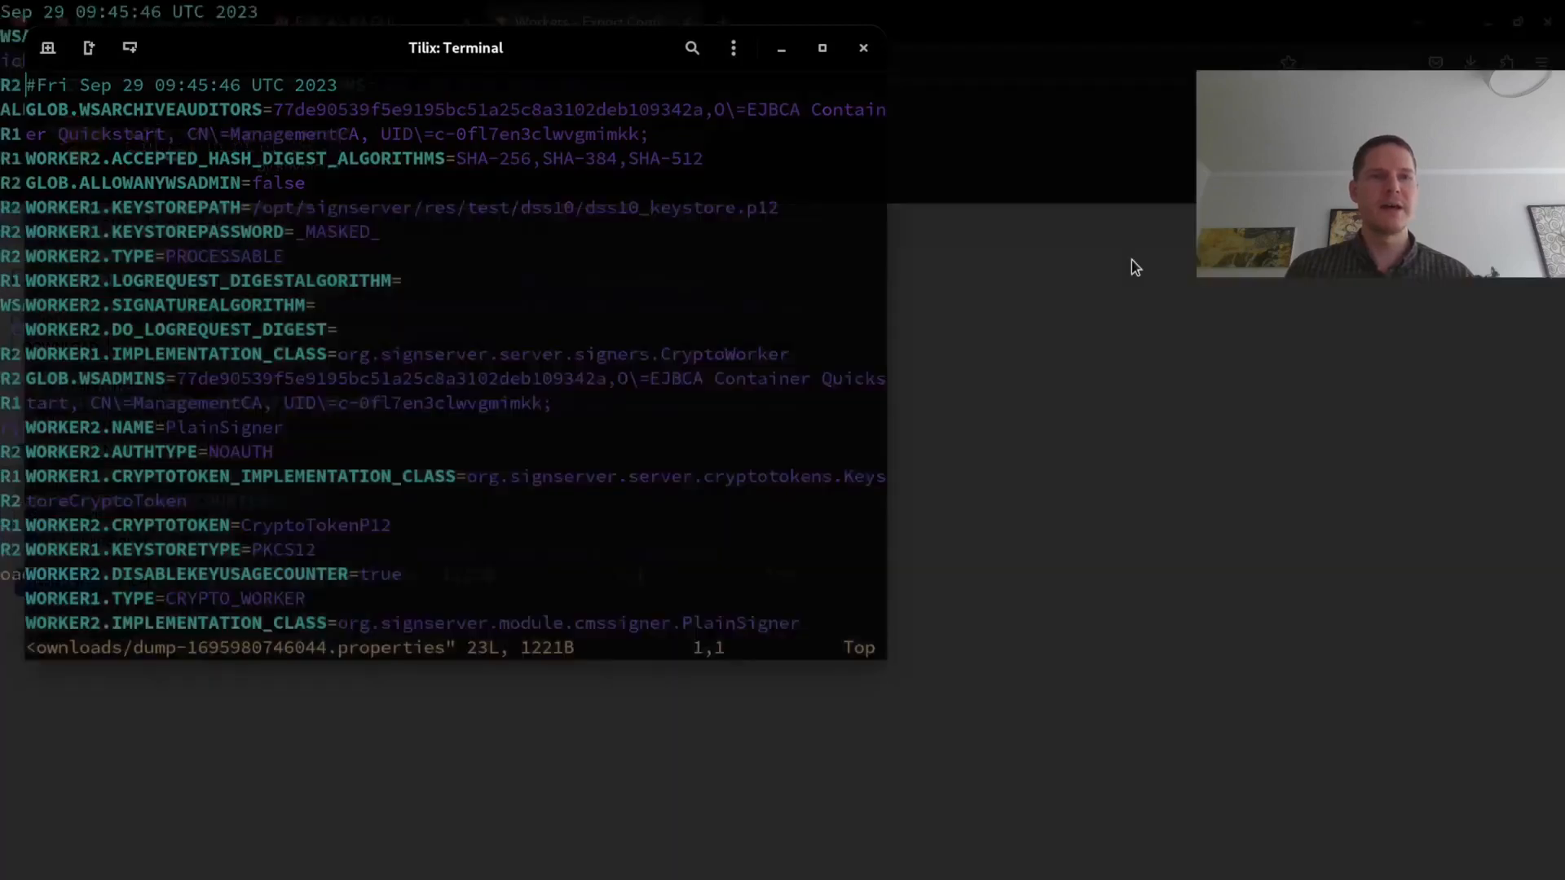
left_click(821, 47)
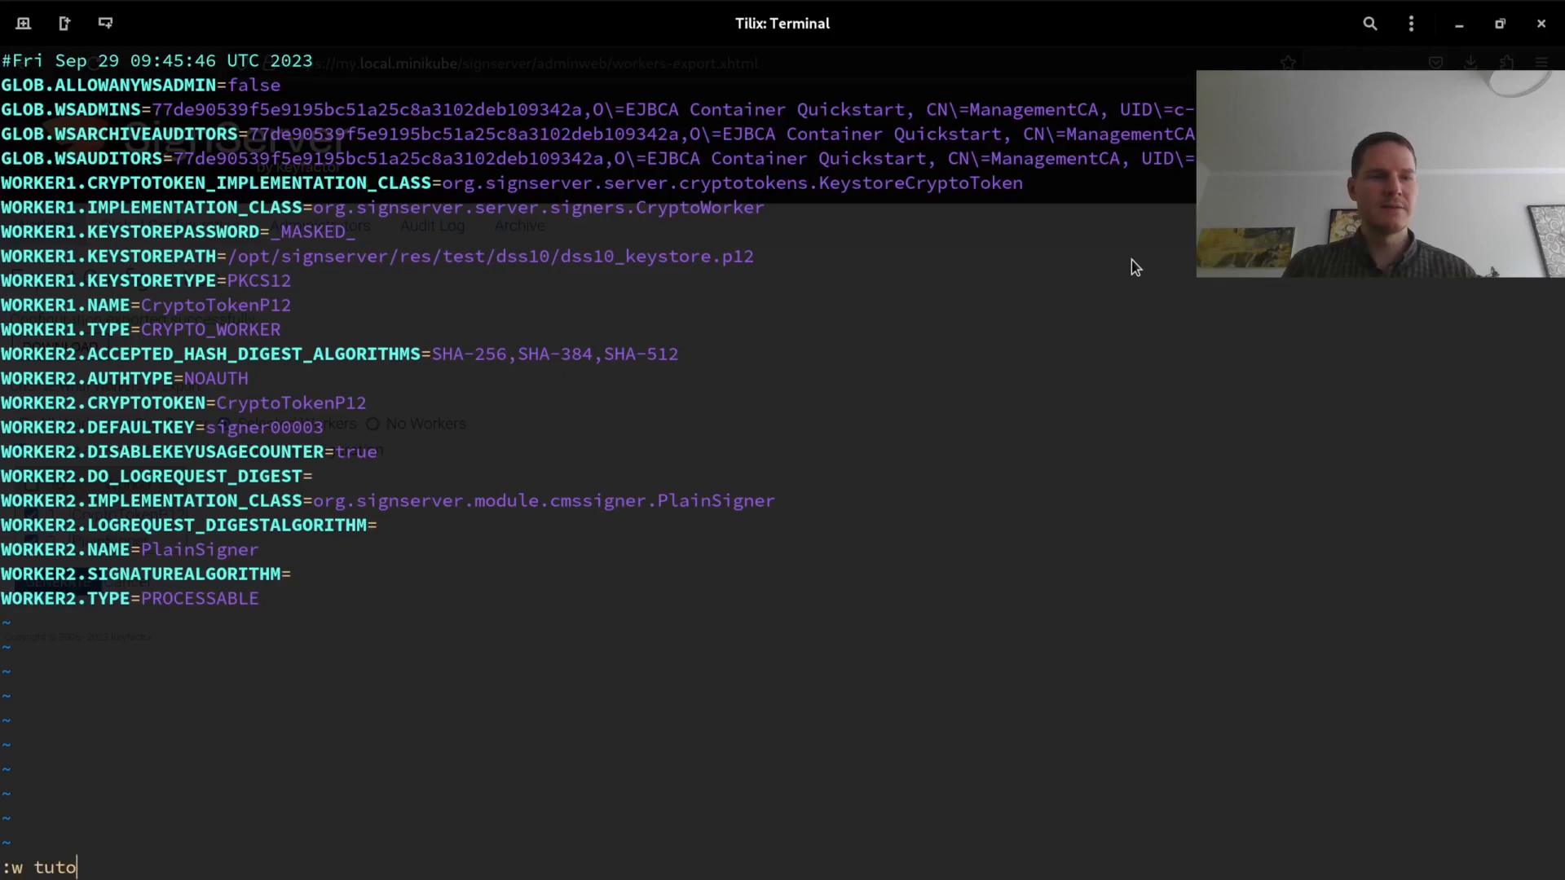
type("rial/workers.")
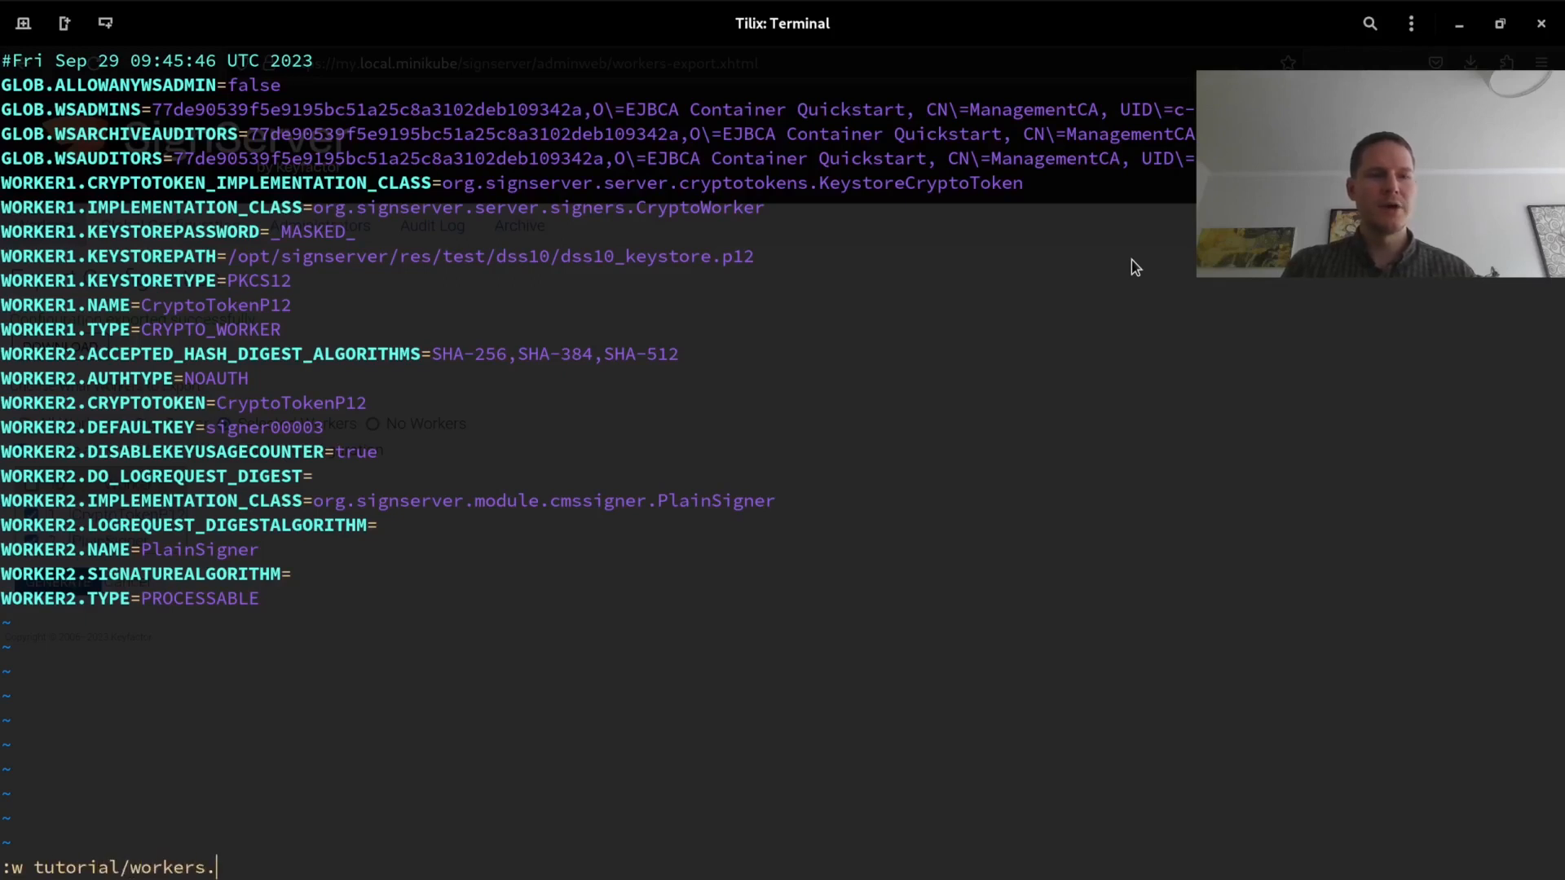
type("propertie")
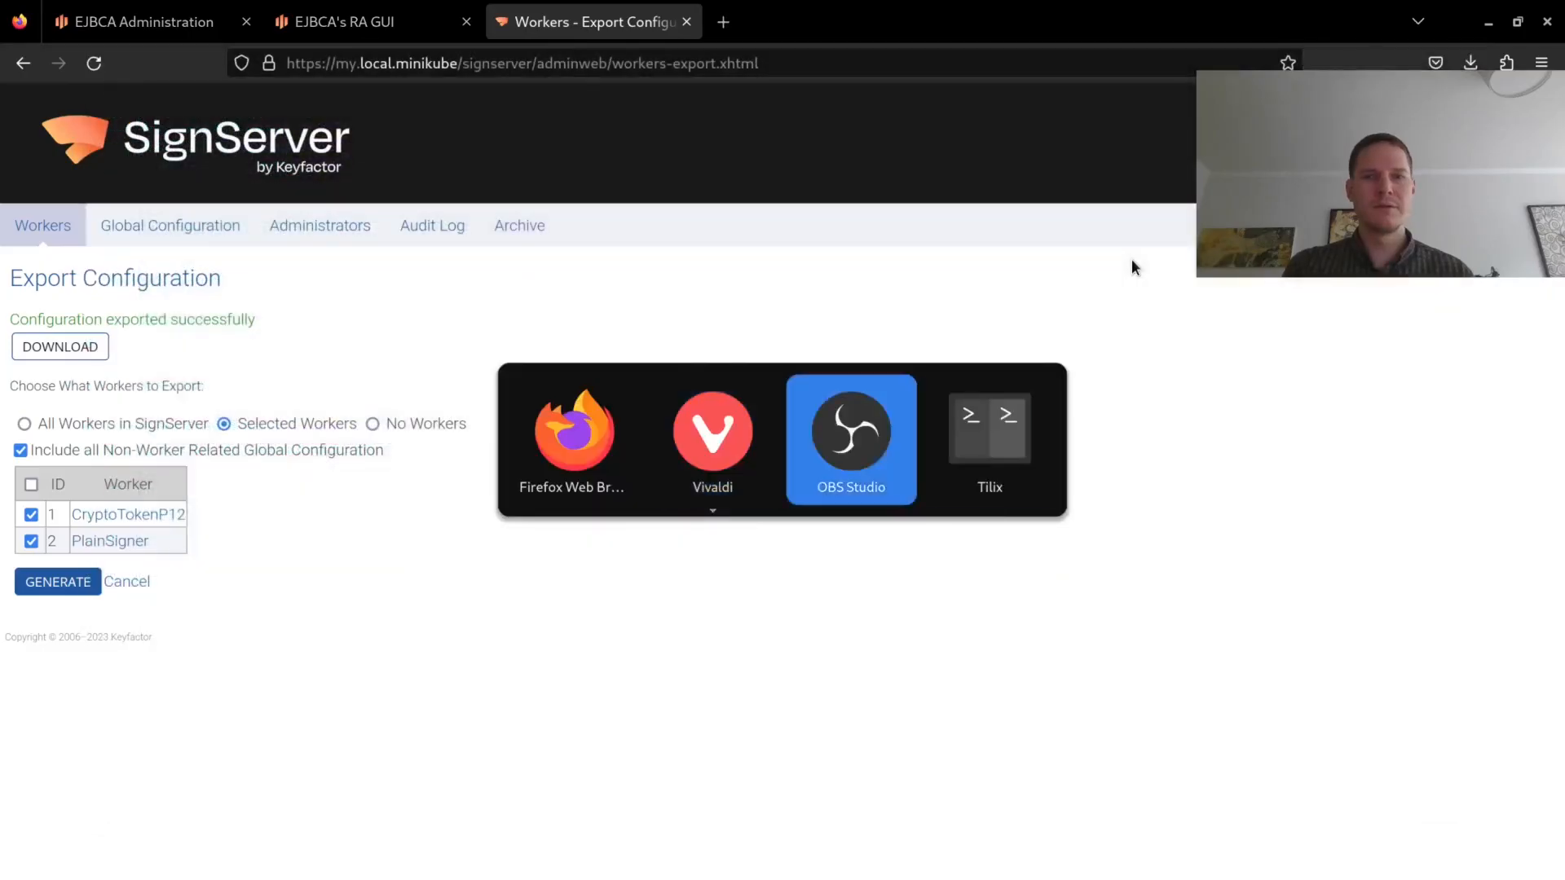
In ~/tutorial open workers.properties in vi and jump to the end of the keystore path line
left_click(990, 438)
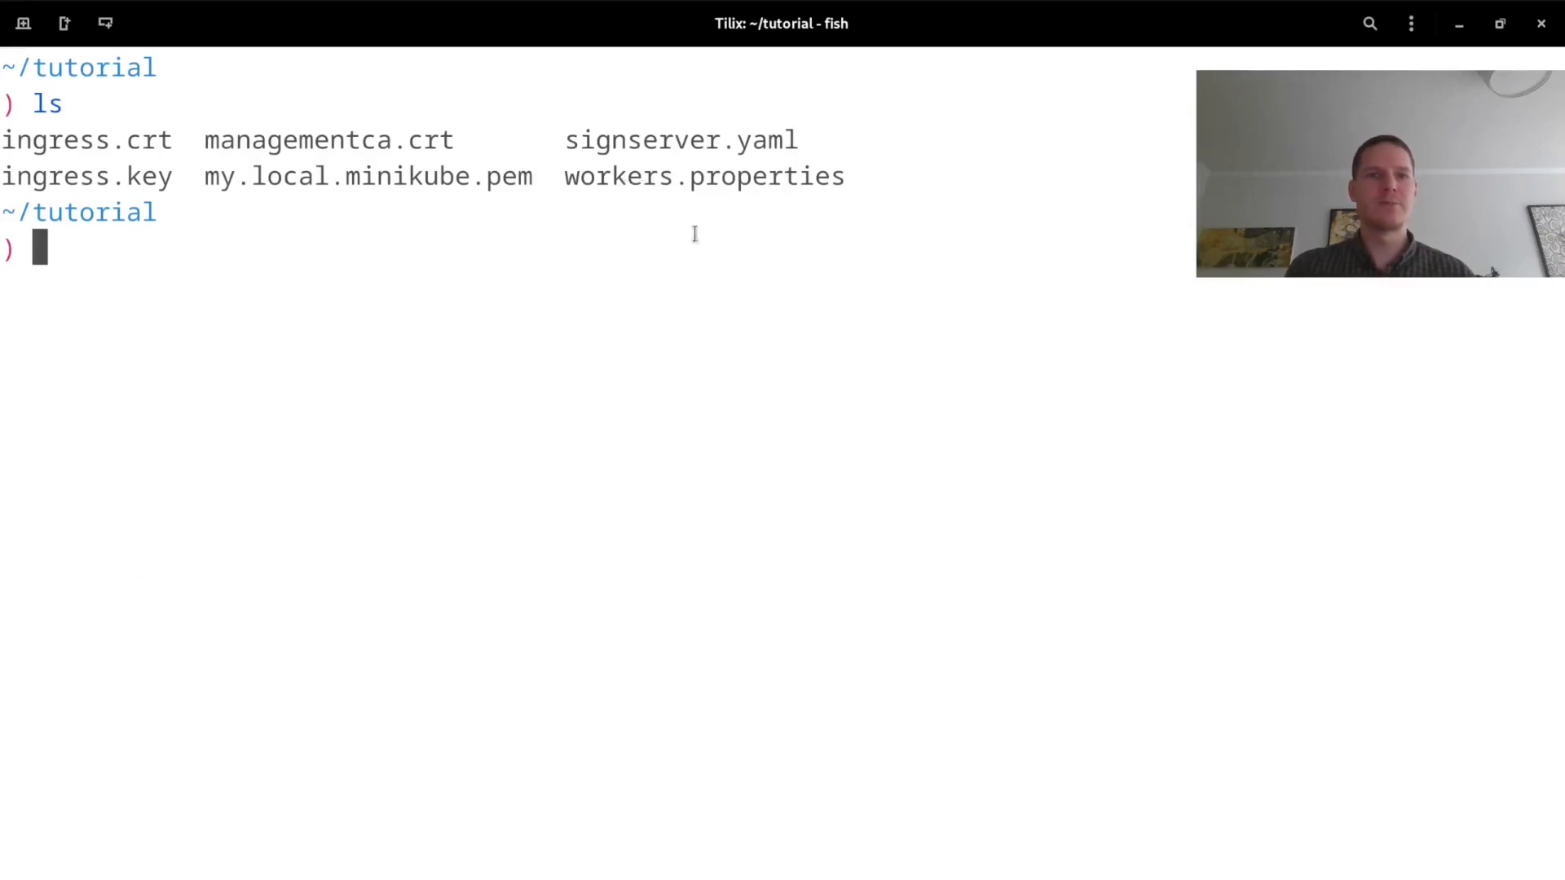
type("vi workers.properties")
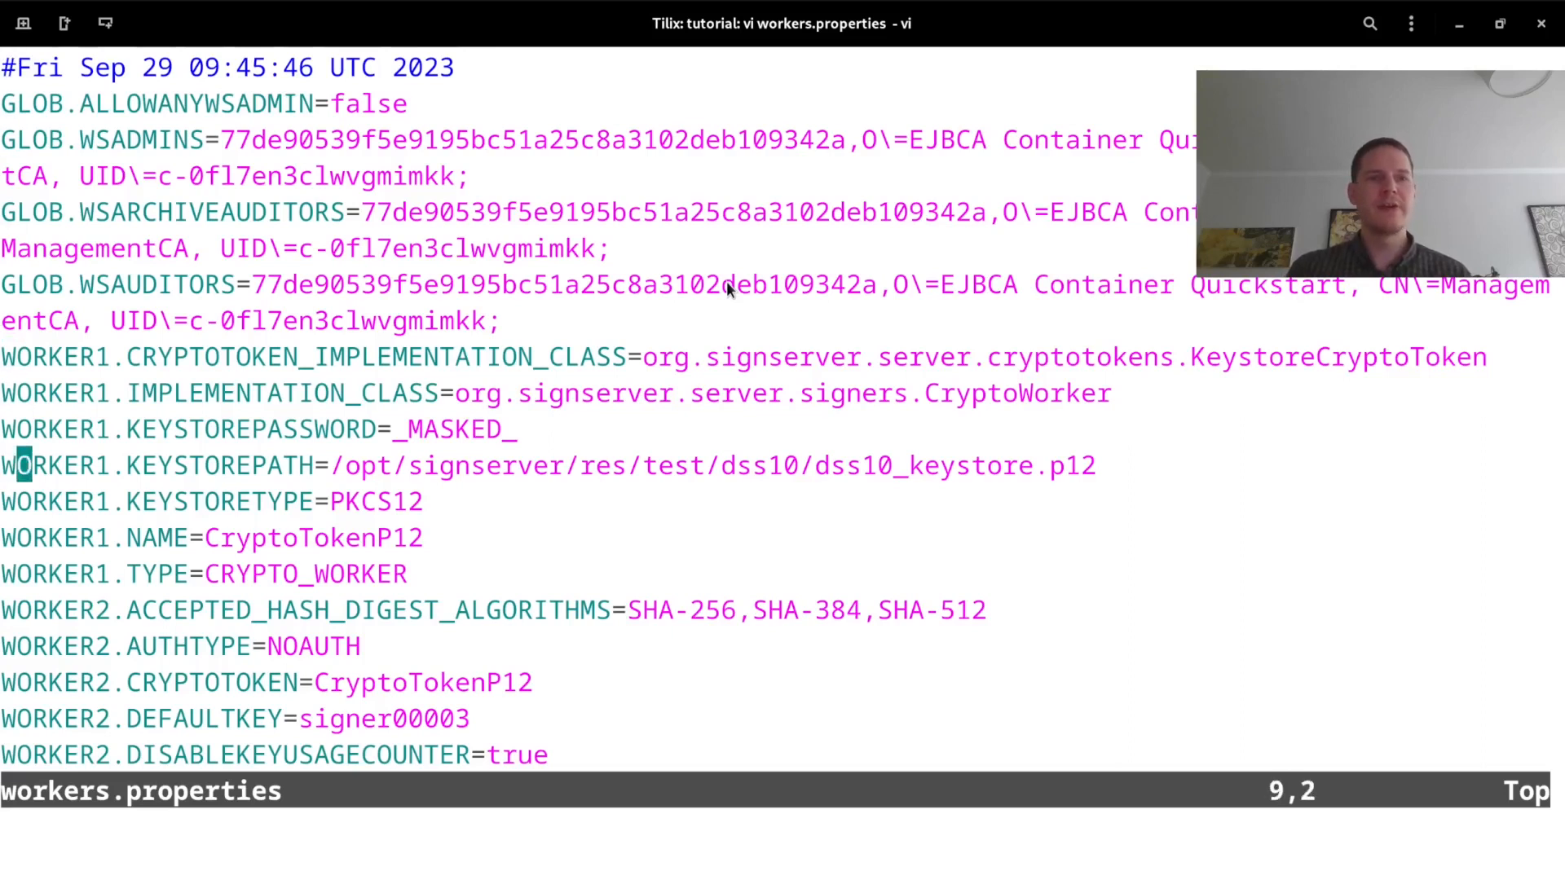
key("l")
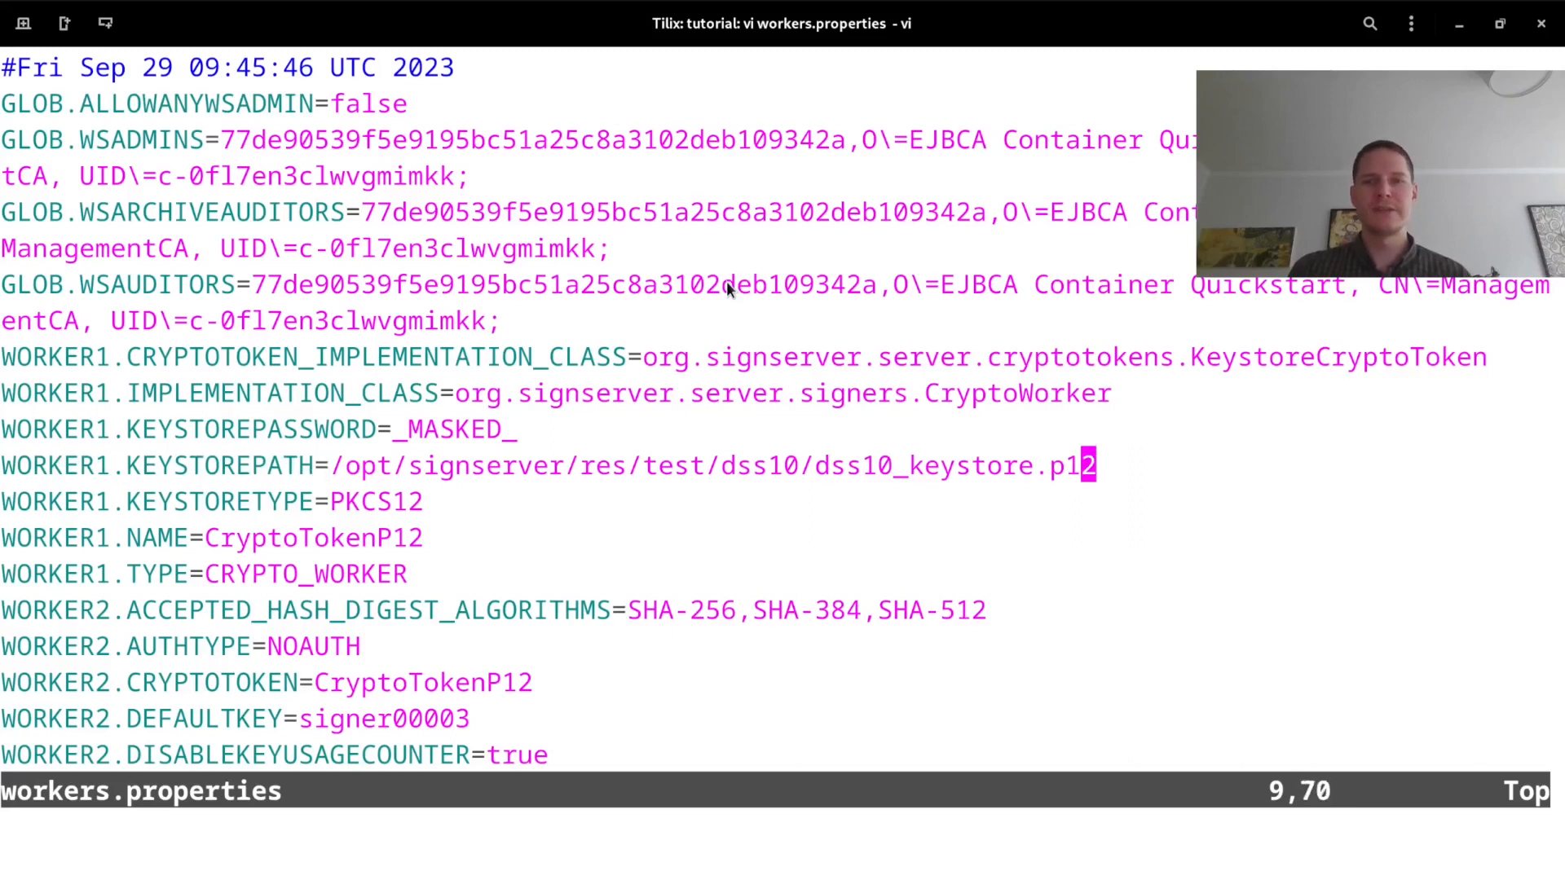
mouse_move(1131, 497)
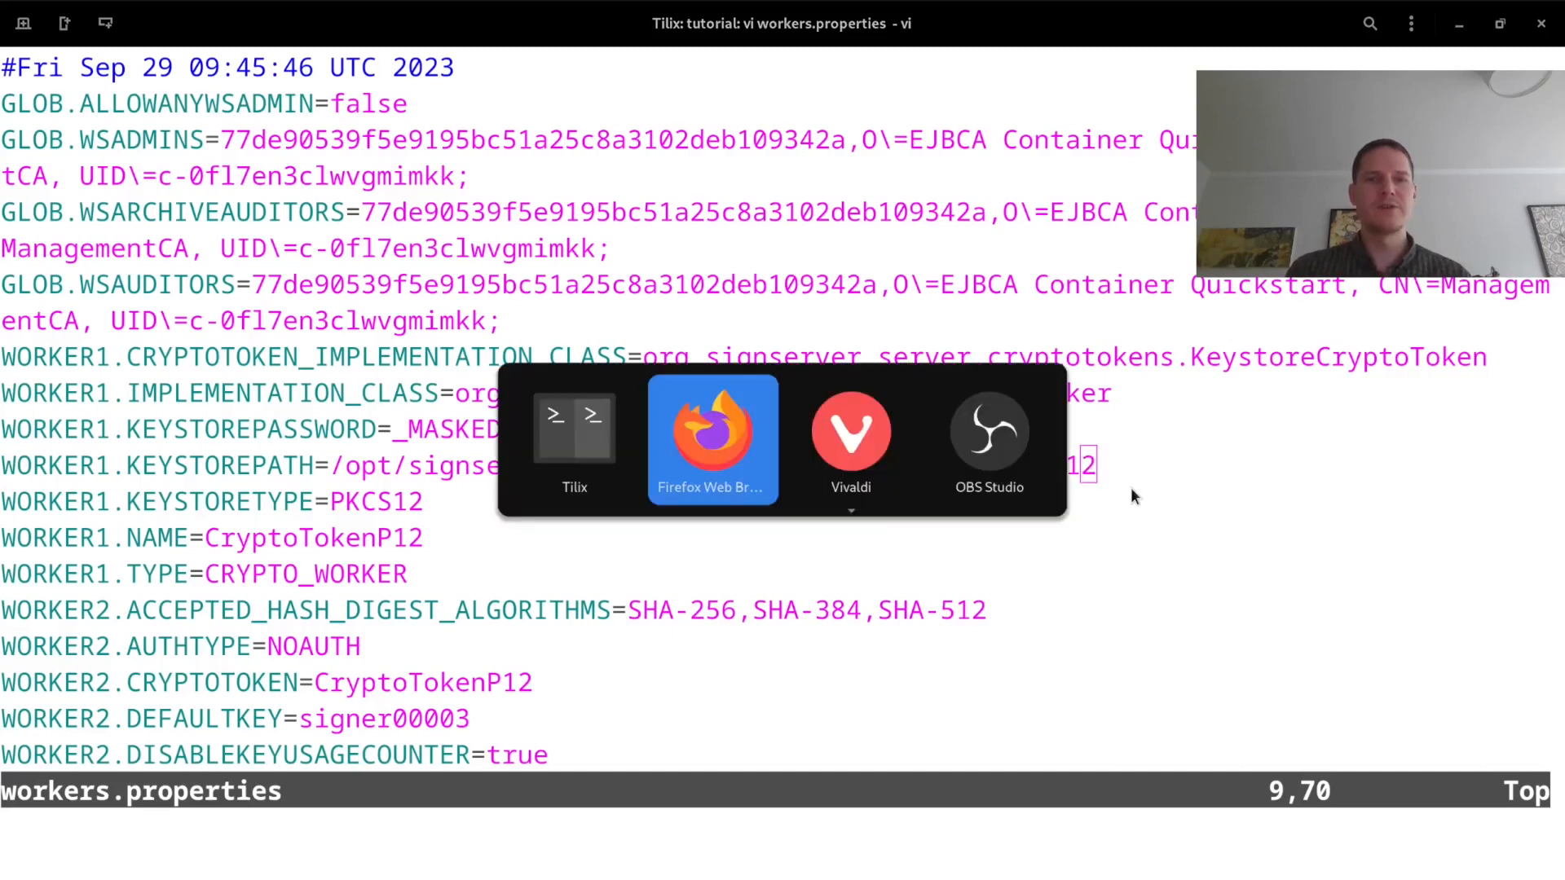
Start a Make New Request in the RA GUI with certificate type PlainSigner and key pair generated by the CA
left_click(712, 437)
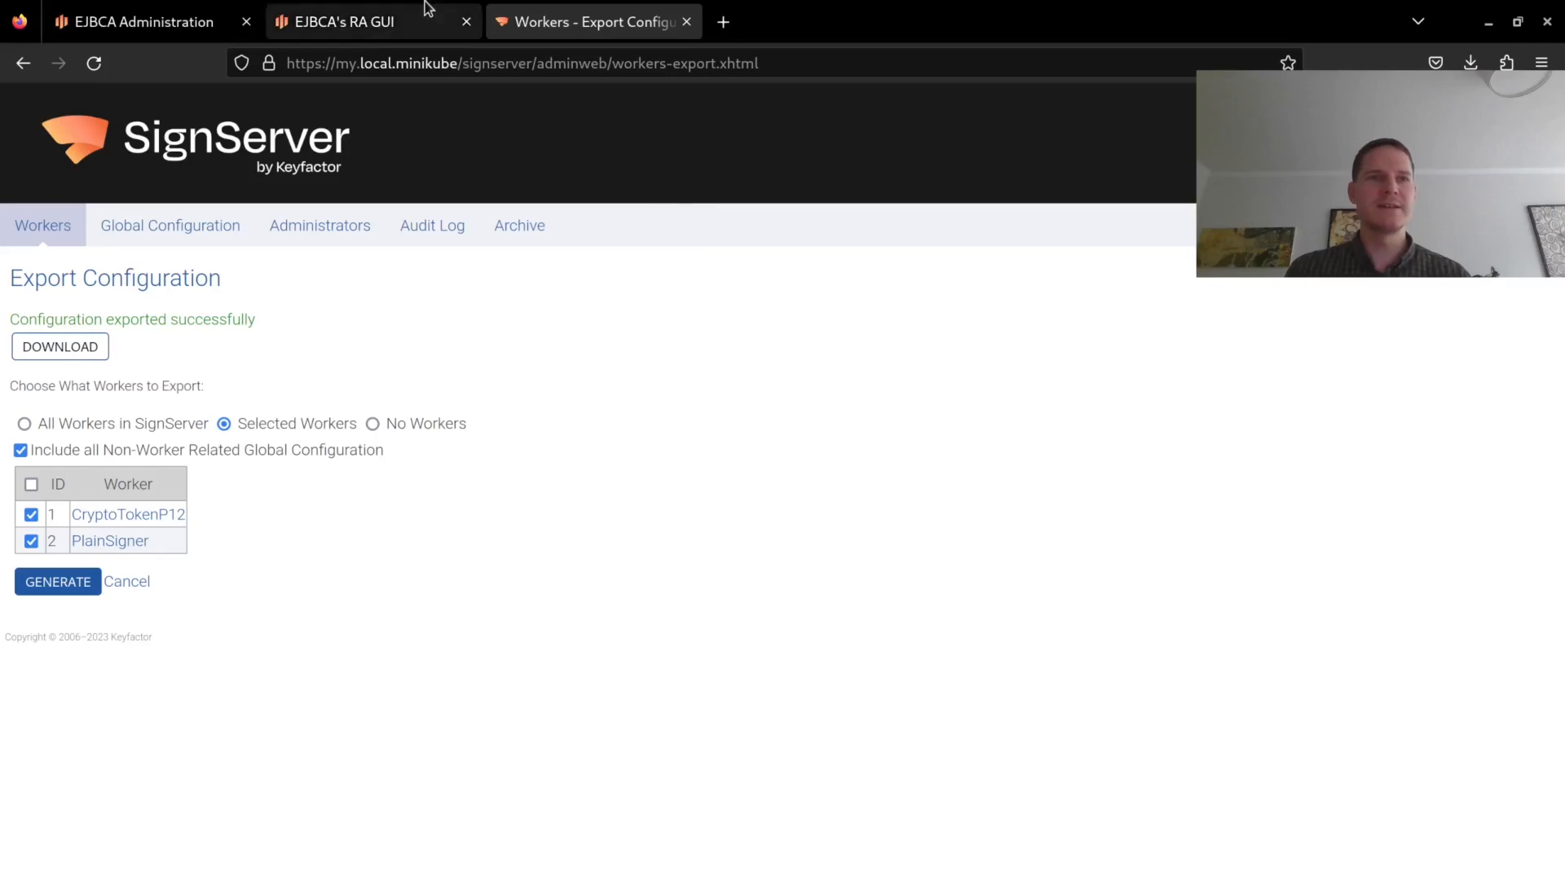
left_click(344, 22)
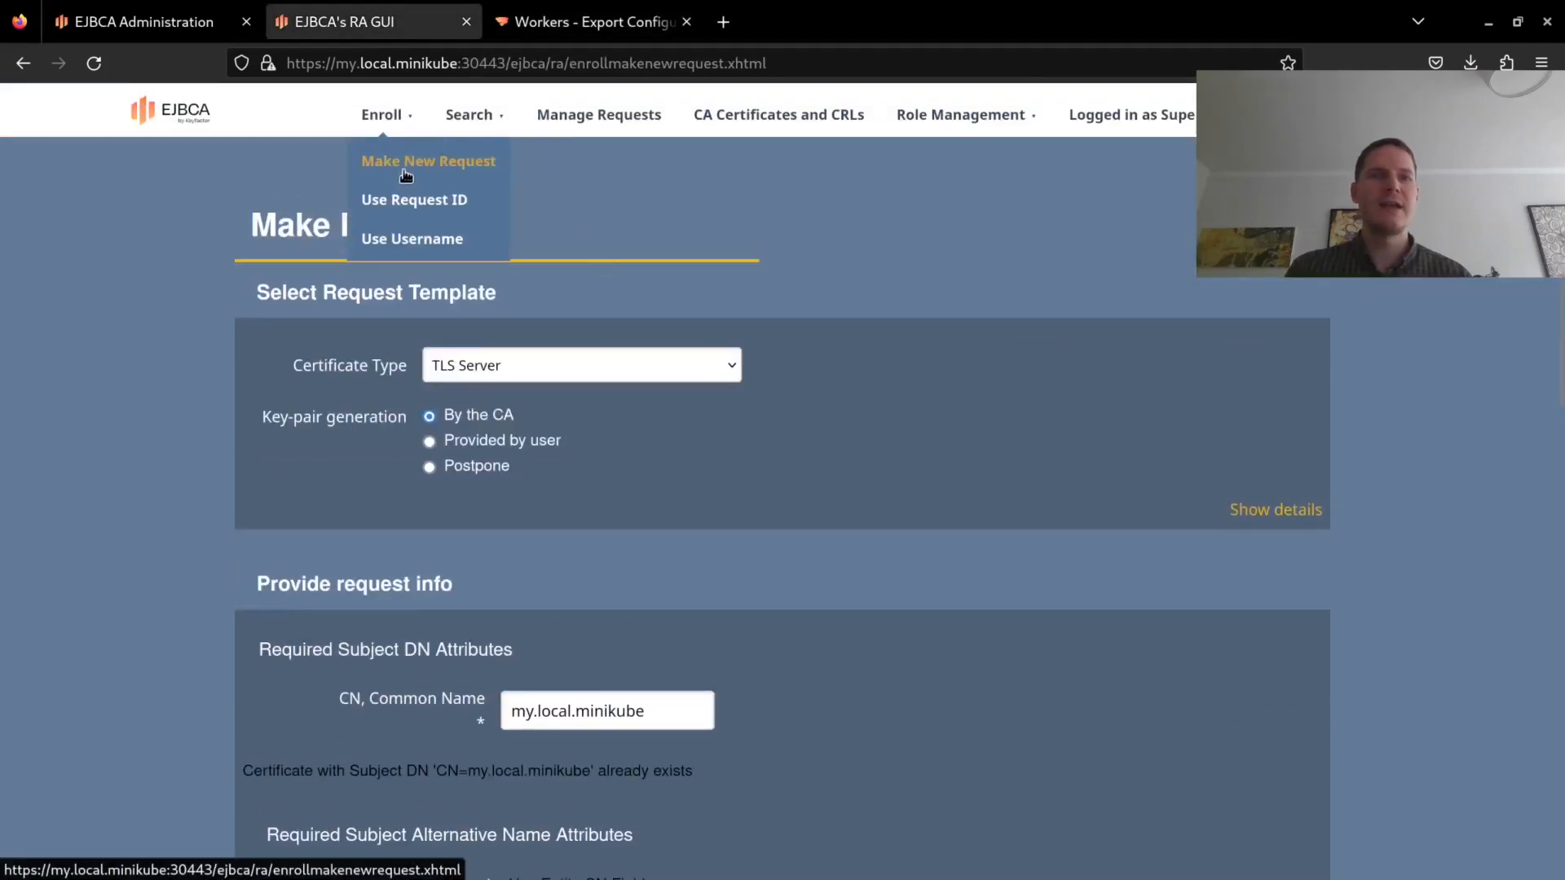
left_click(428, 161)
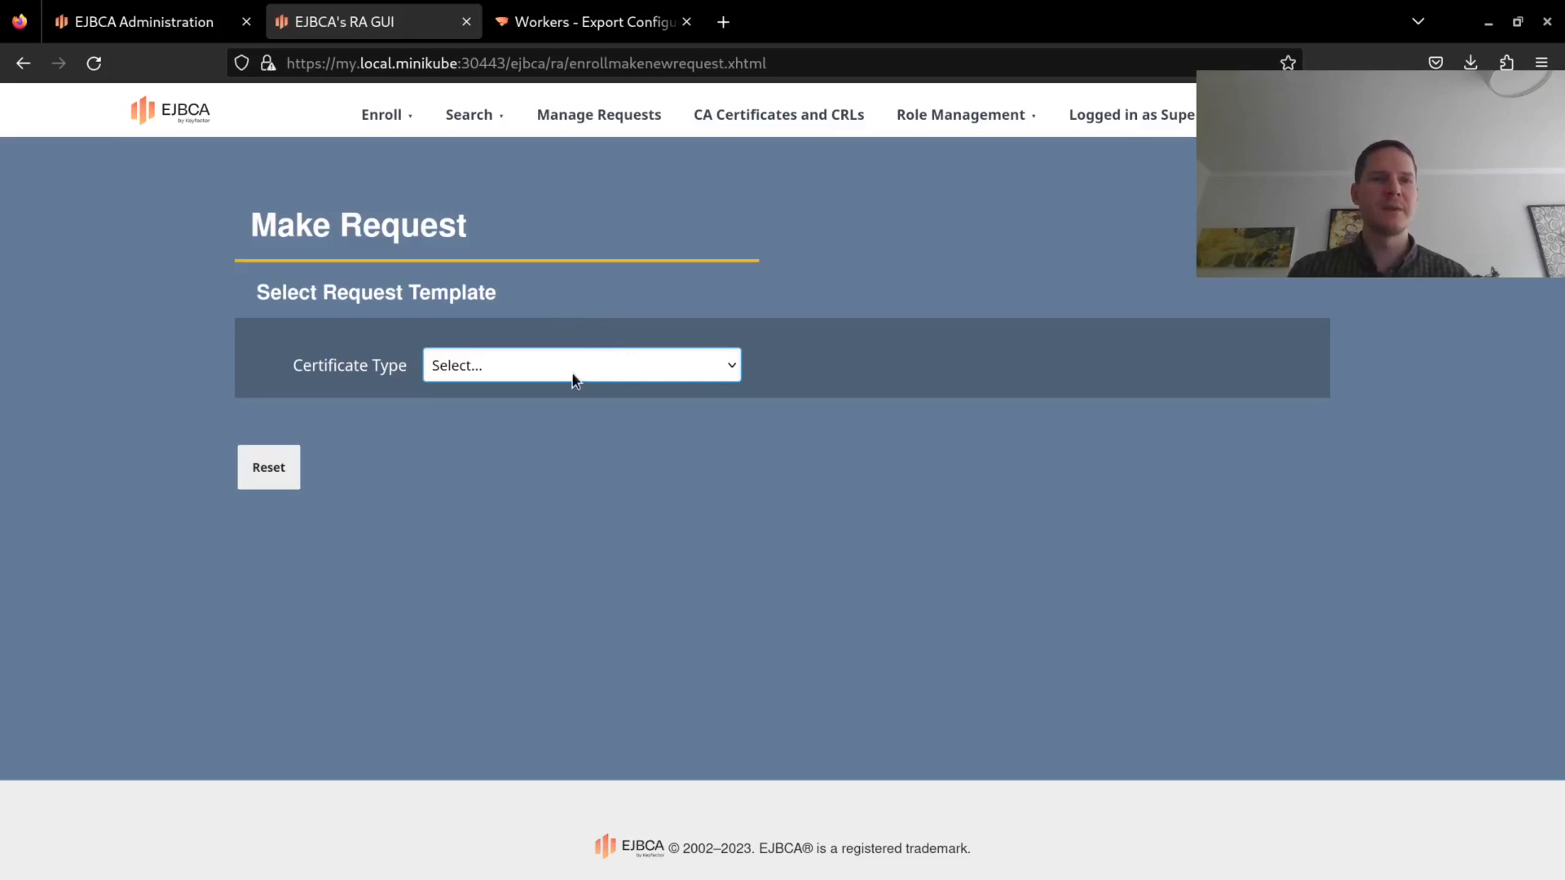
left_click(581, 363)
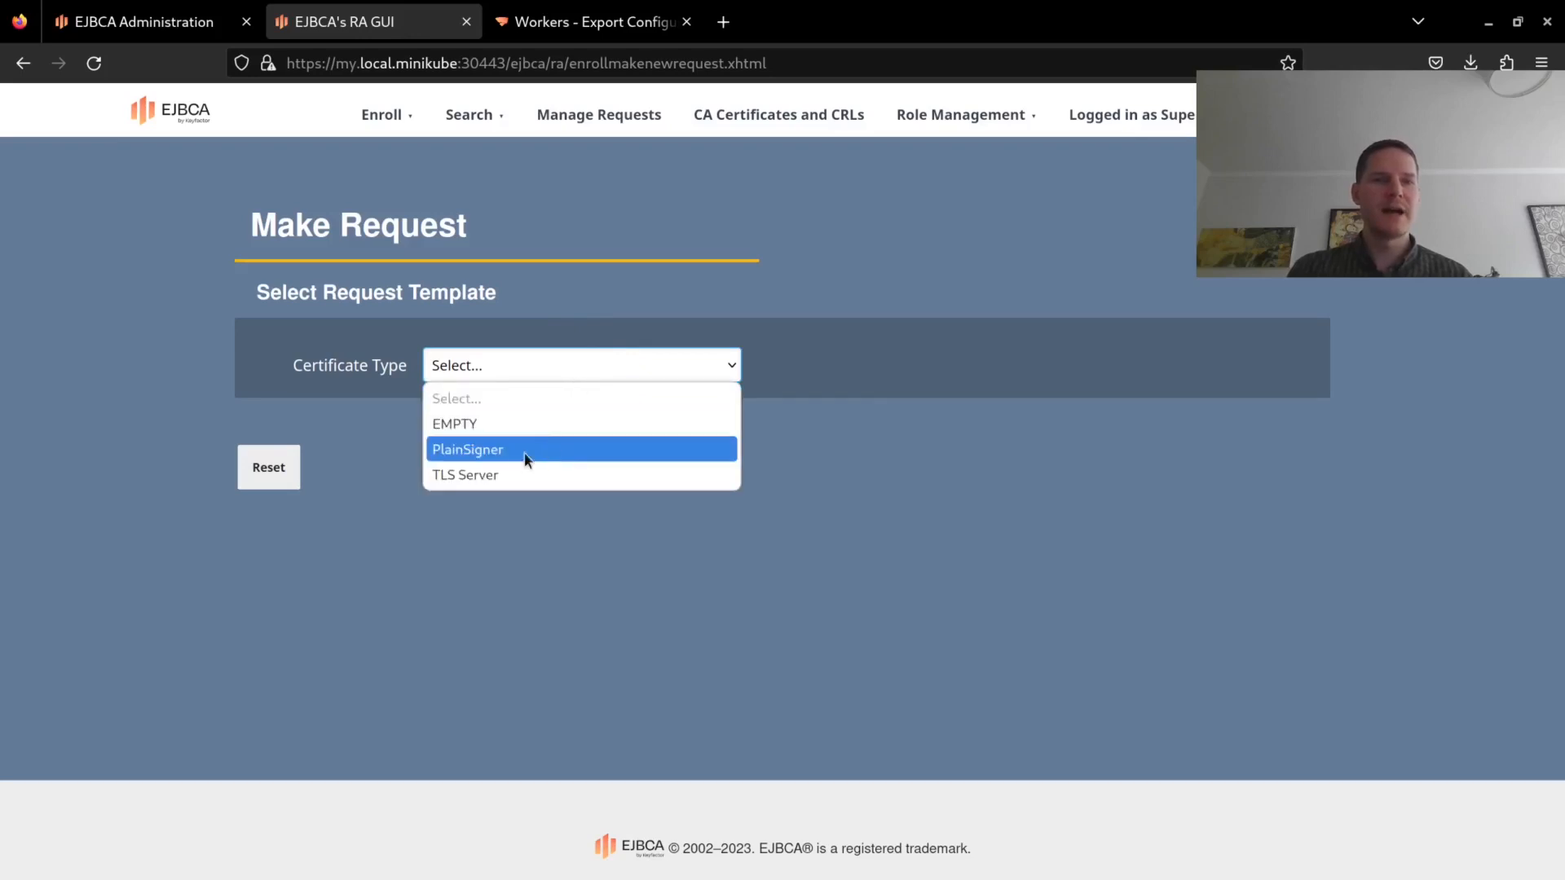
left_click(466, 450)
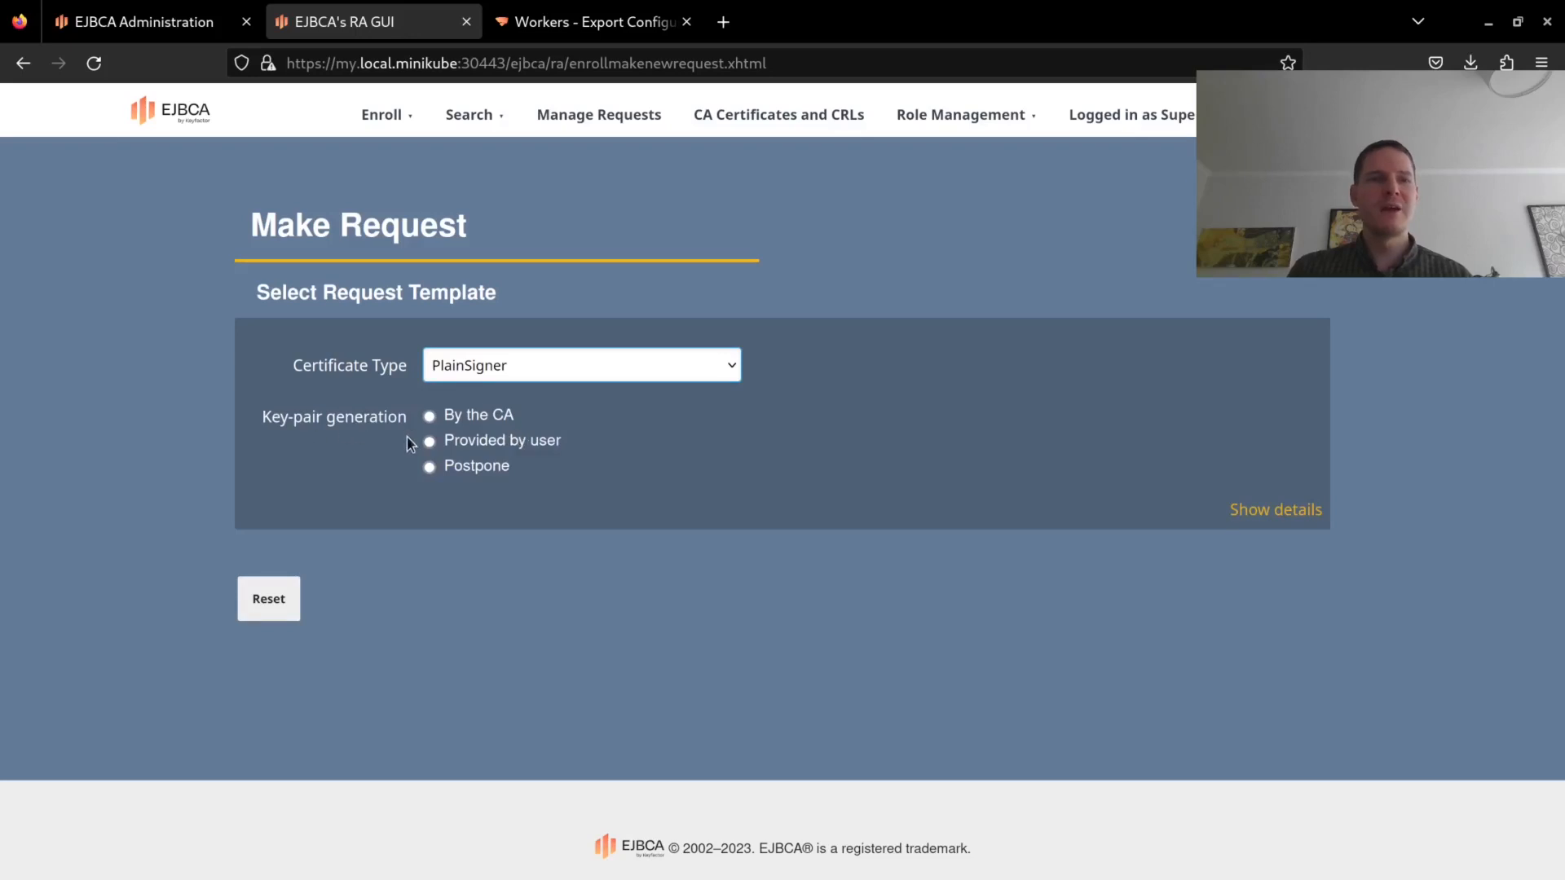
left_click(429, 416)
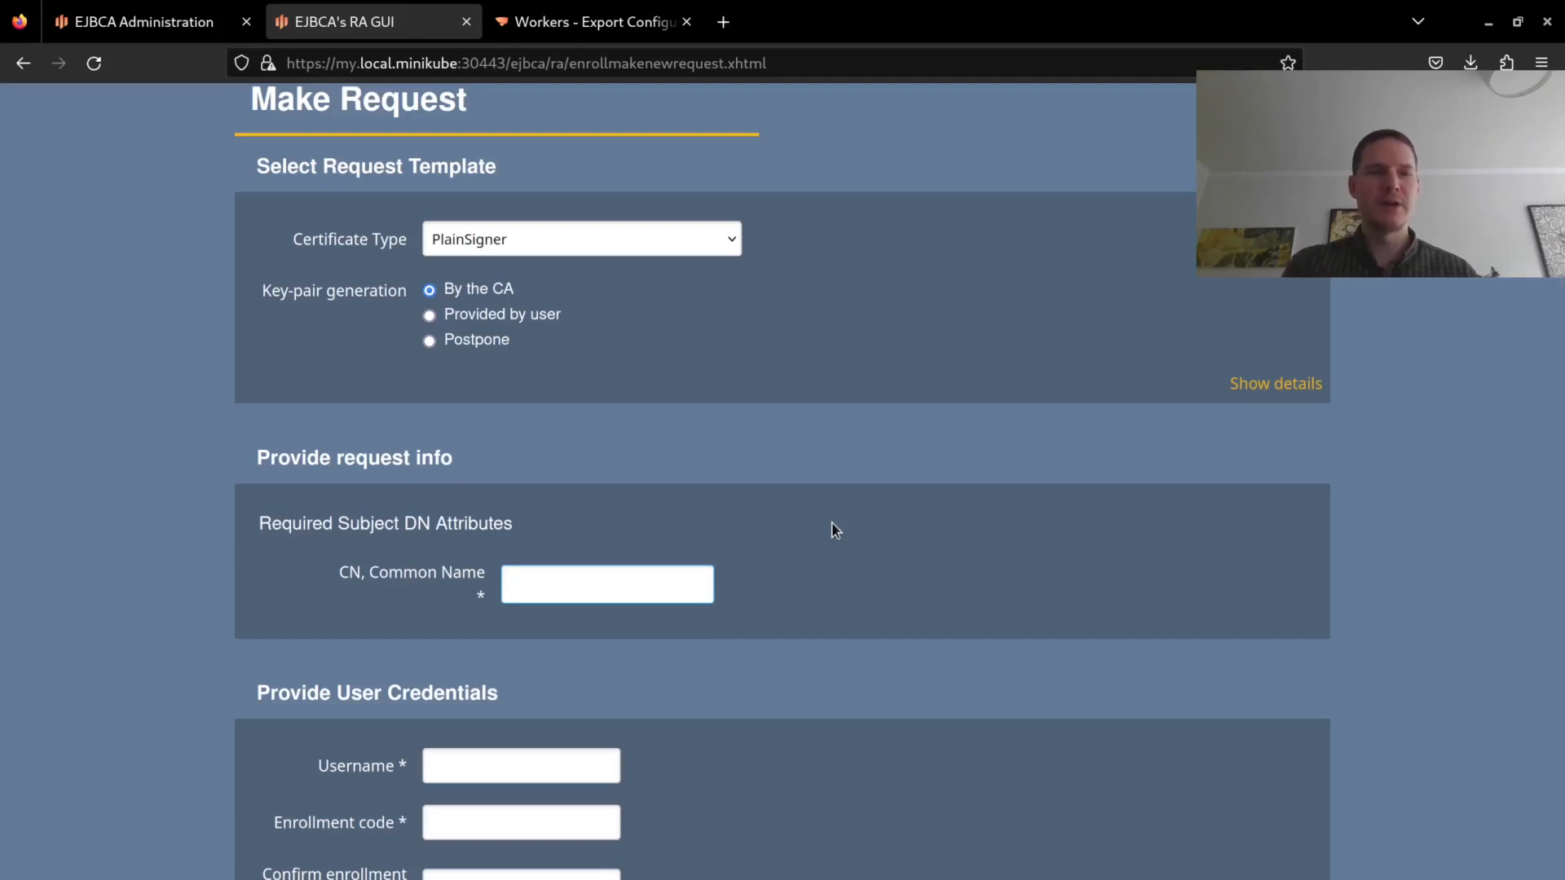
Enter MyPlainSigner as CN and Username with a confirmed enrollment code, reaching the keystore download buttons
type("MyPlainSigner")
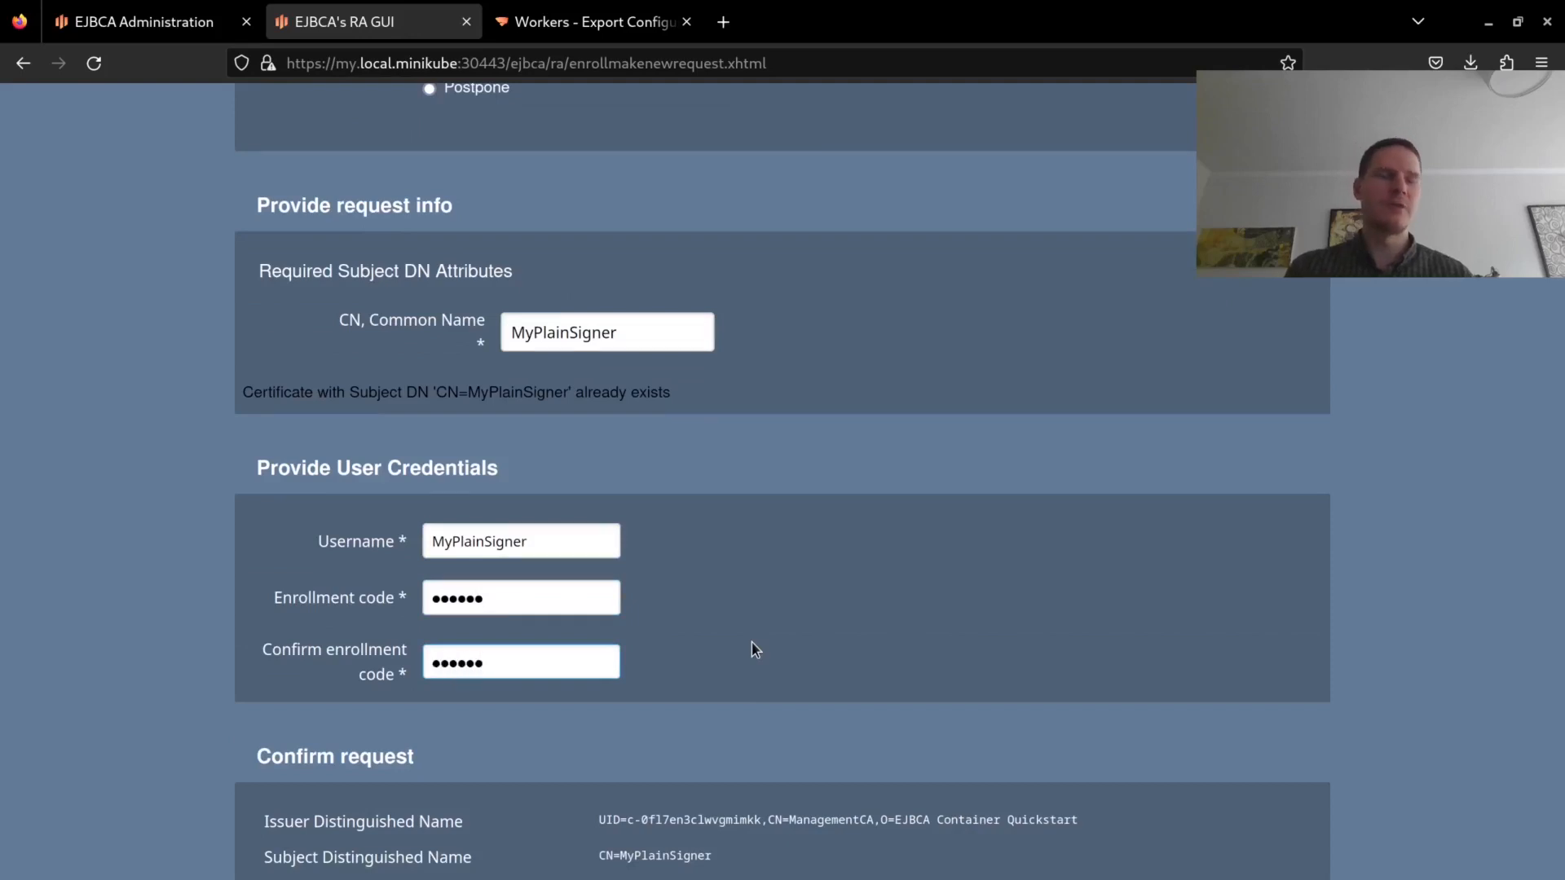
scroll("down", 3)
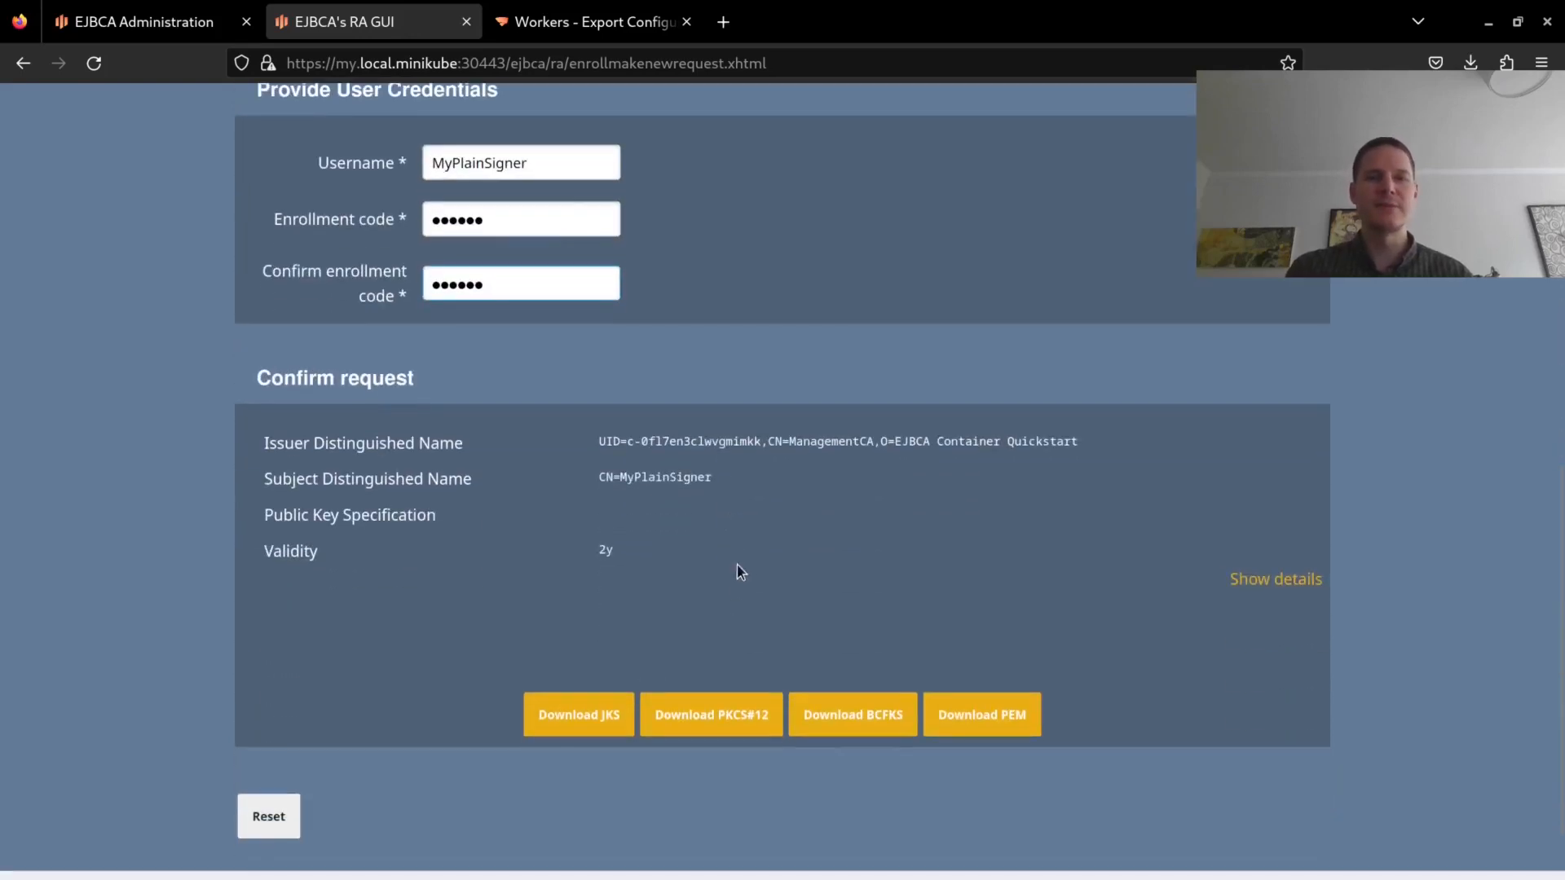
left_click(520, 284)
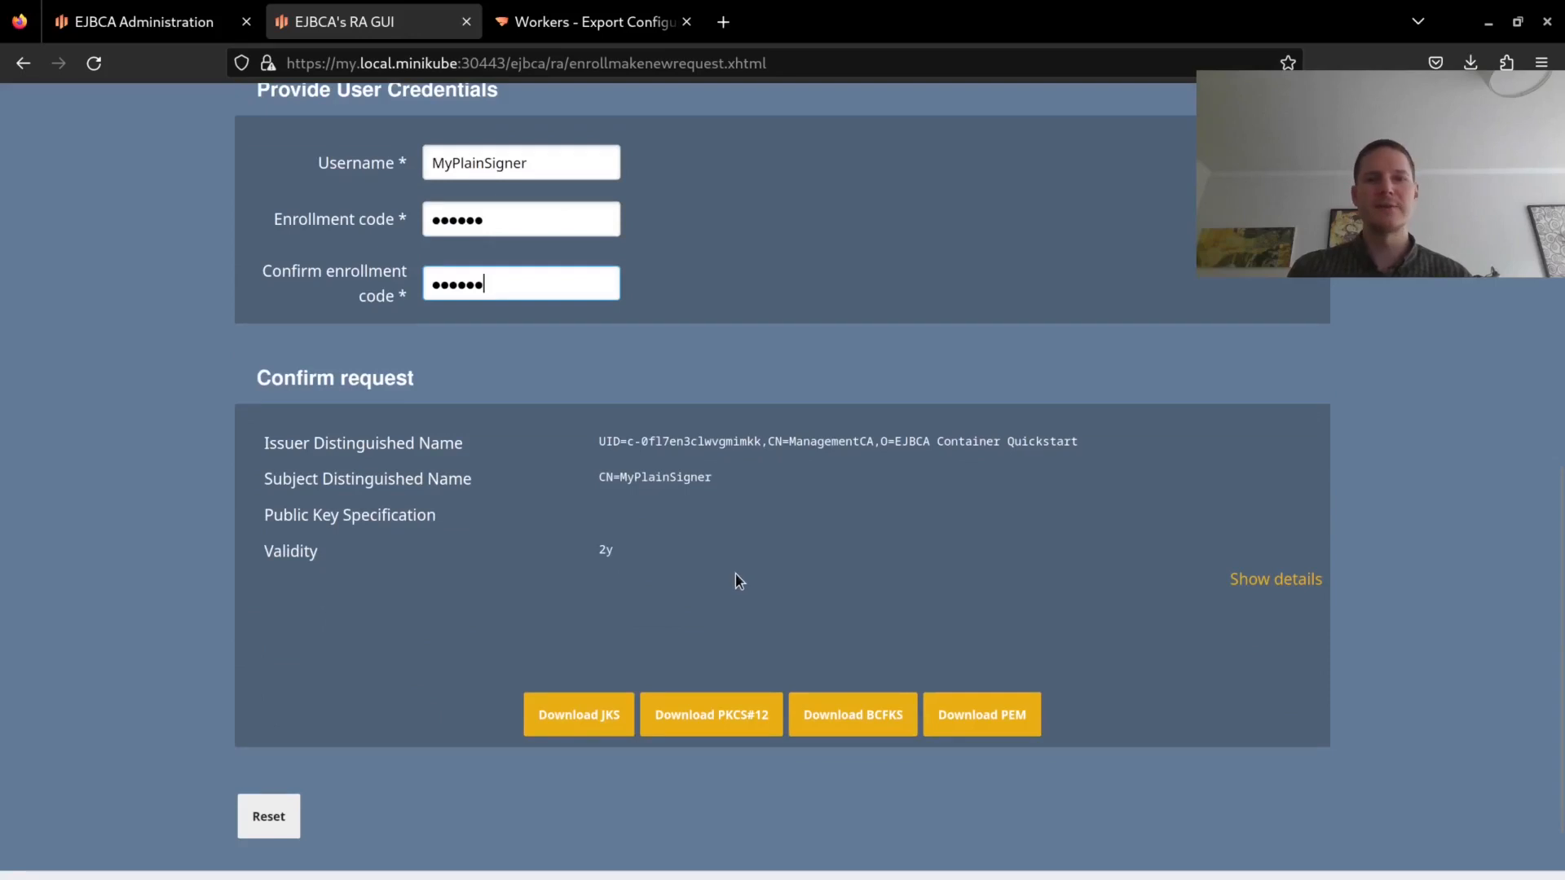
mouse_move(711, 714)
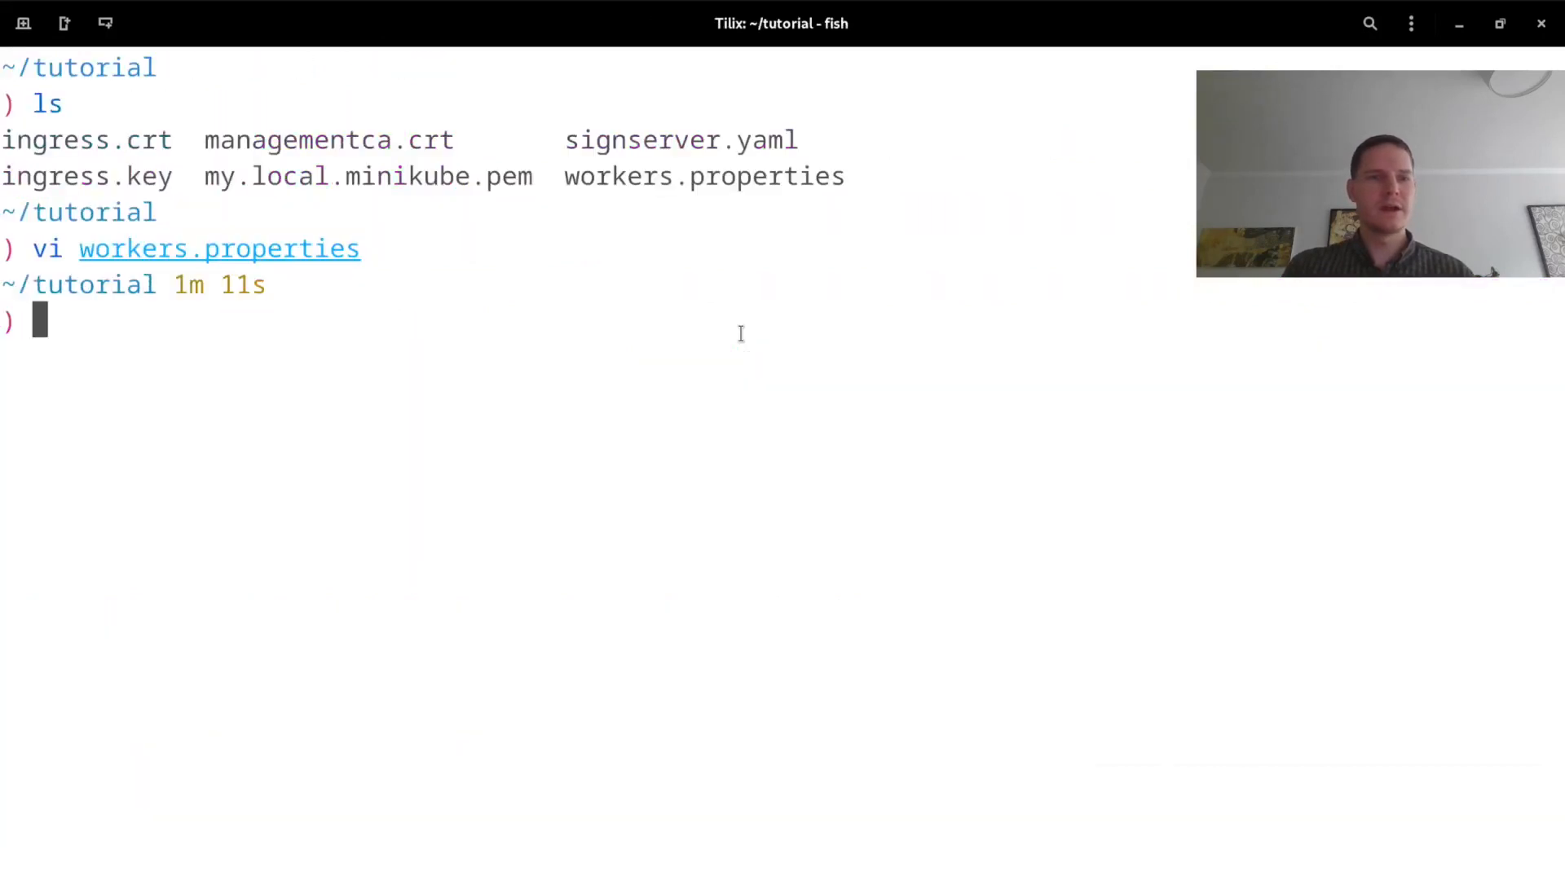
Run cp ~/Downloads/MyPlainSigner.p12 . to copy the keystore into ~/tutorial
type("cp")
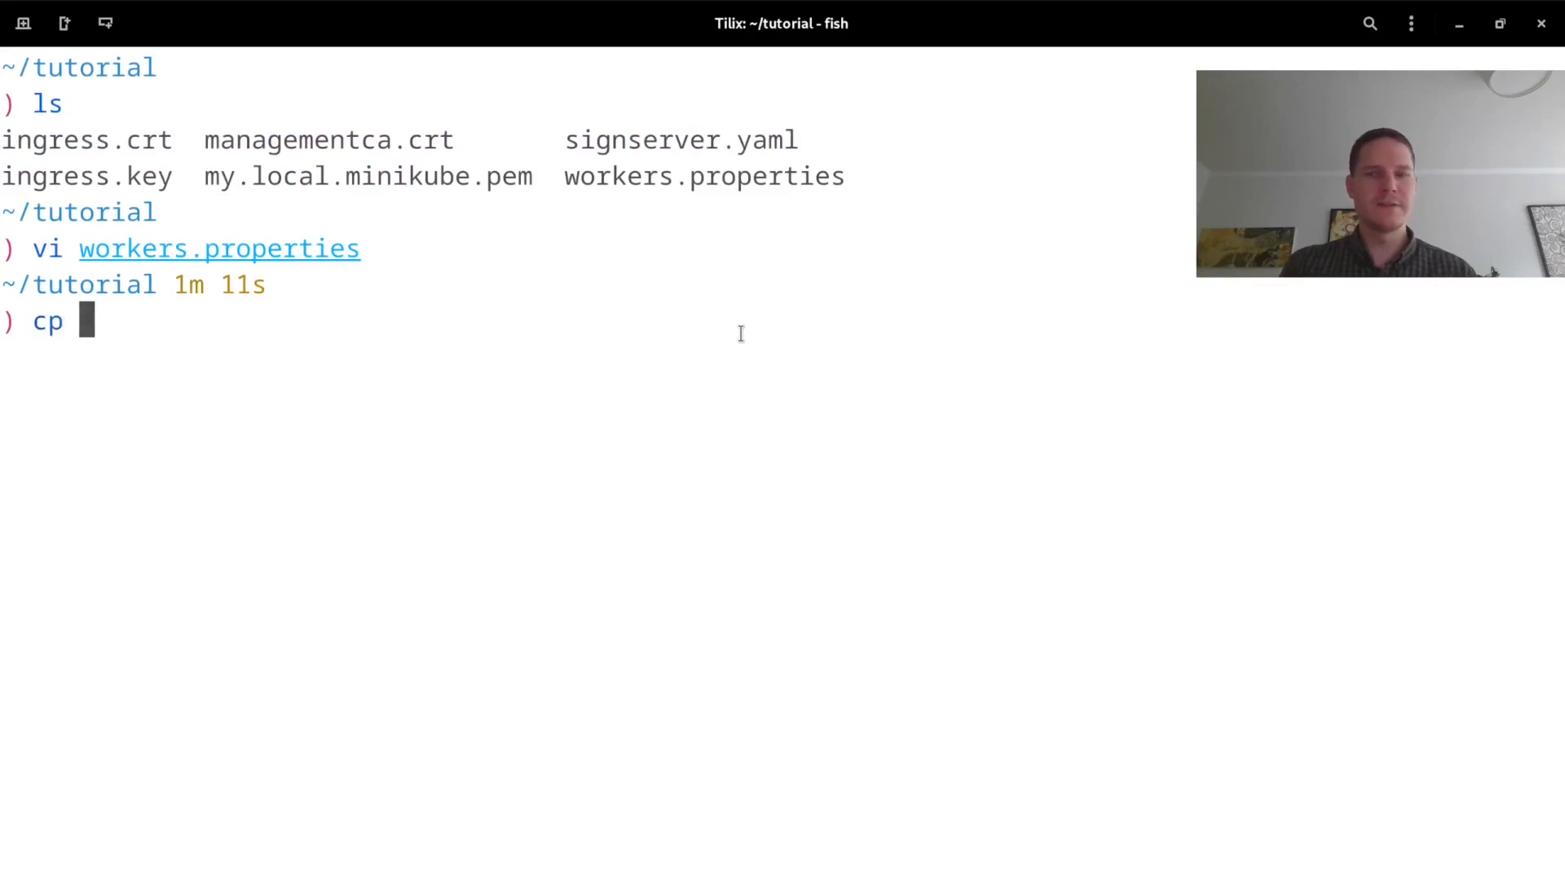
type("~/Dowm")
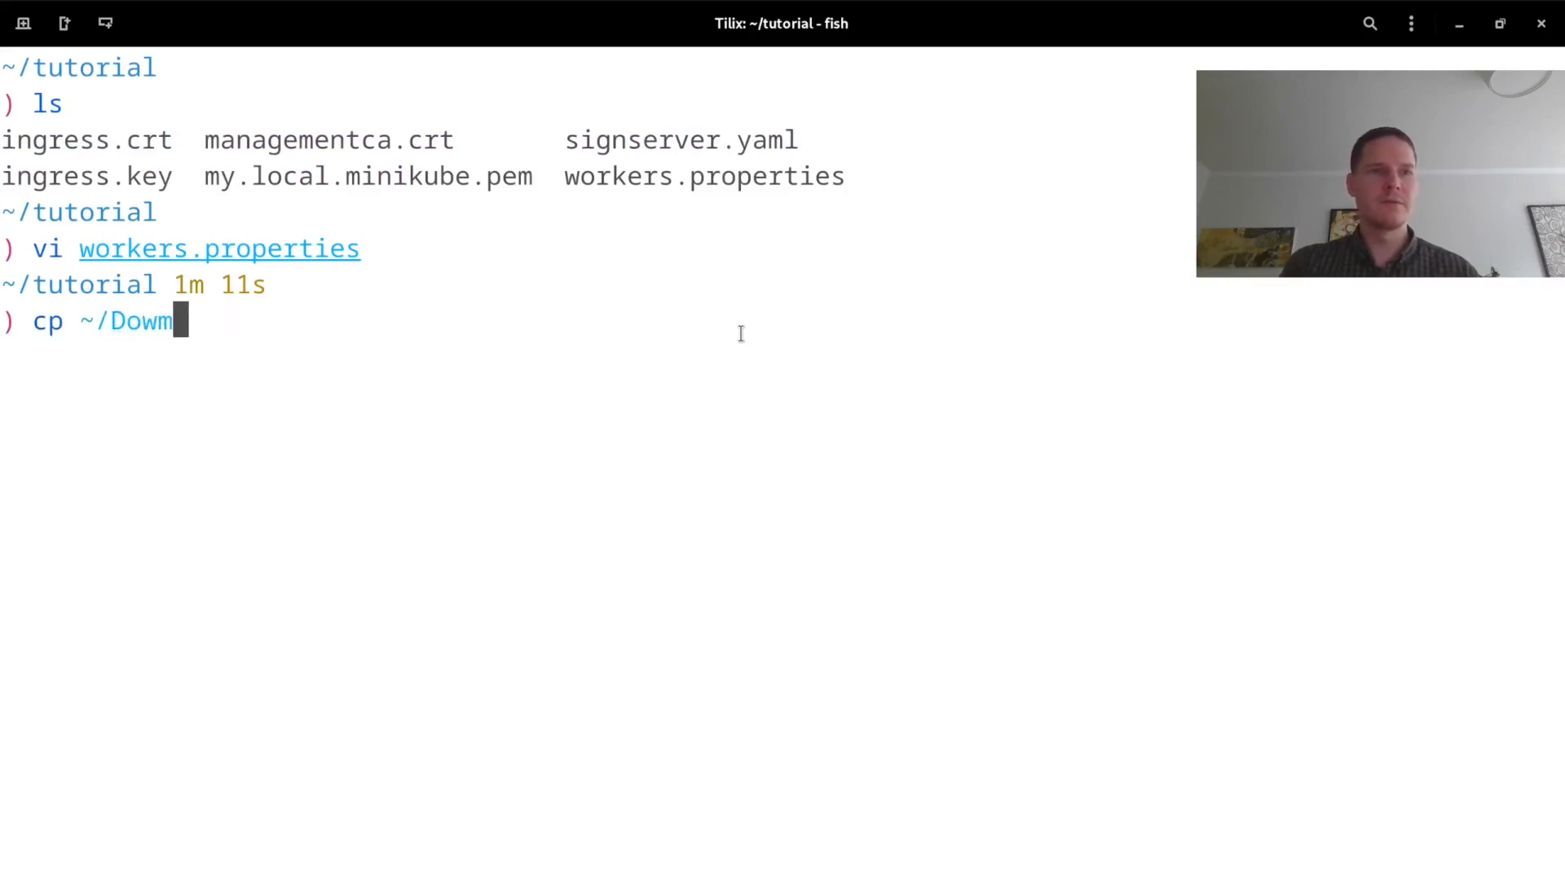
type("loads/")
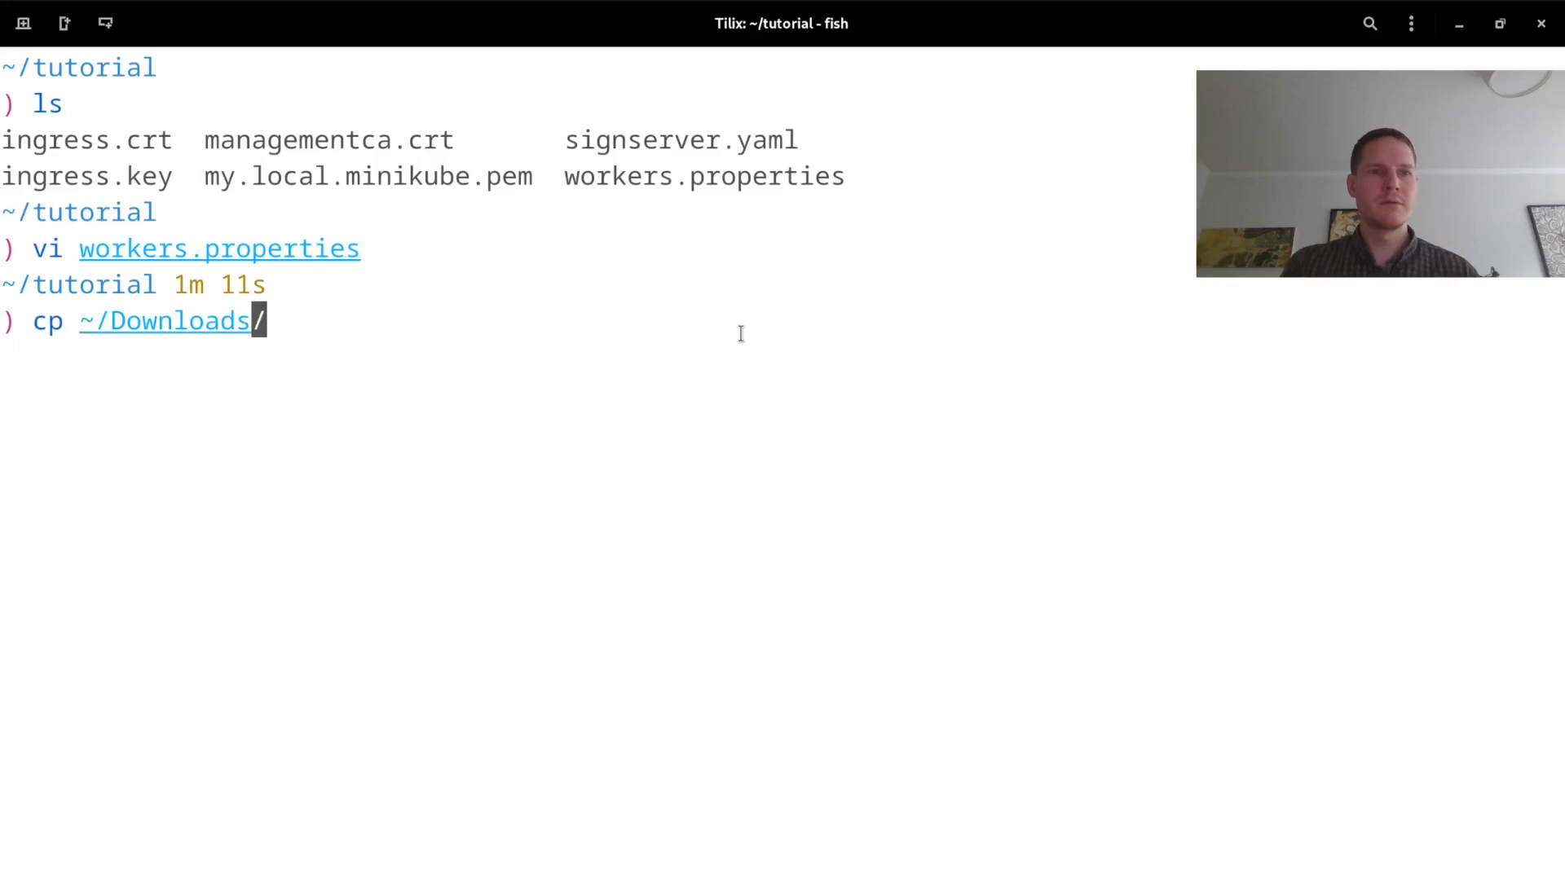
type("MyPlainSigner.p12 .")
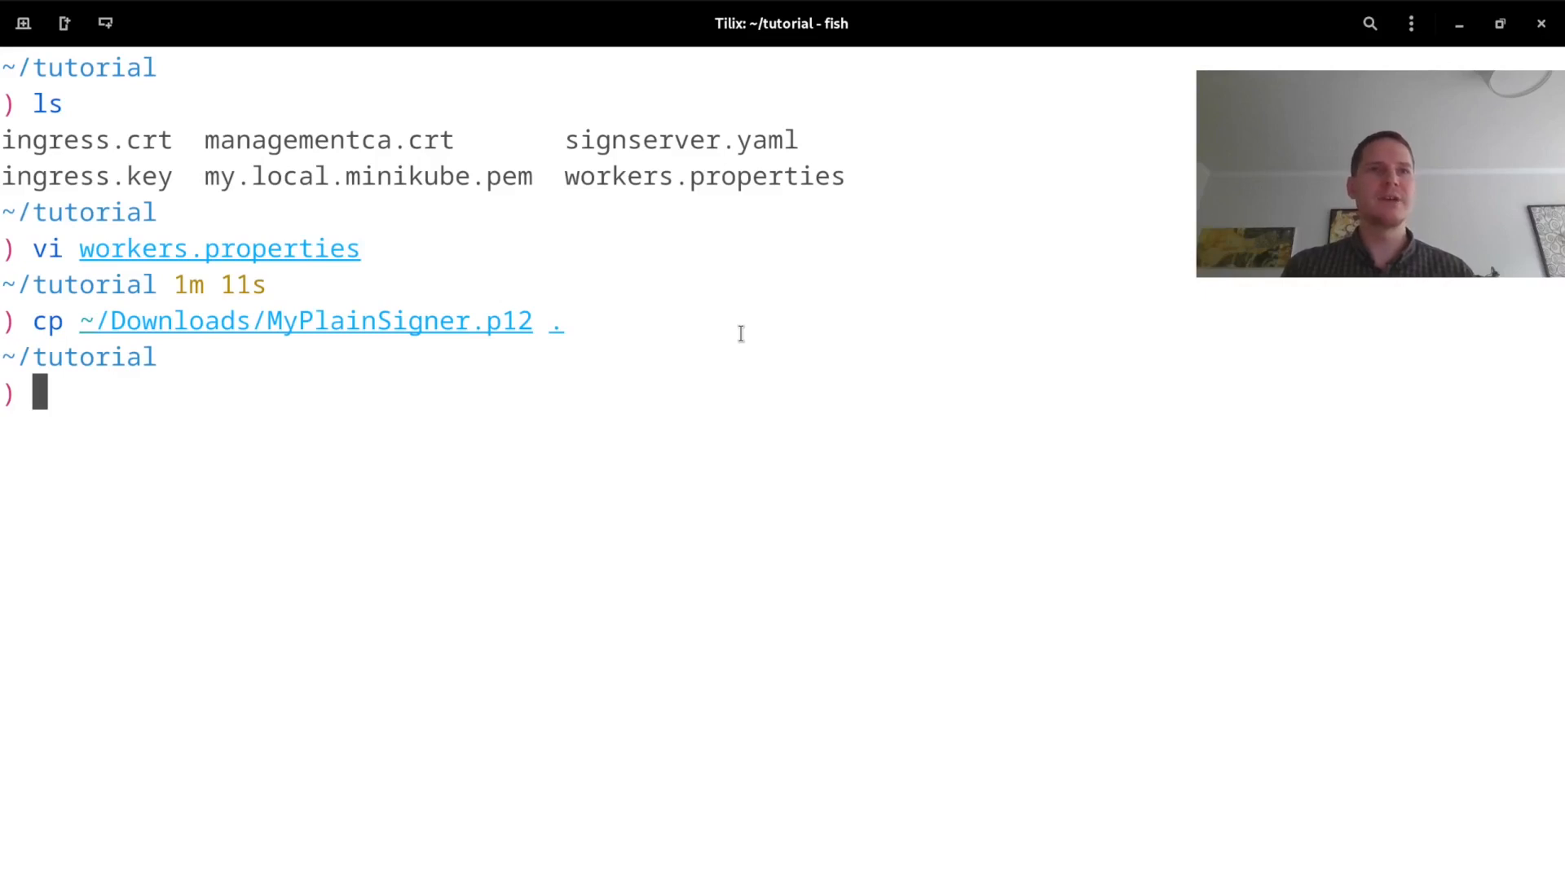
Type kubectl create secret generic signer-keystores-secret --from-file=MyPlainSigner.p12=MyPlainSigner.p12 without running it
type("kubectl creat")
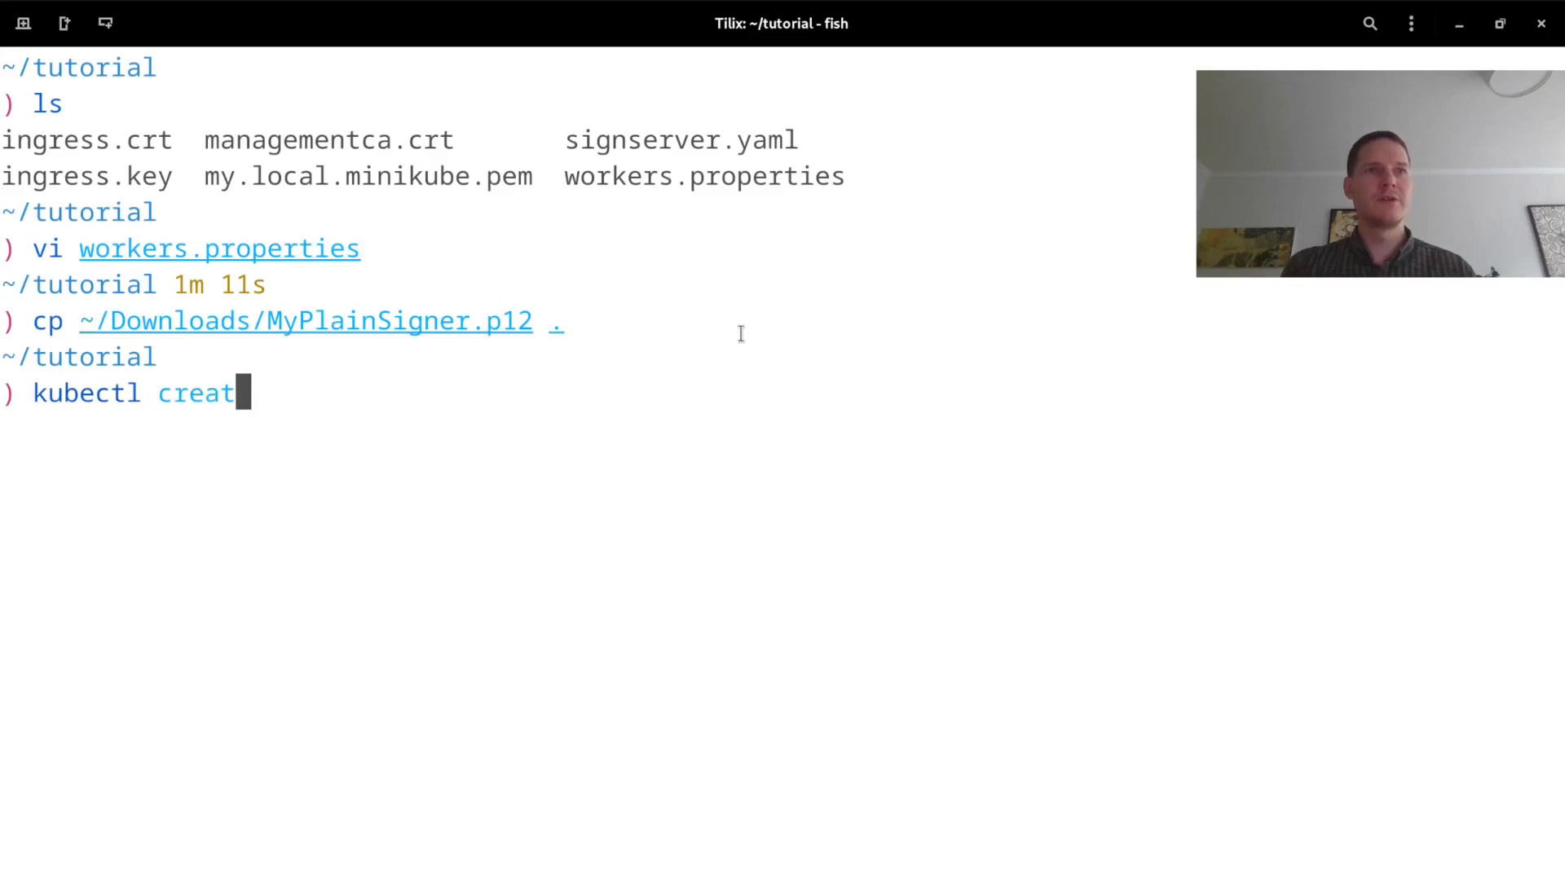
type("e secret")
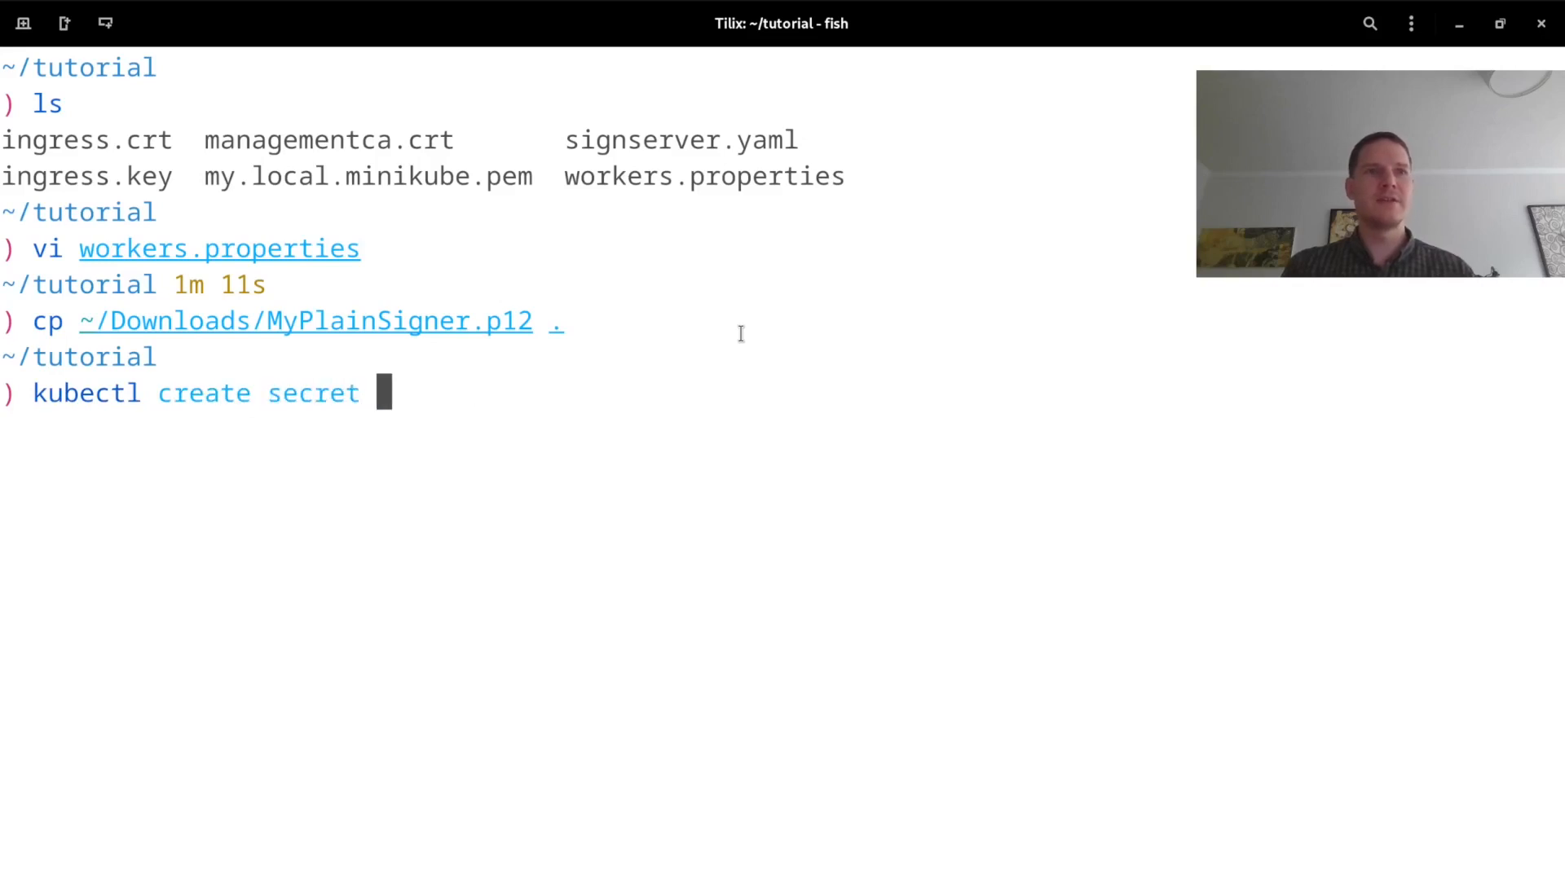
type("generic signserver.yaml")
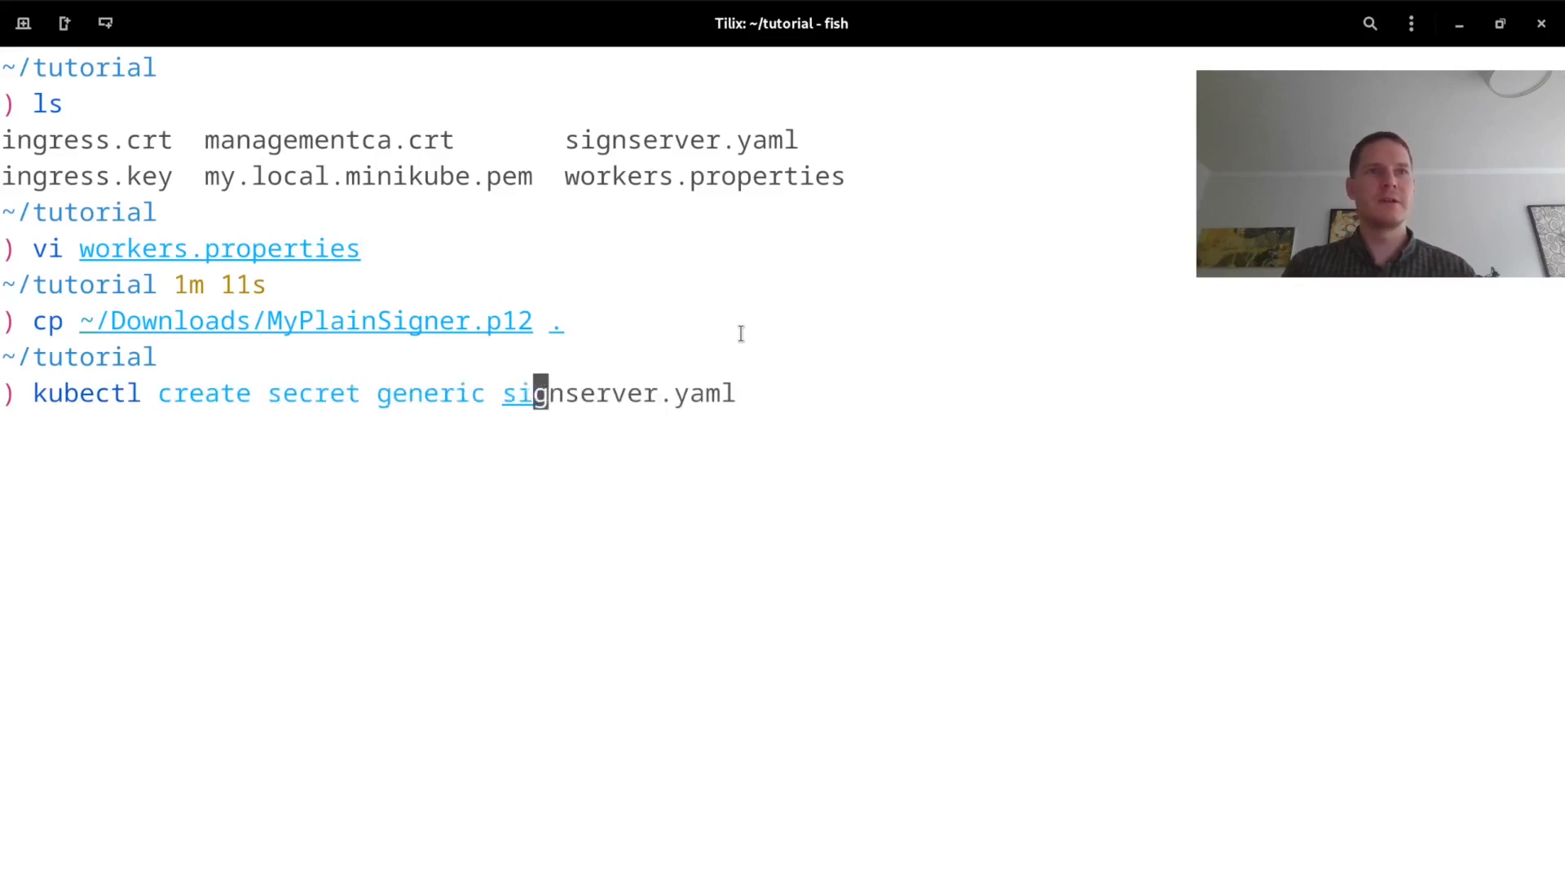
type("signer-")
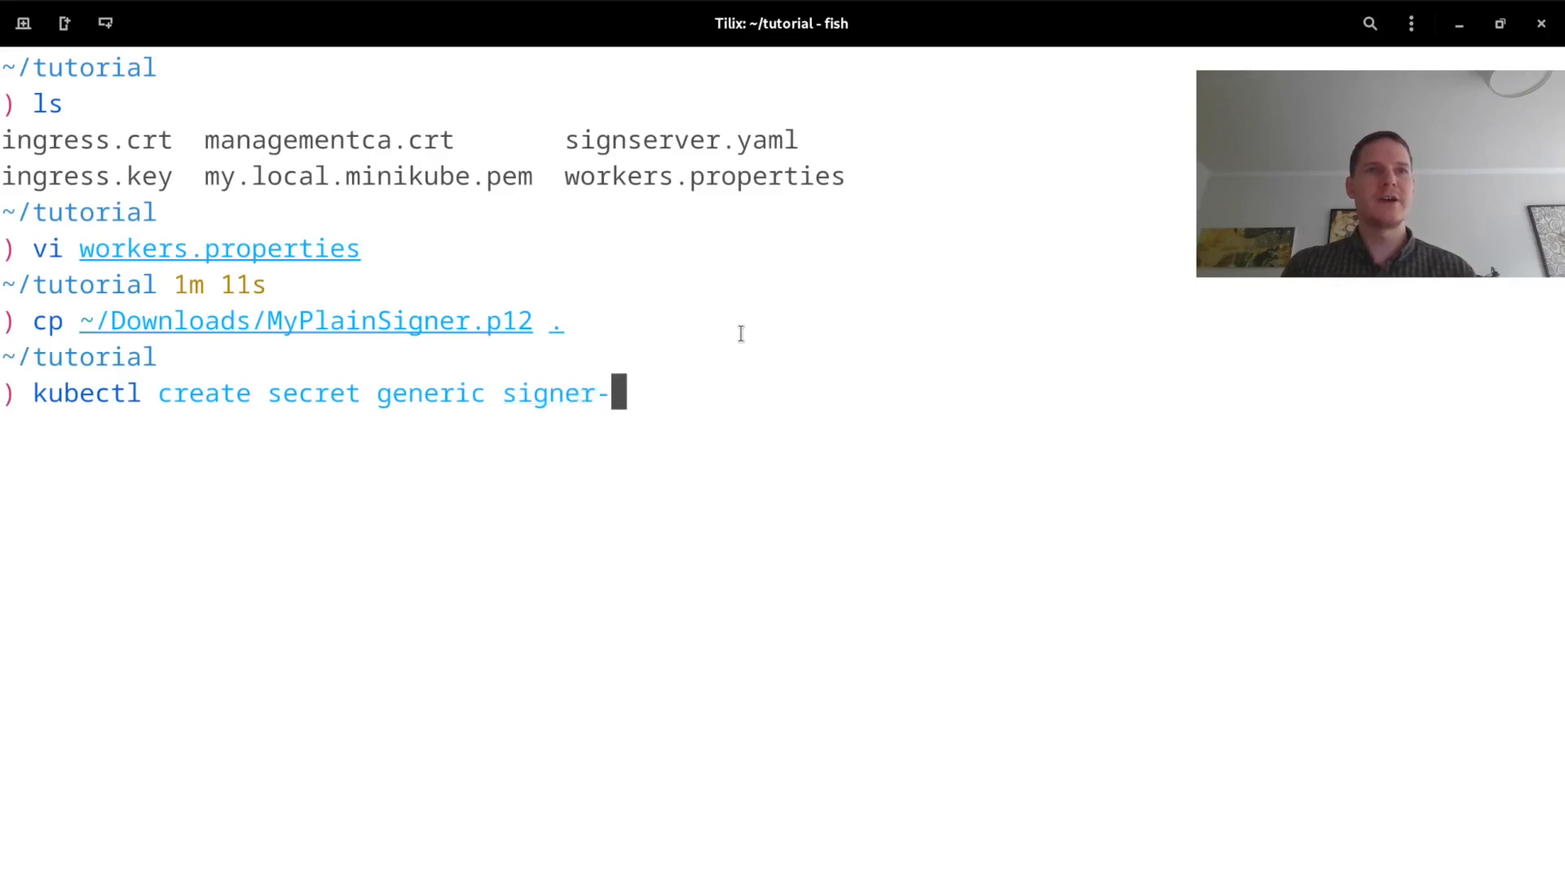
type("keystores-sec")
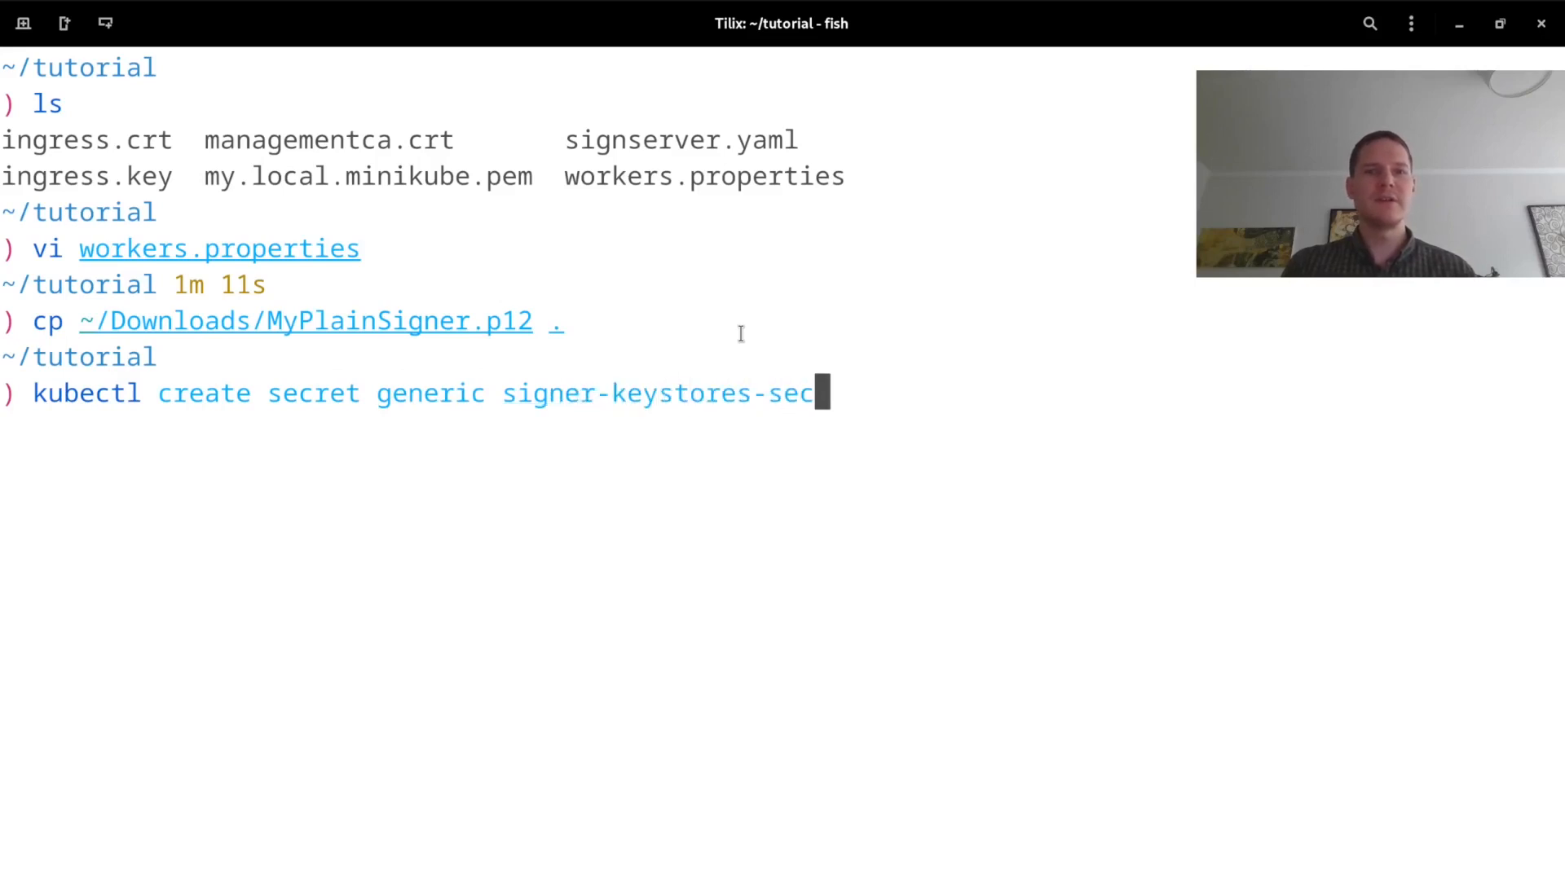
type("ret --")
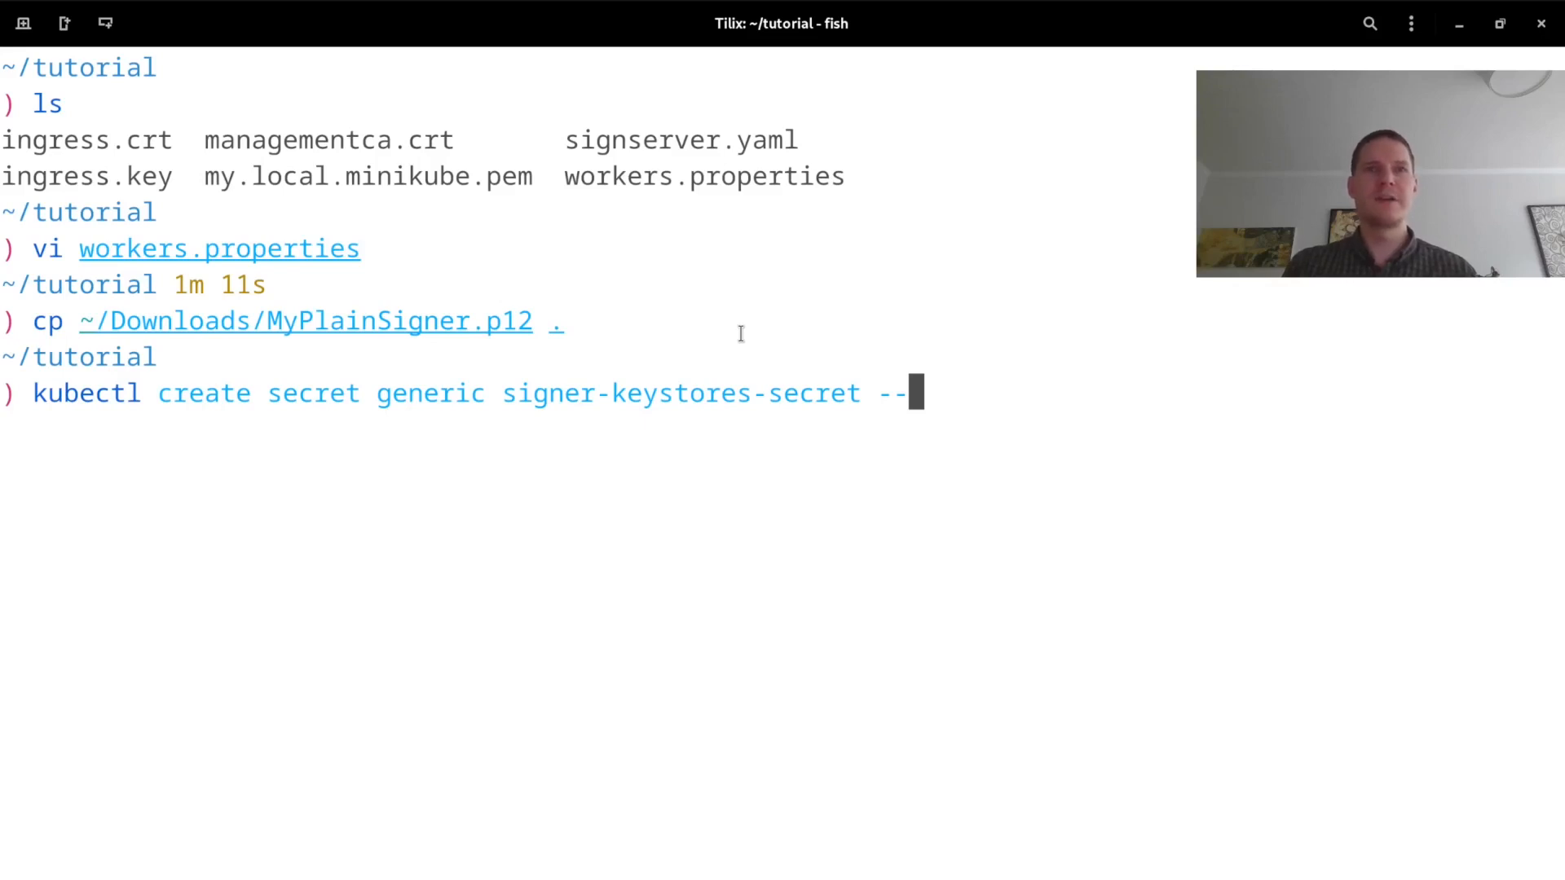
type("from-")
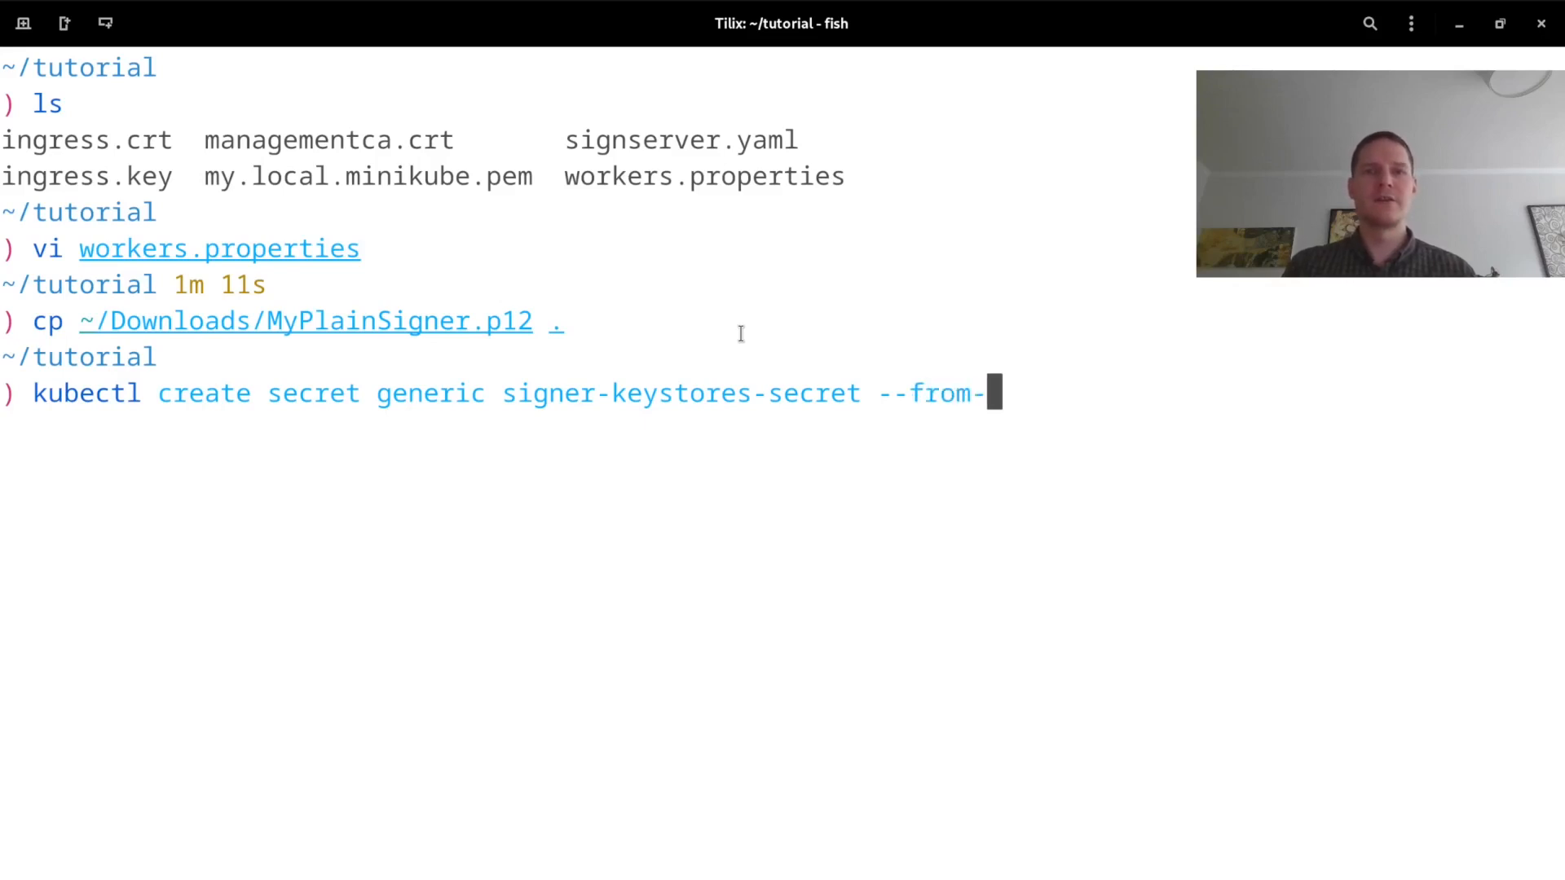
type("file")
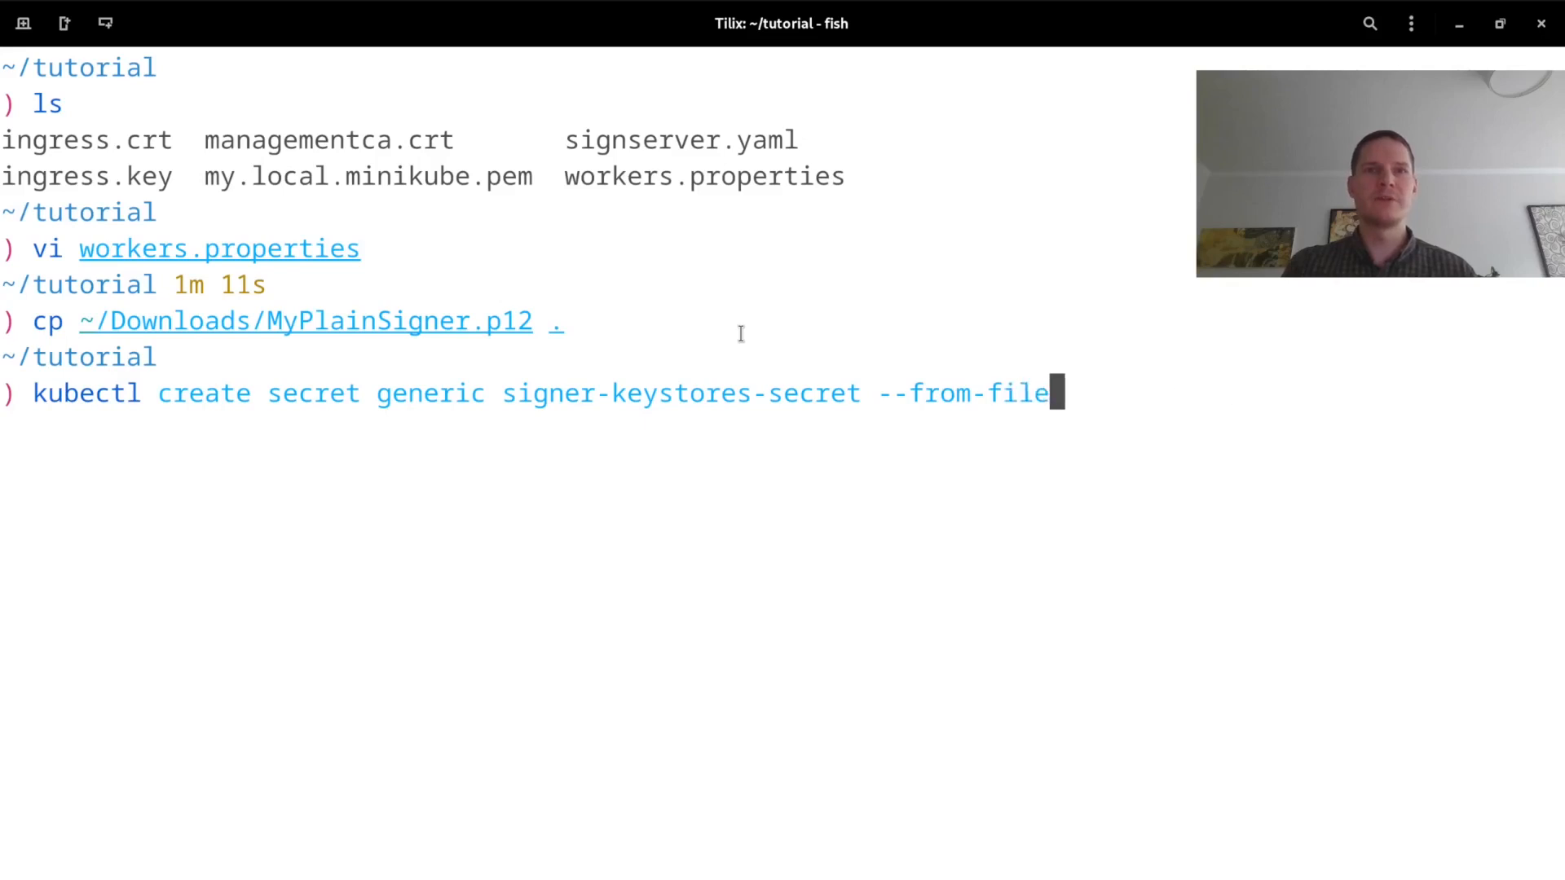
type("=MT")
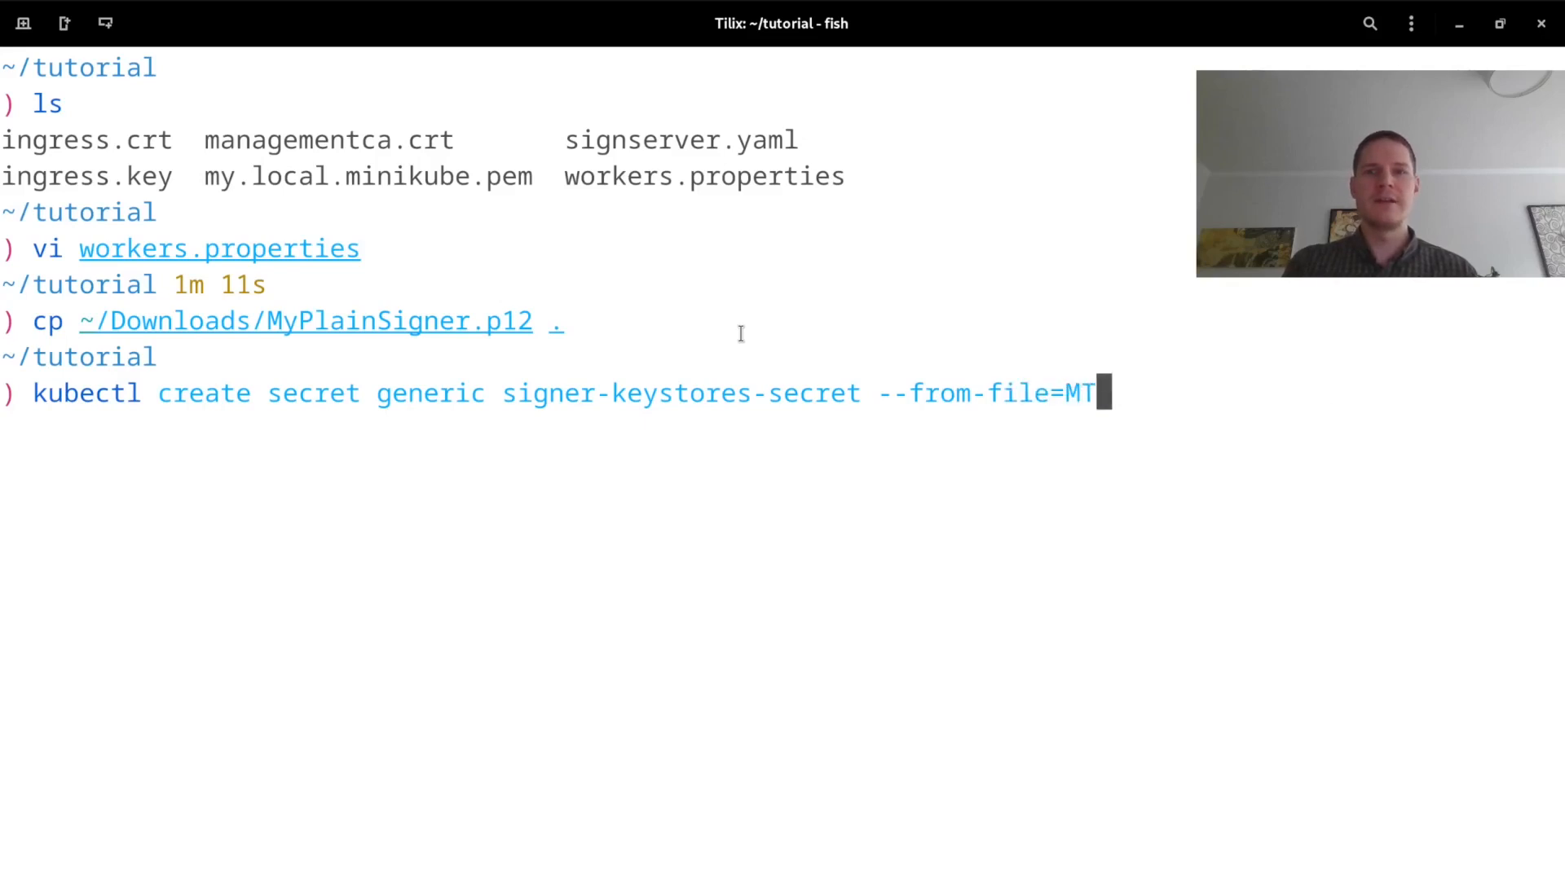
type("yPlainSigner.p12")
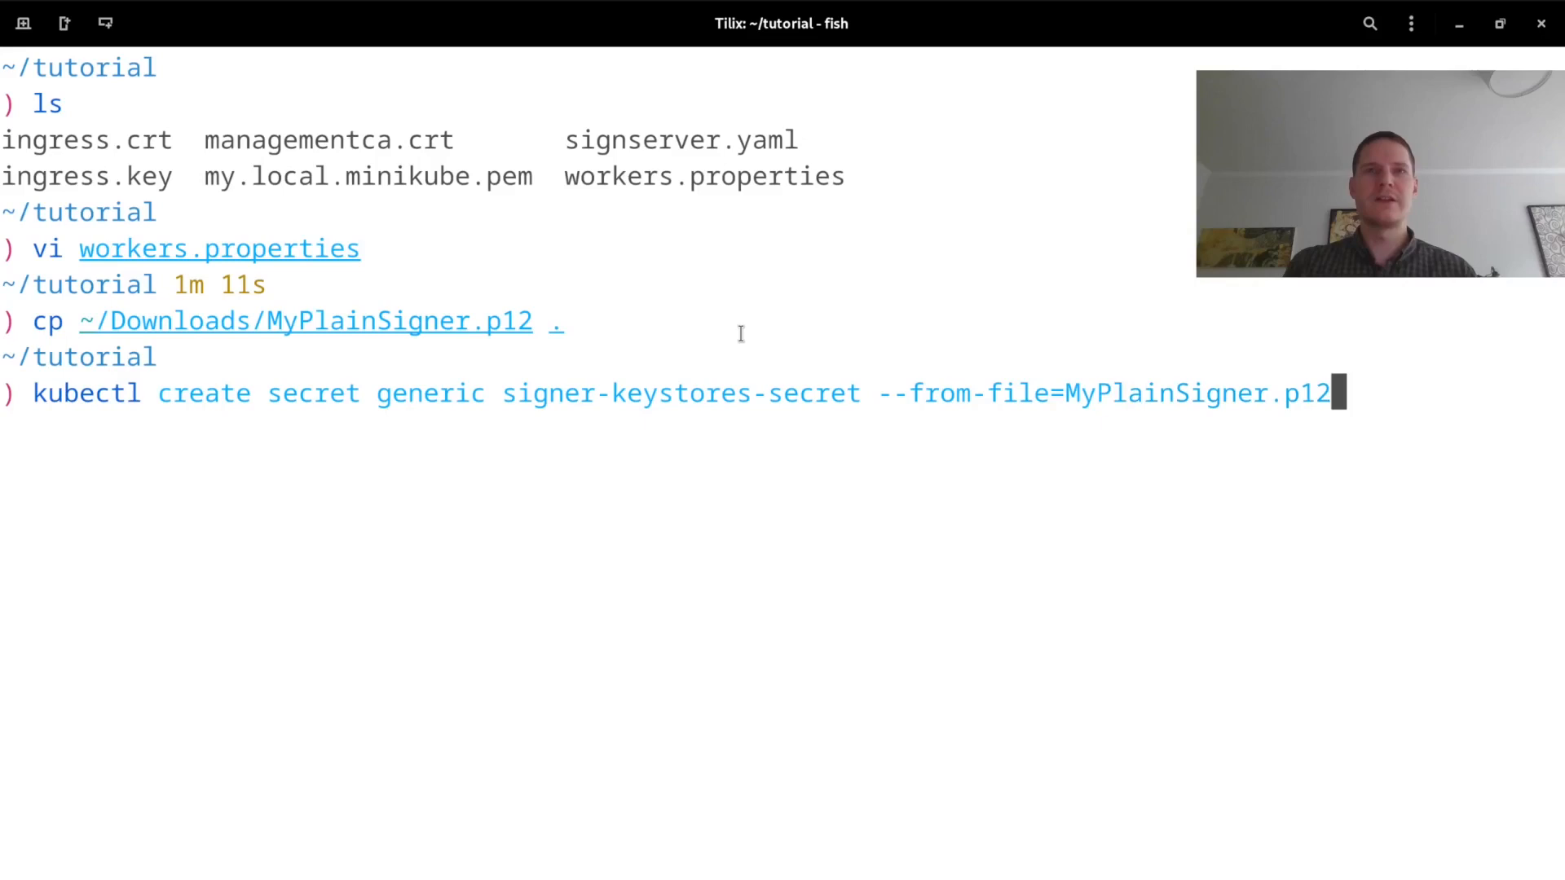
type("=MyPlainSigner.p12")
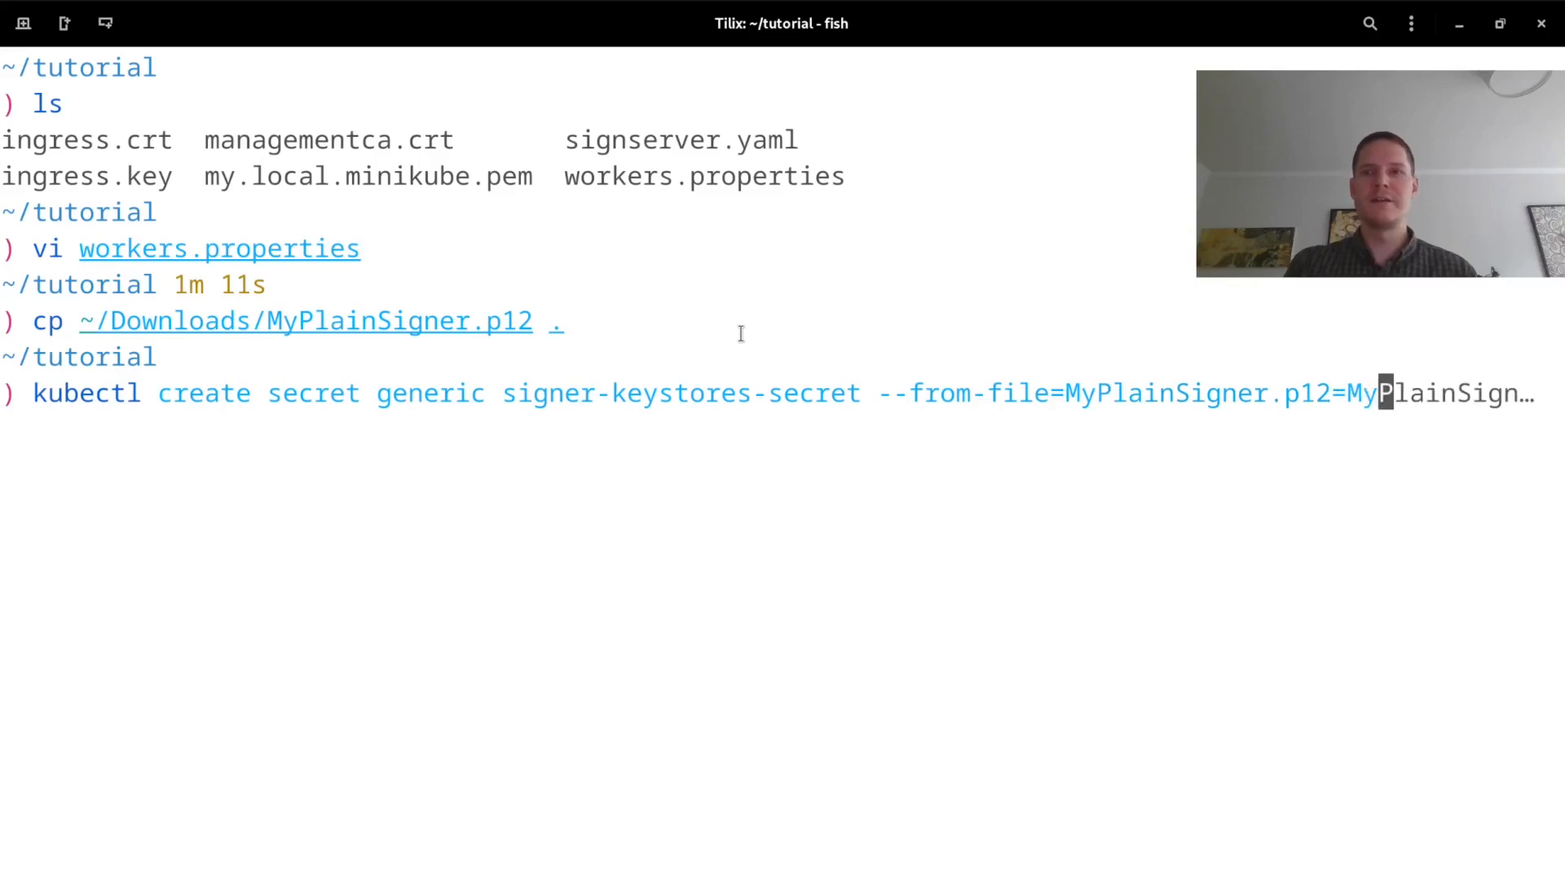
type(".p12")
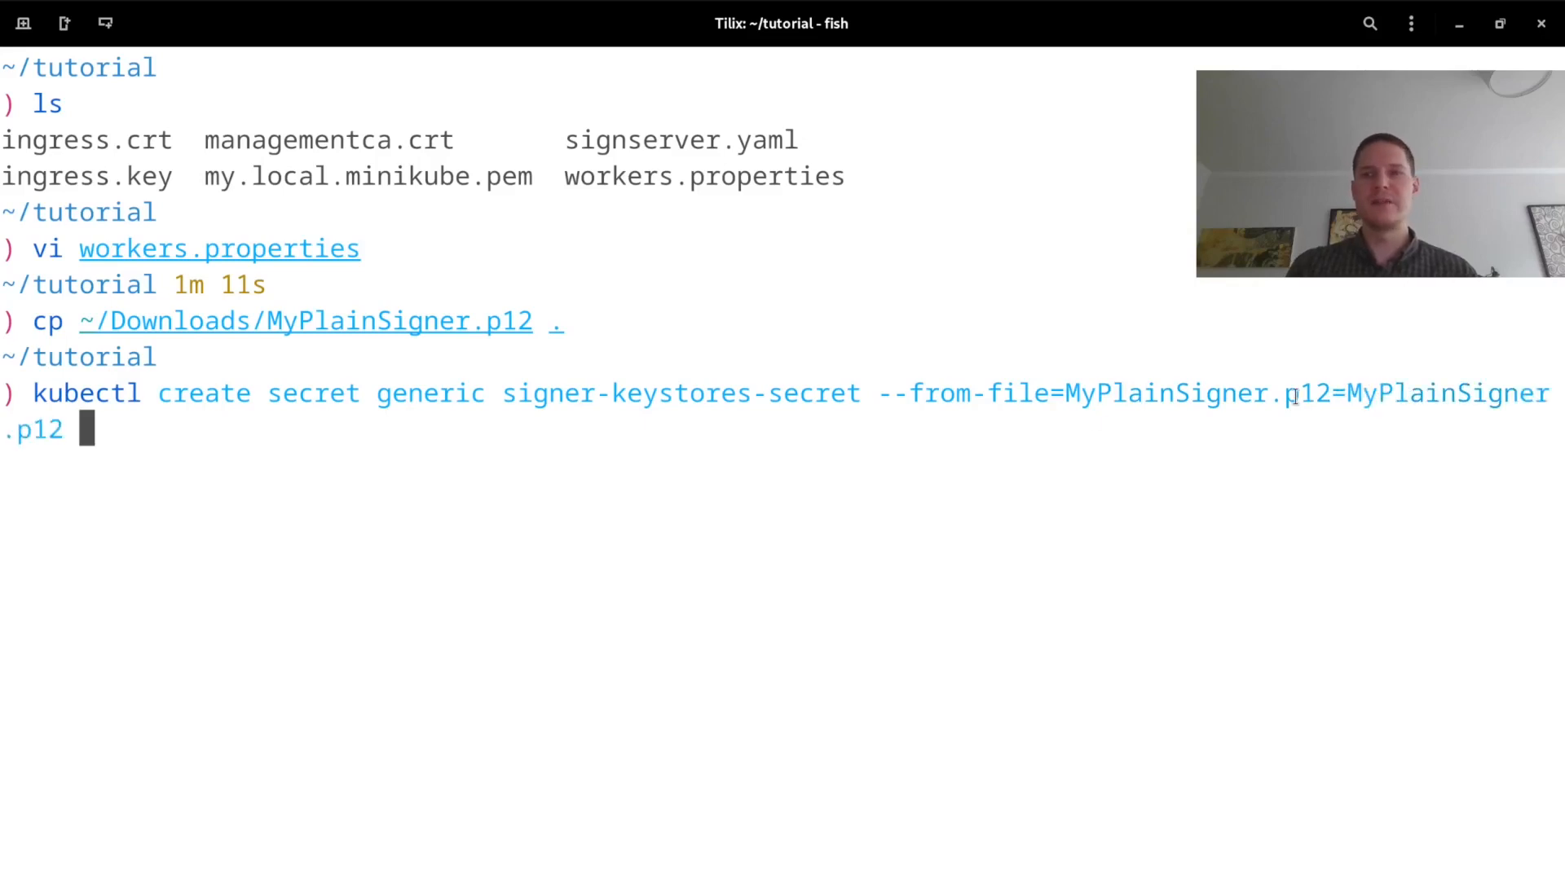
mouse_move(655, 502)
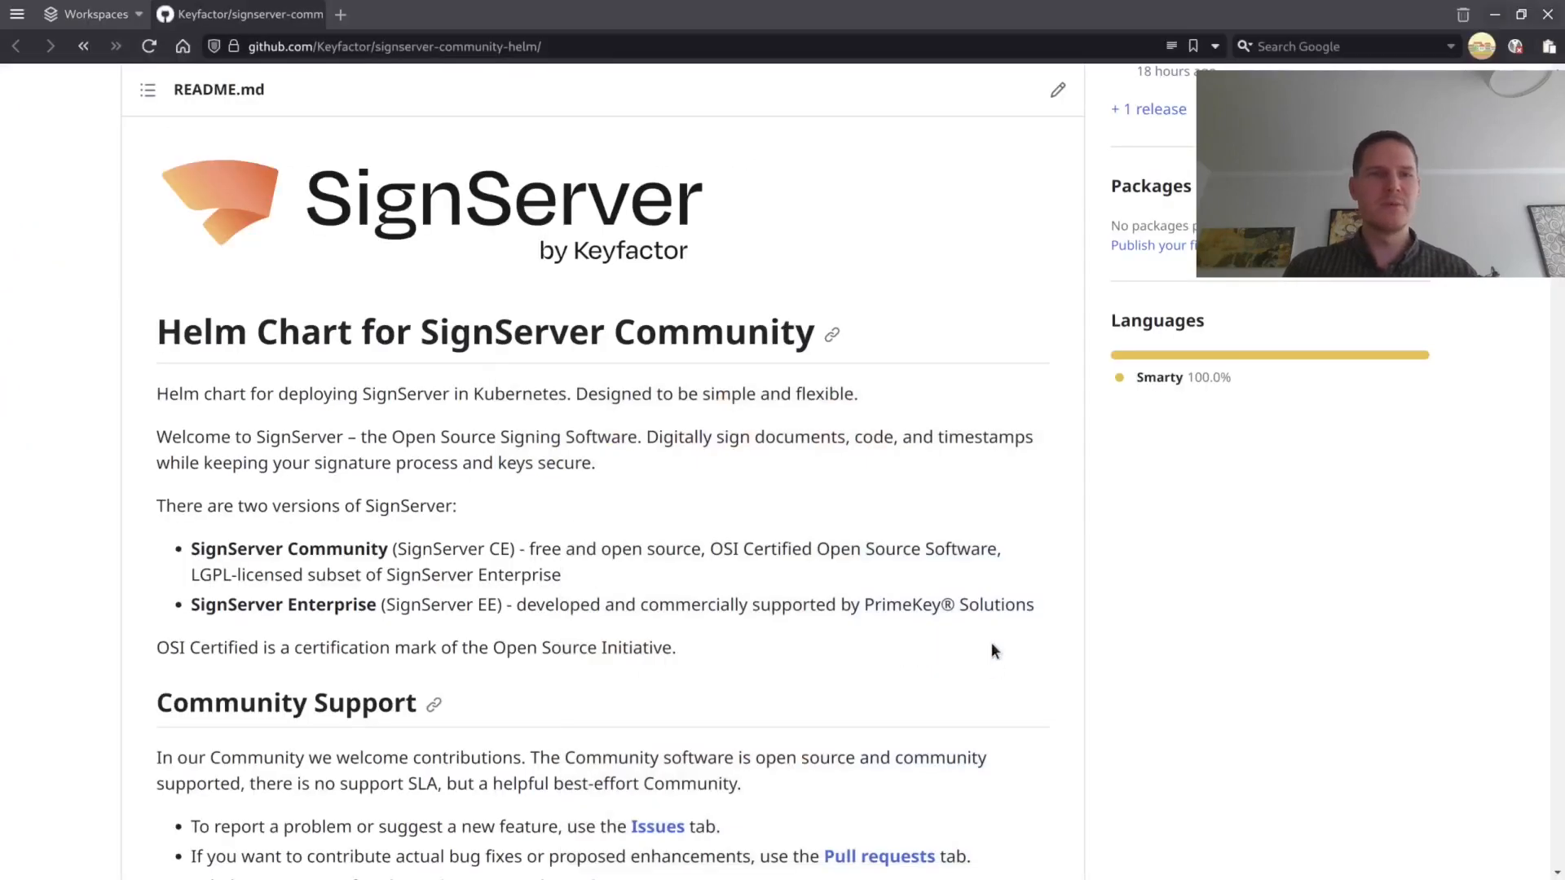
Scroll the Helm chart README to 'Importing signer keystores' and select its keystore import snippet
scroll("down", 3)
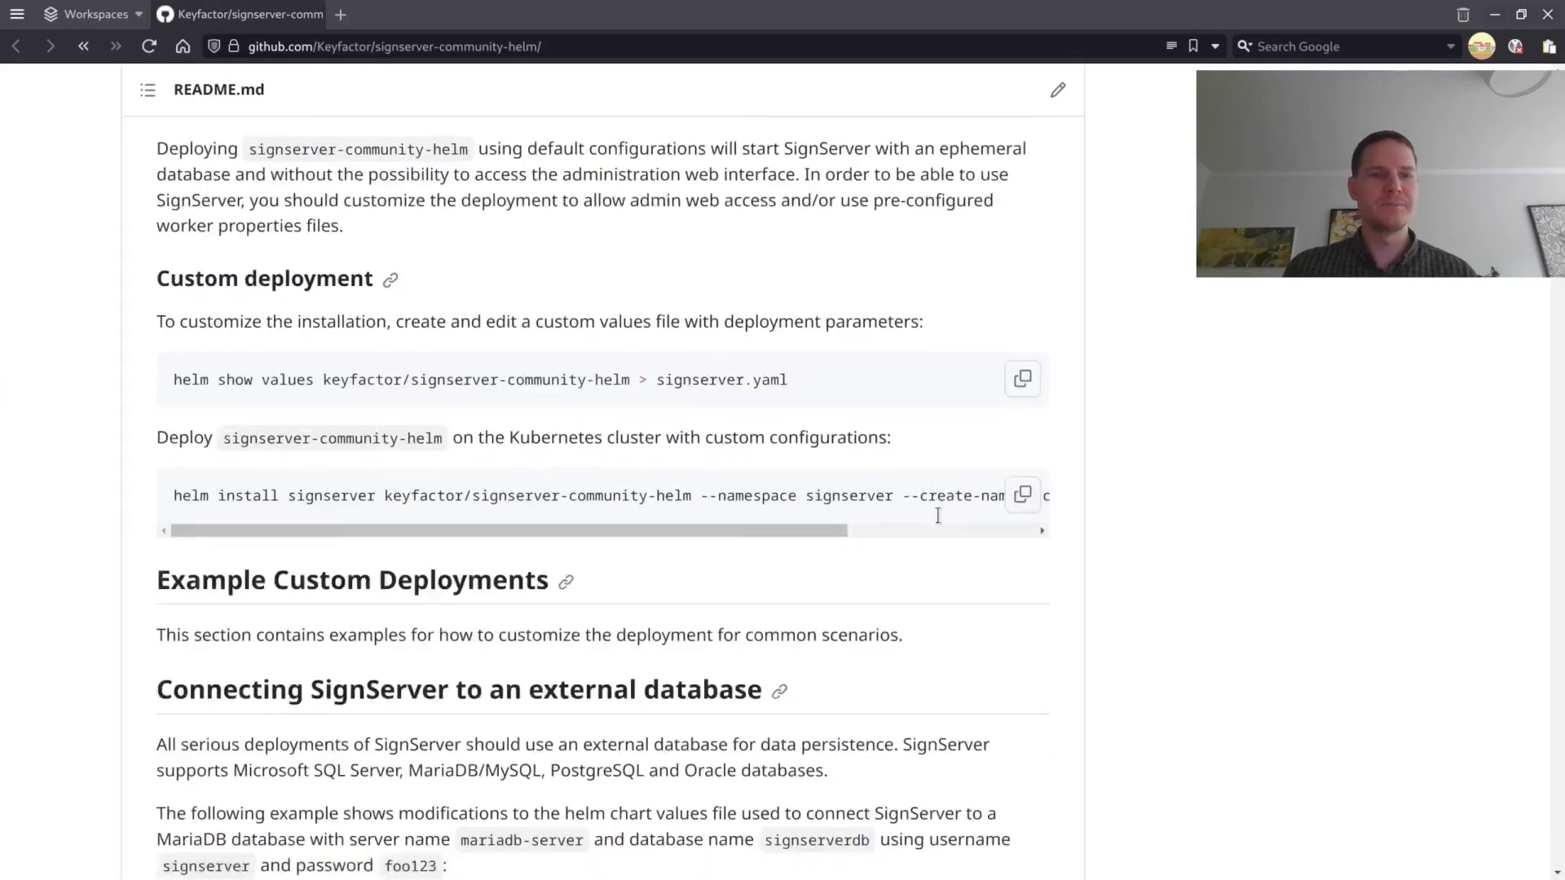
scroll("down", 3)
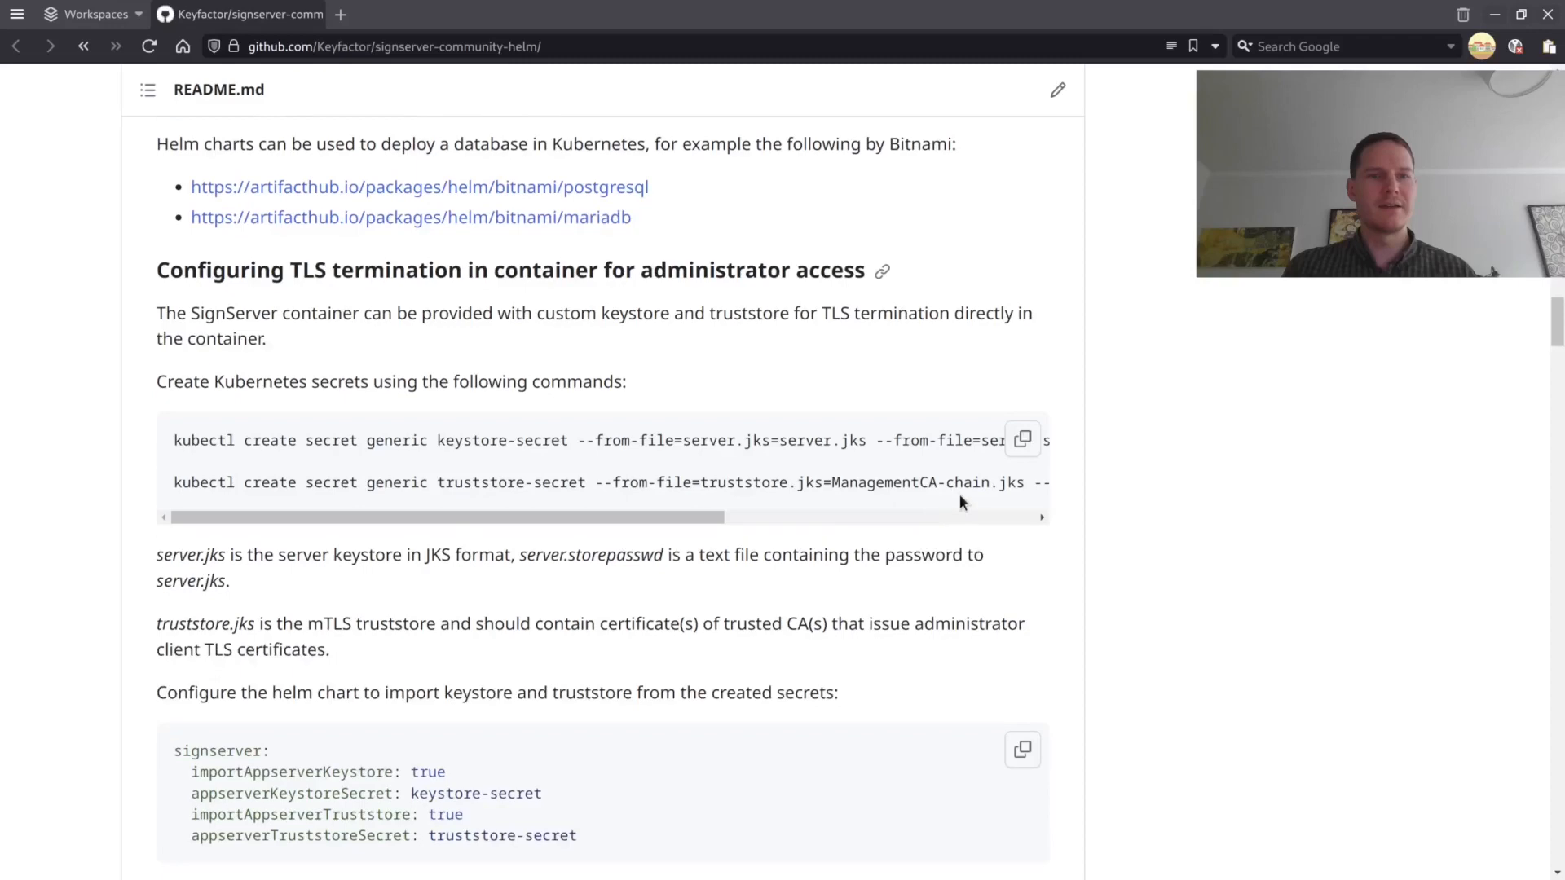
scroll("down", 3)
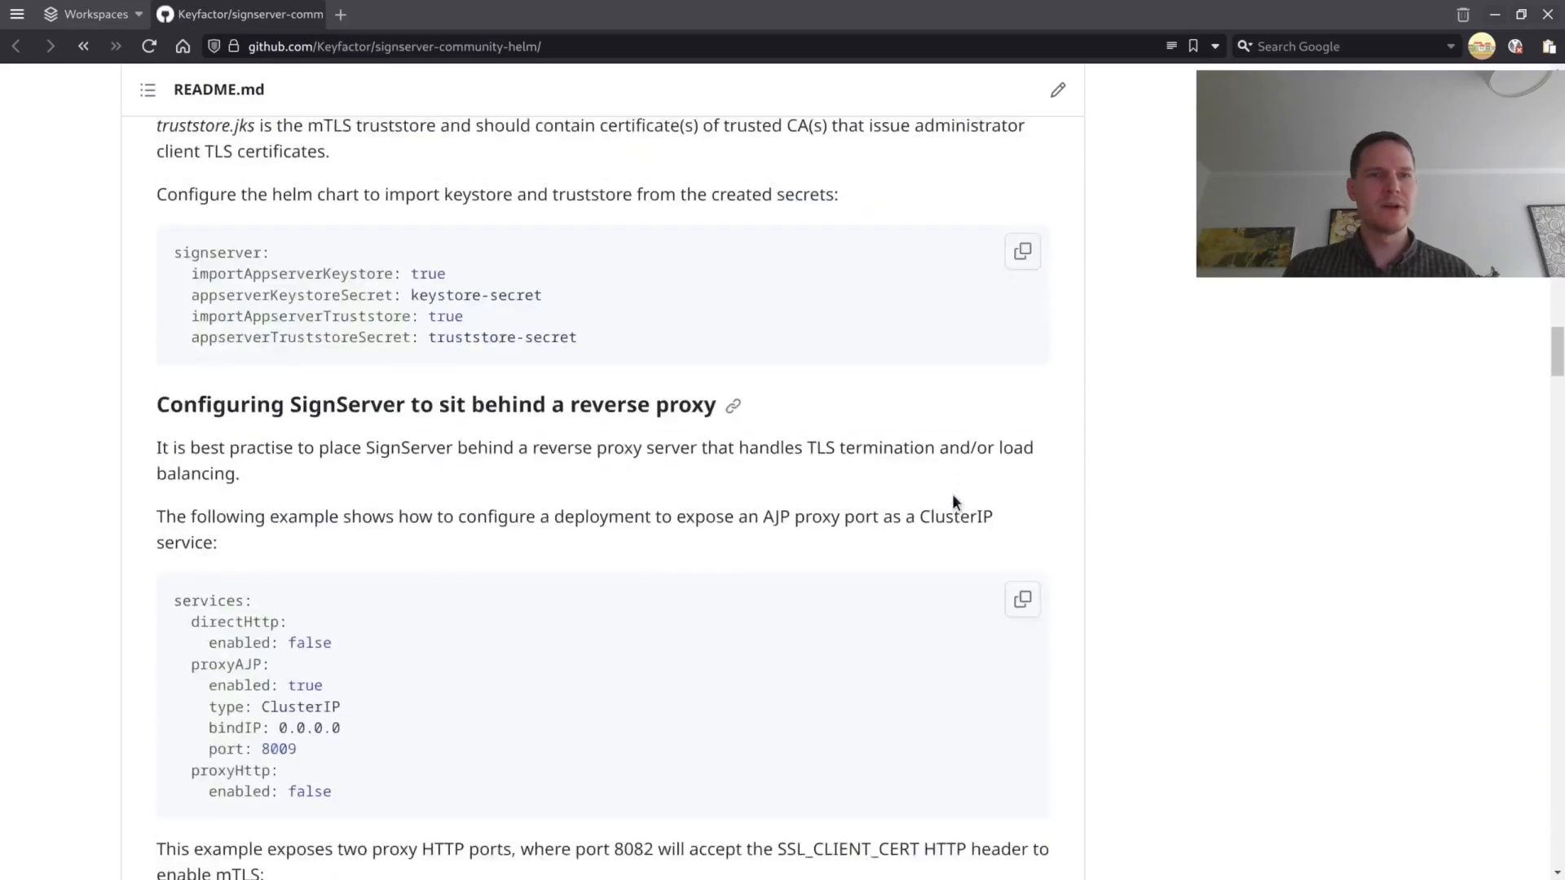
scroll("down", 3)
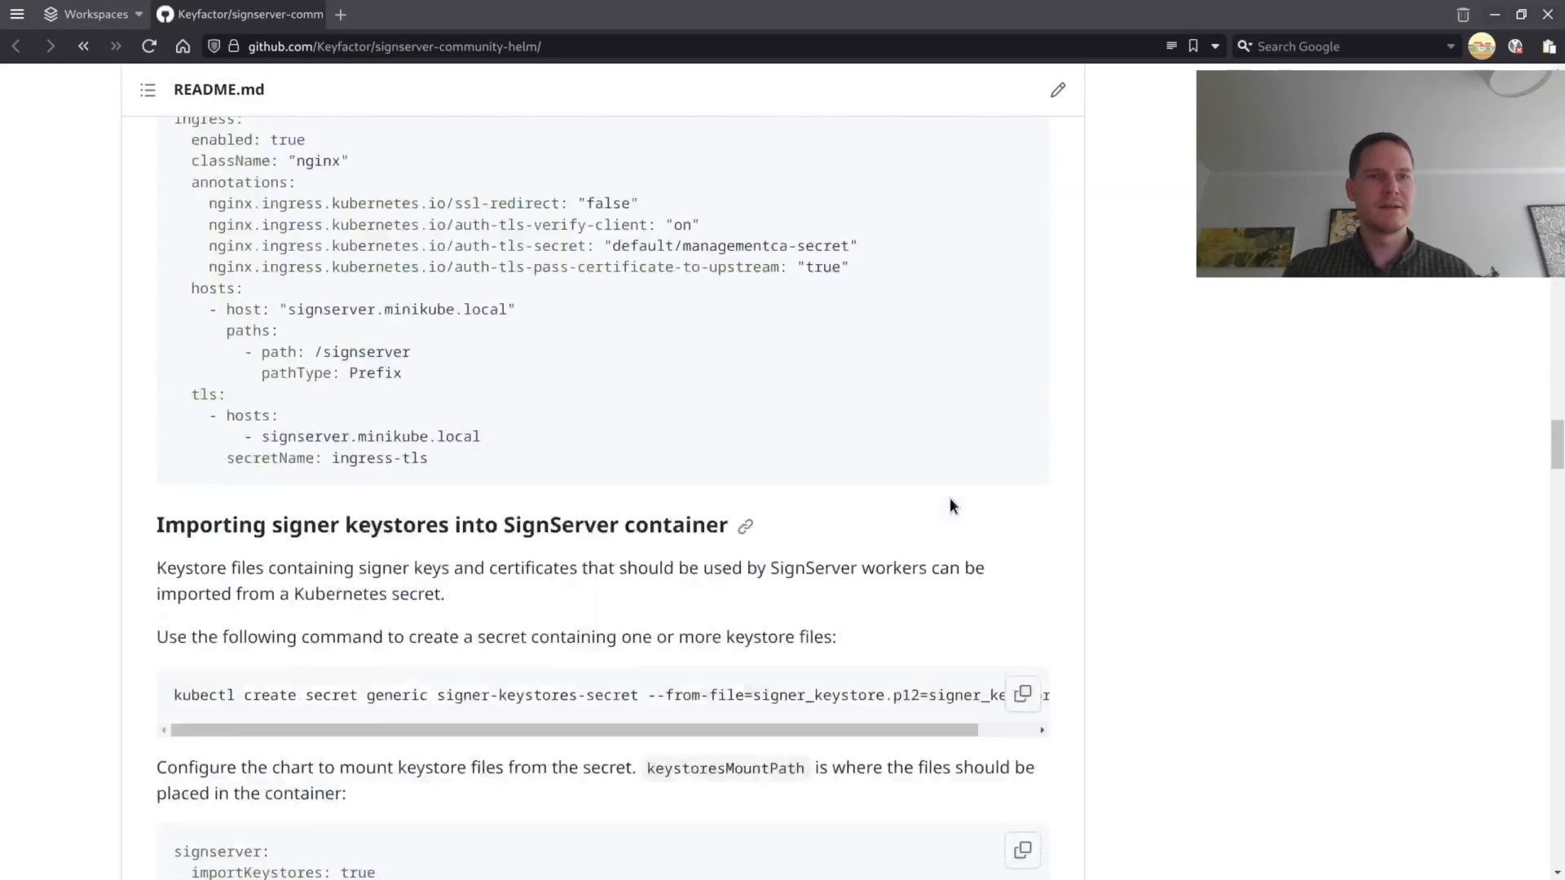
scroll("down", 3)
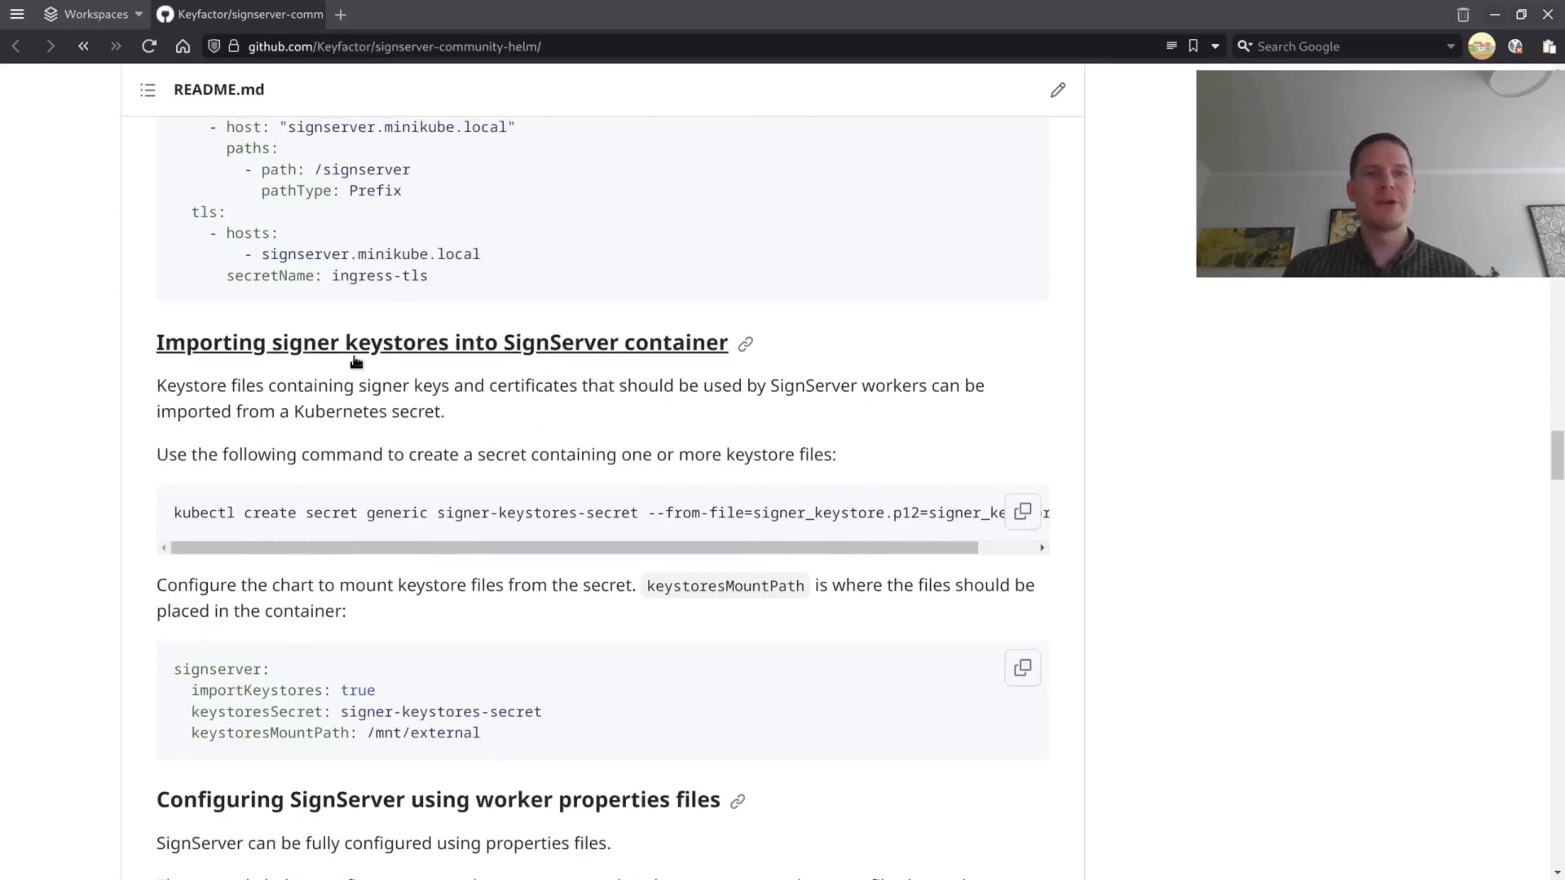
scroll("down", 3)
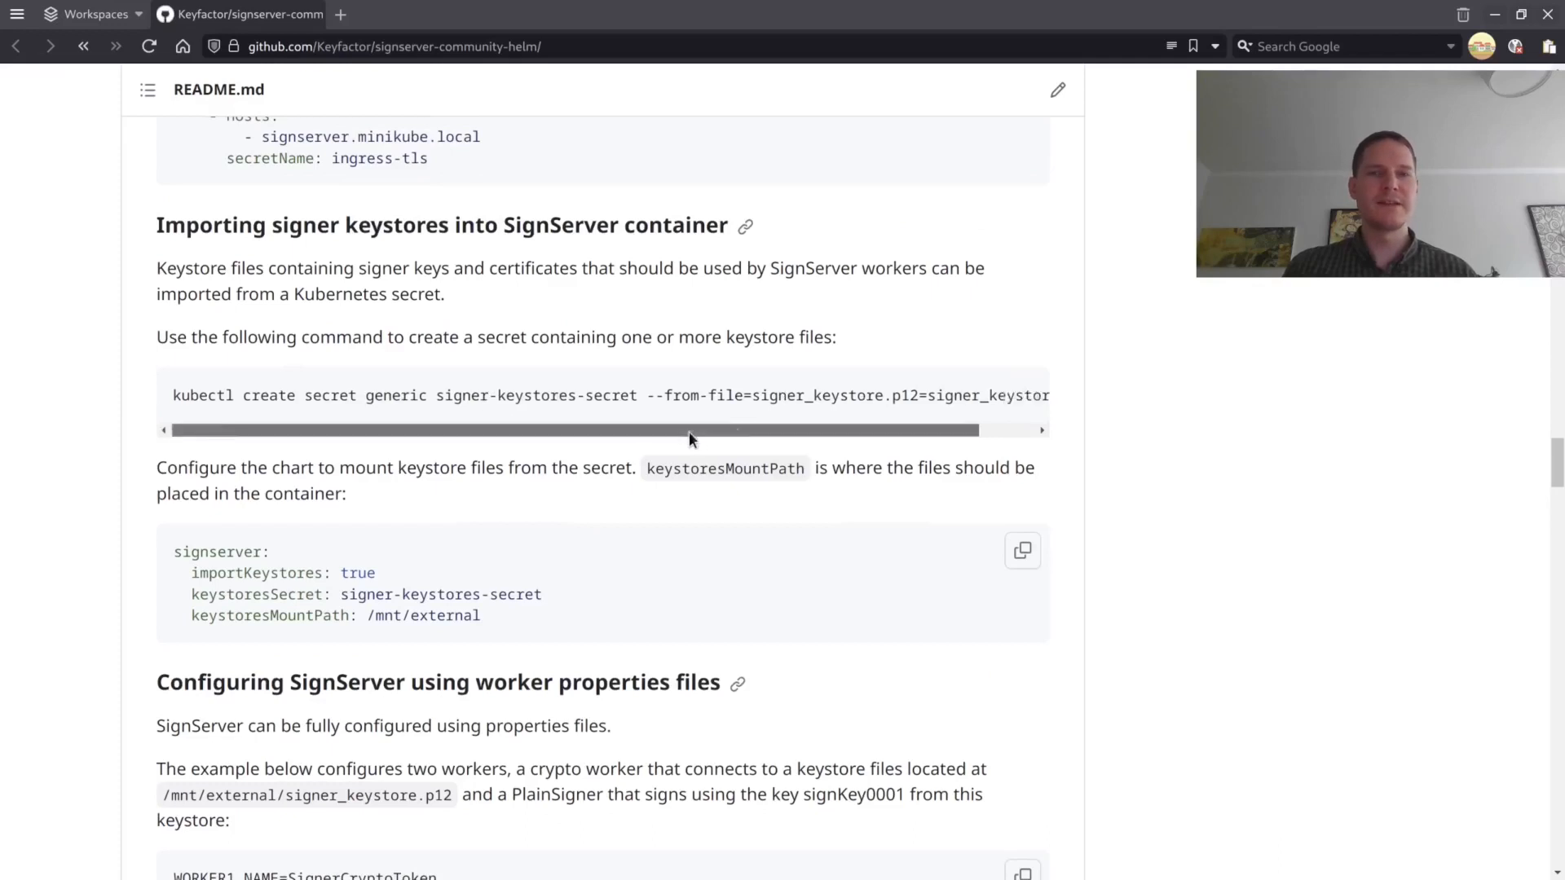
scroll("down", 3)
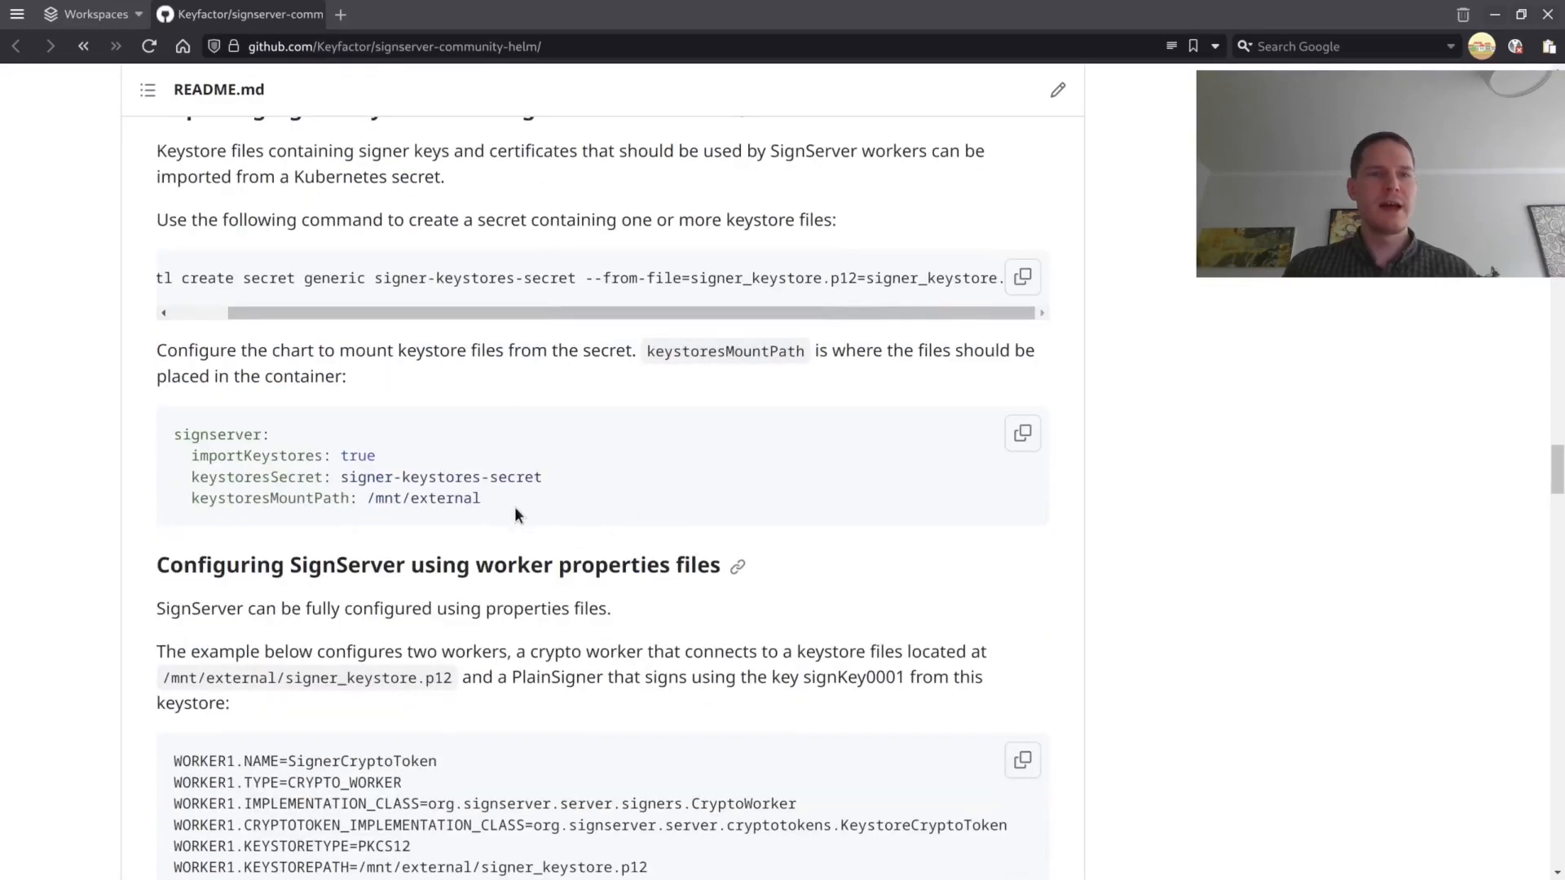
left_click_drag(173, 434, 479, 499)
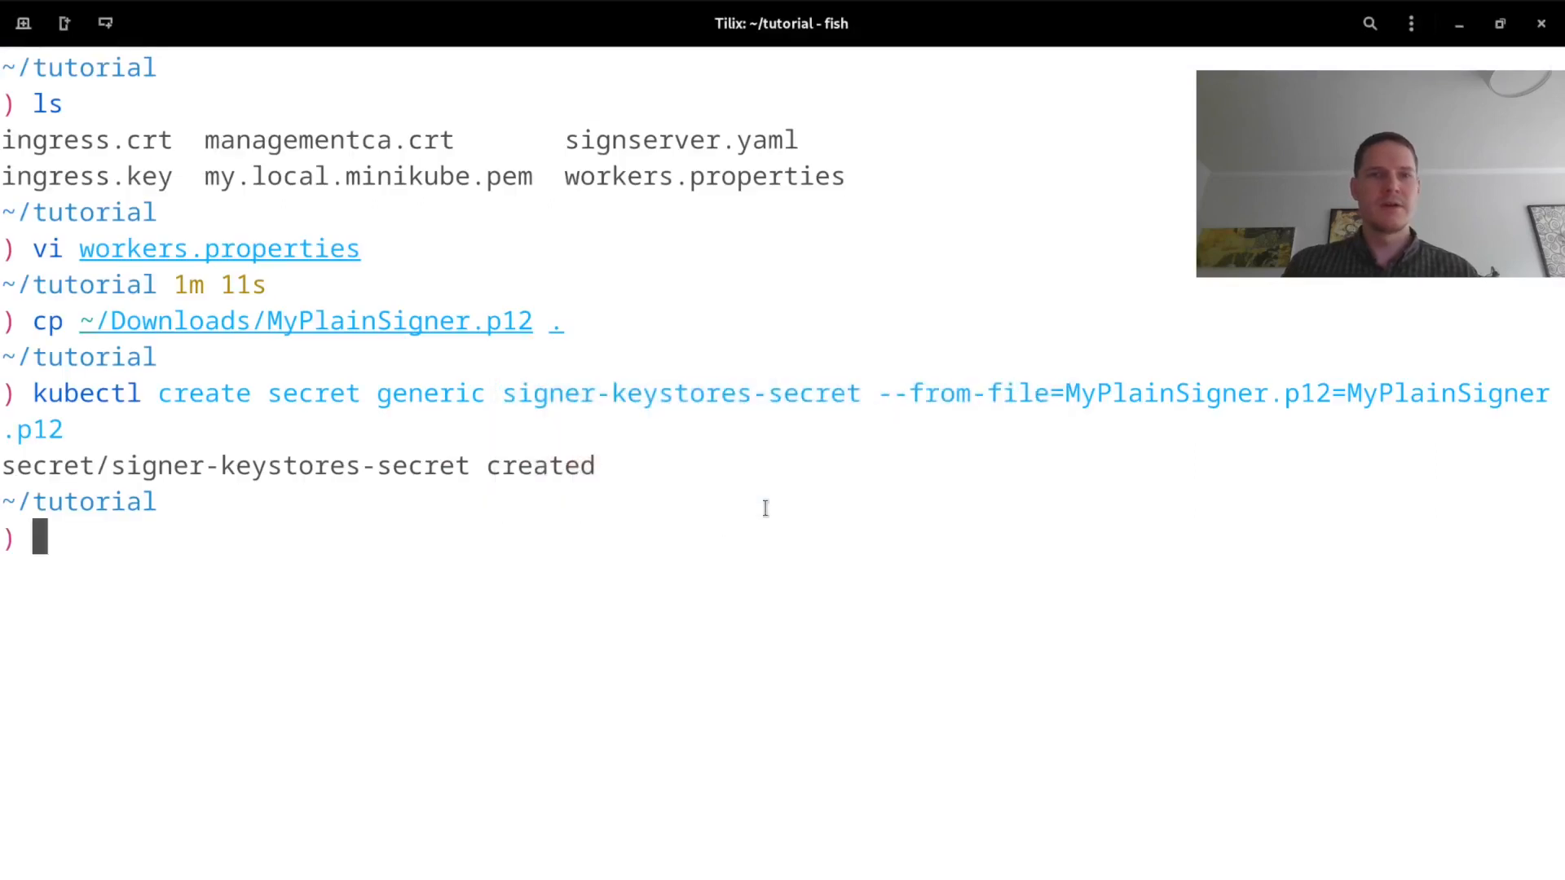
Run the kubectl create secret command and open signserver.yaml in vi
type("vi signserver.yaml")
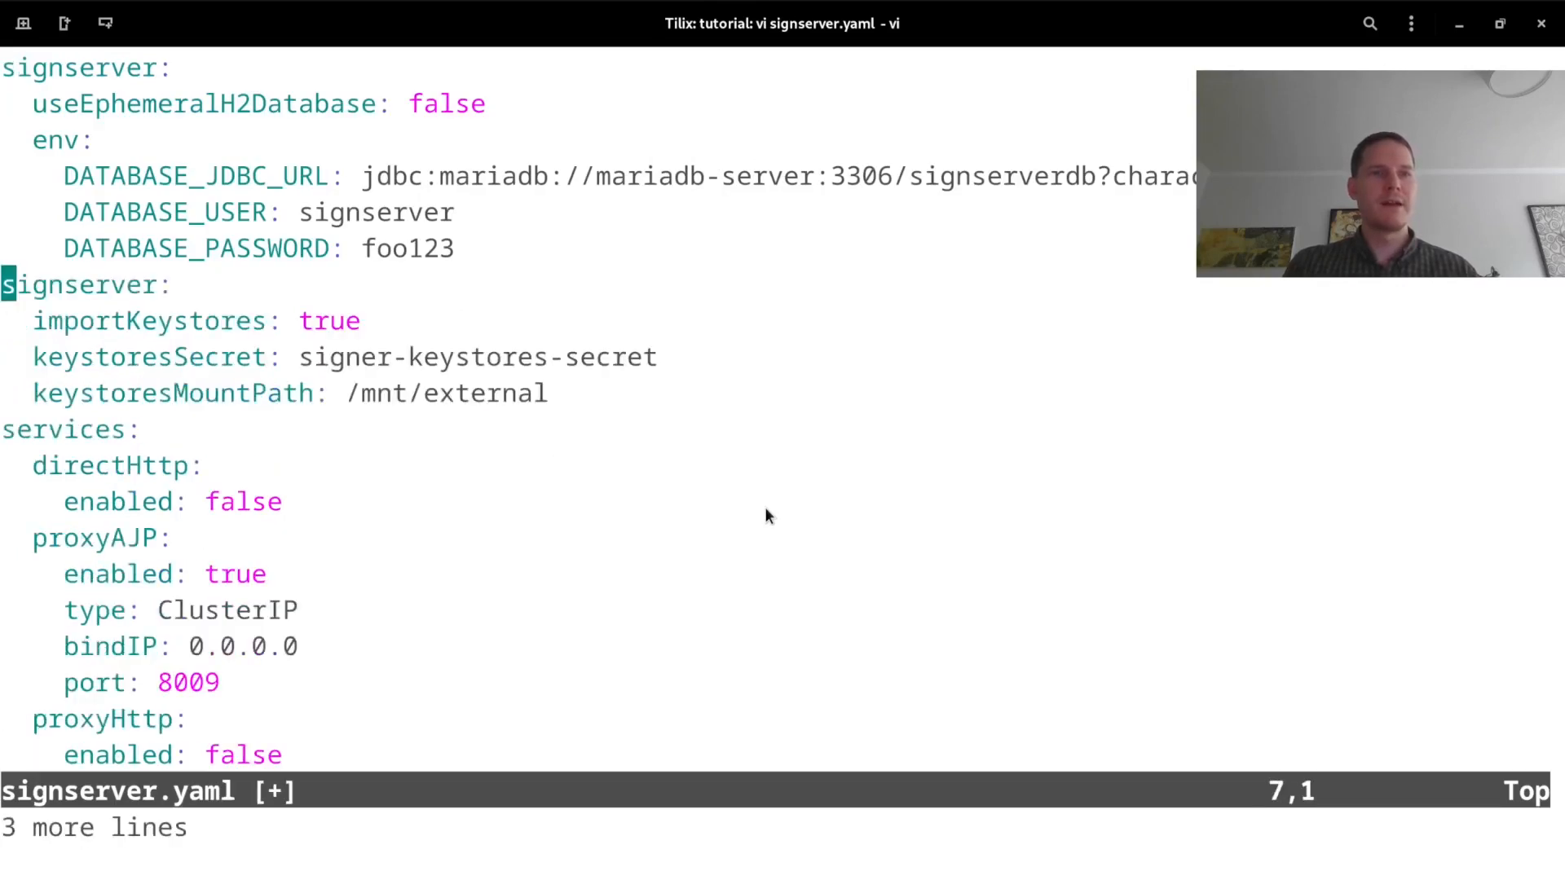
Delete the first signserver block with the H2 and database env lines from the top of signserver.yaml
key("j")
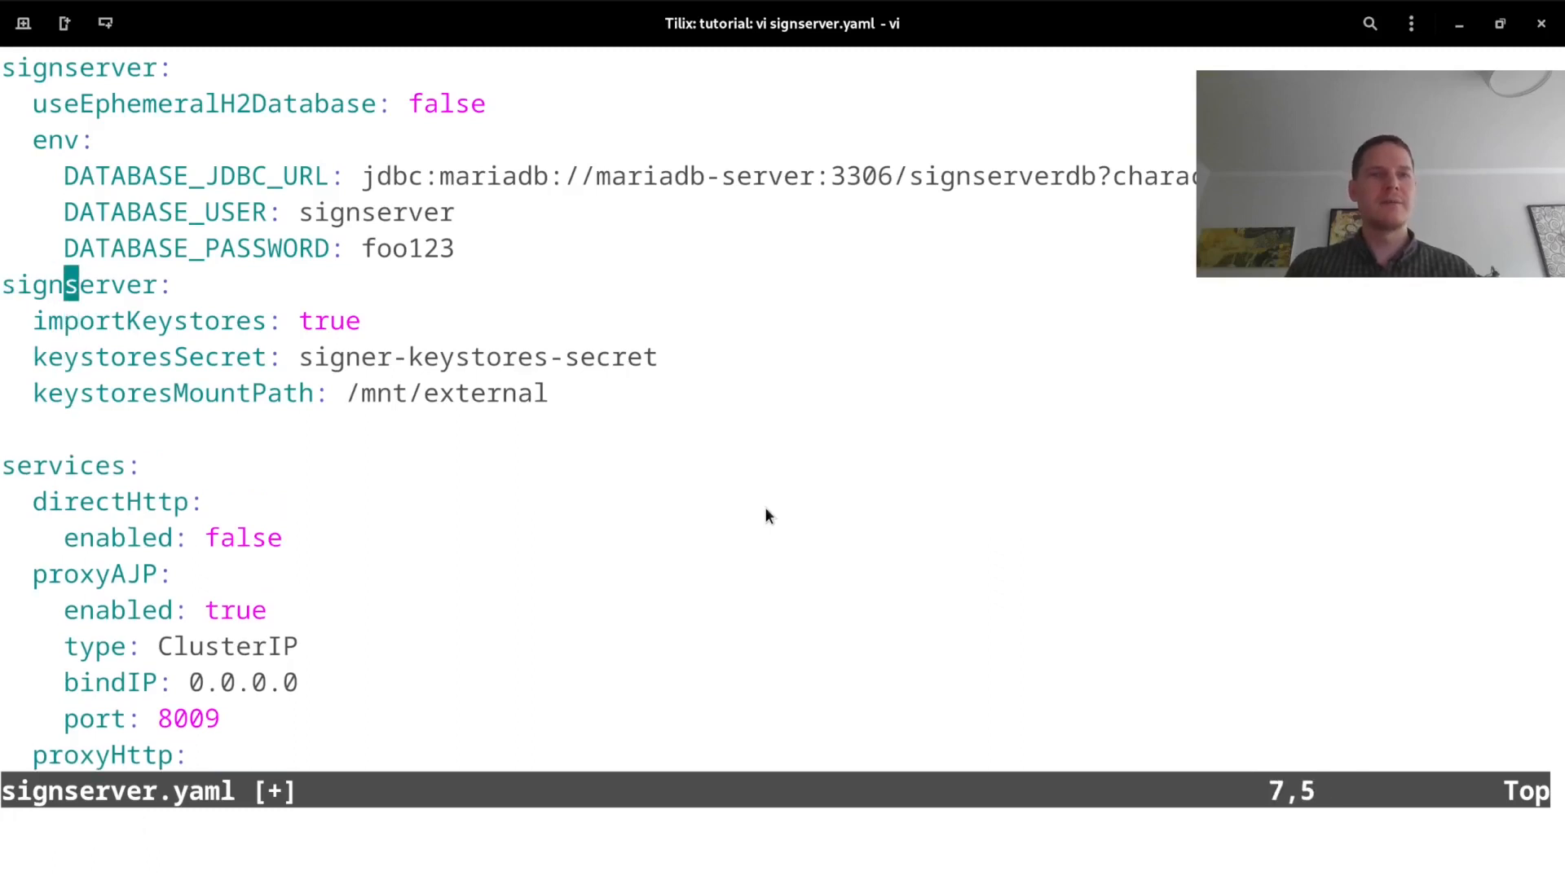
key("k")
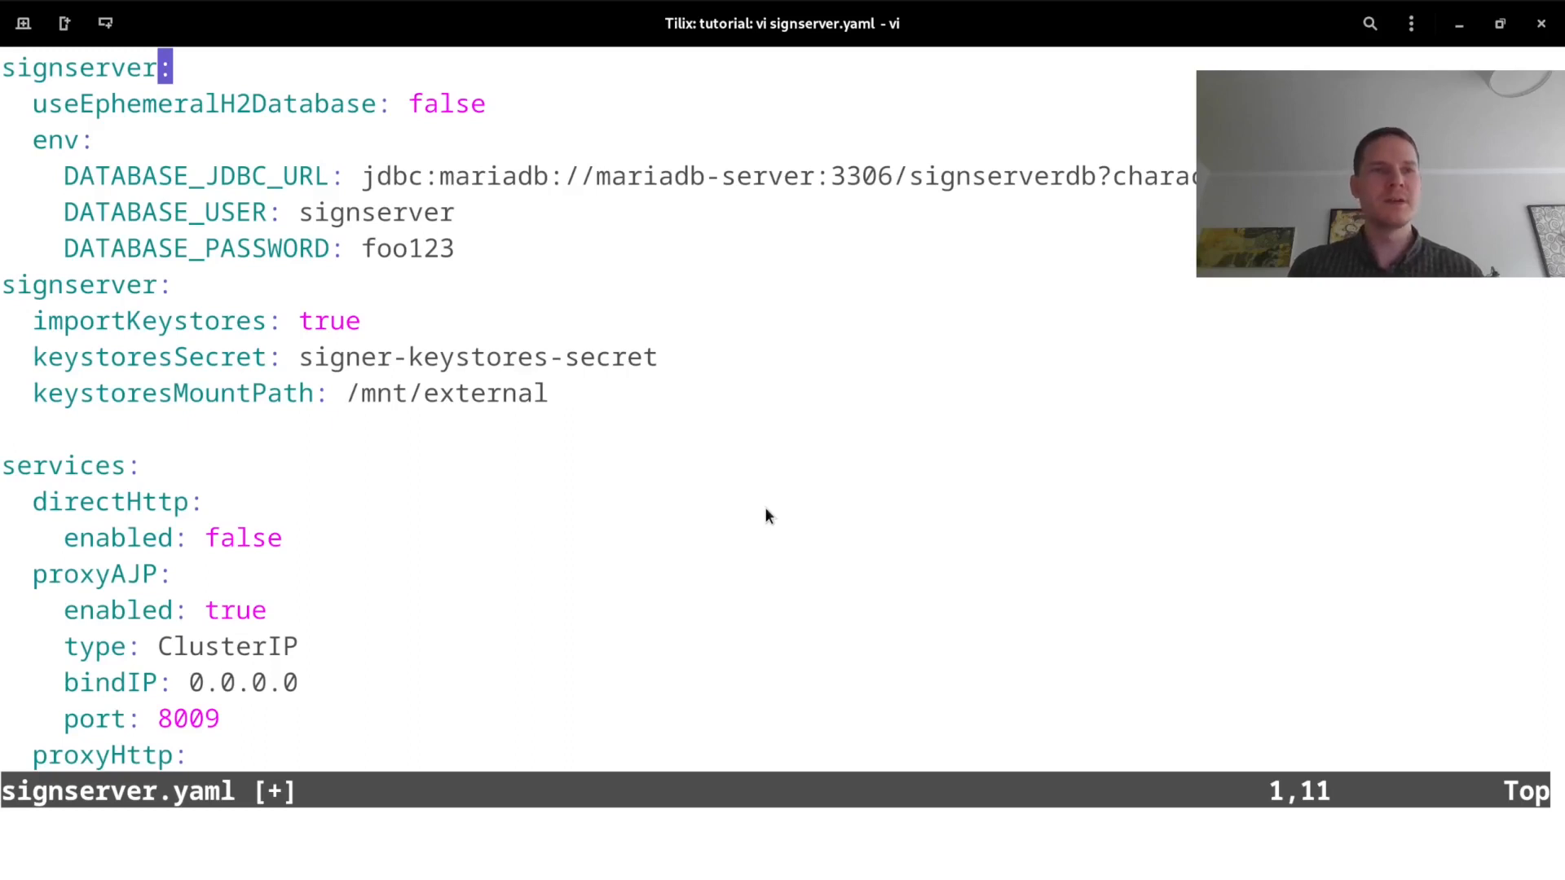
key("V")
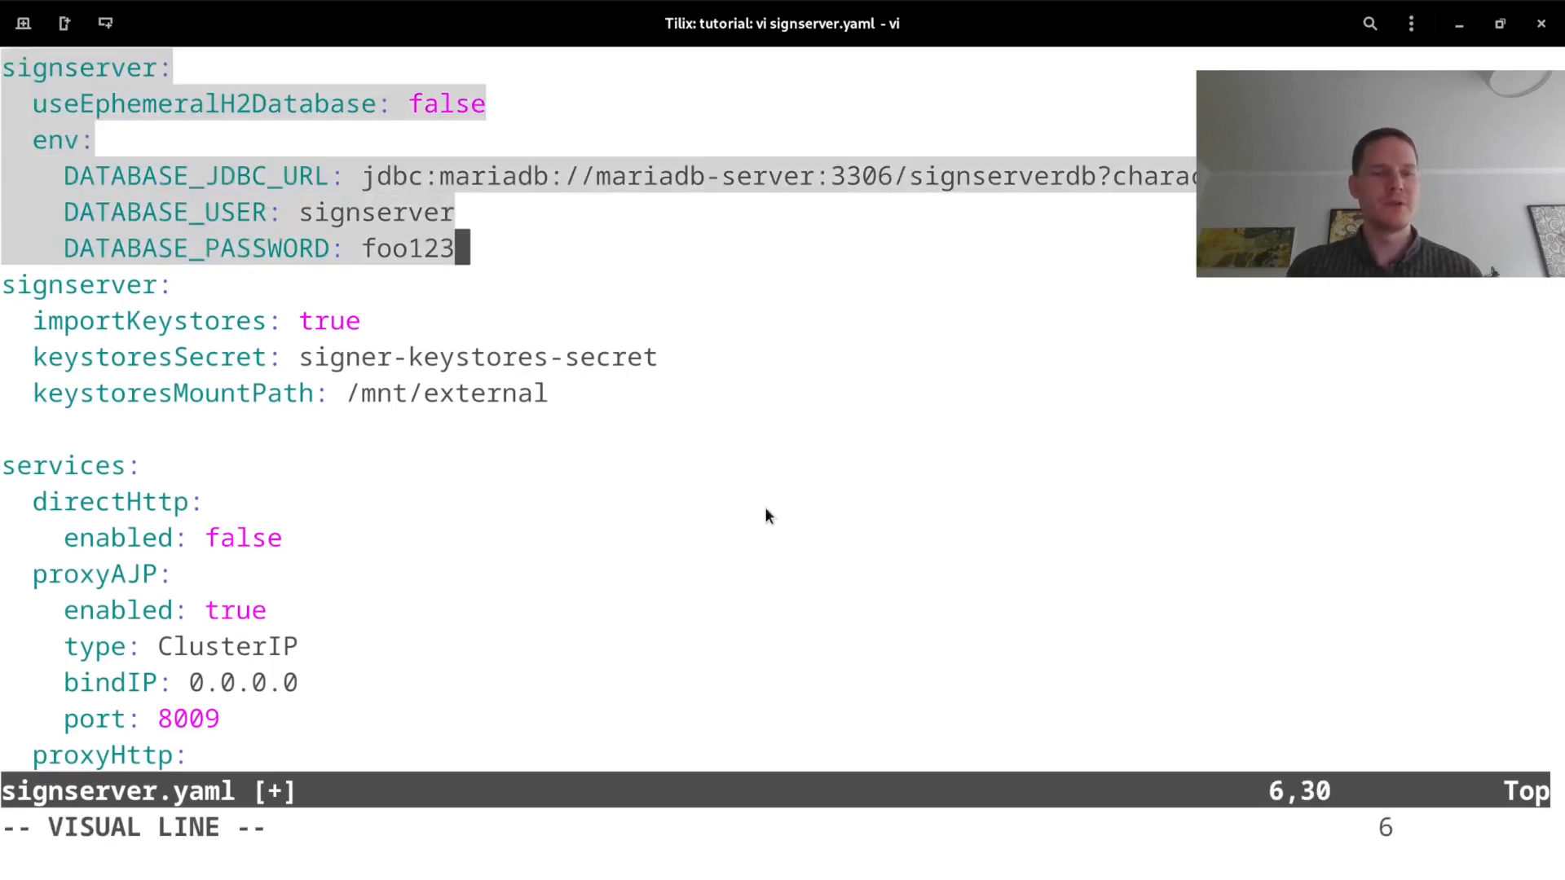
key("d")
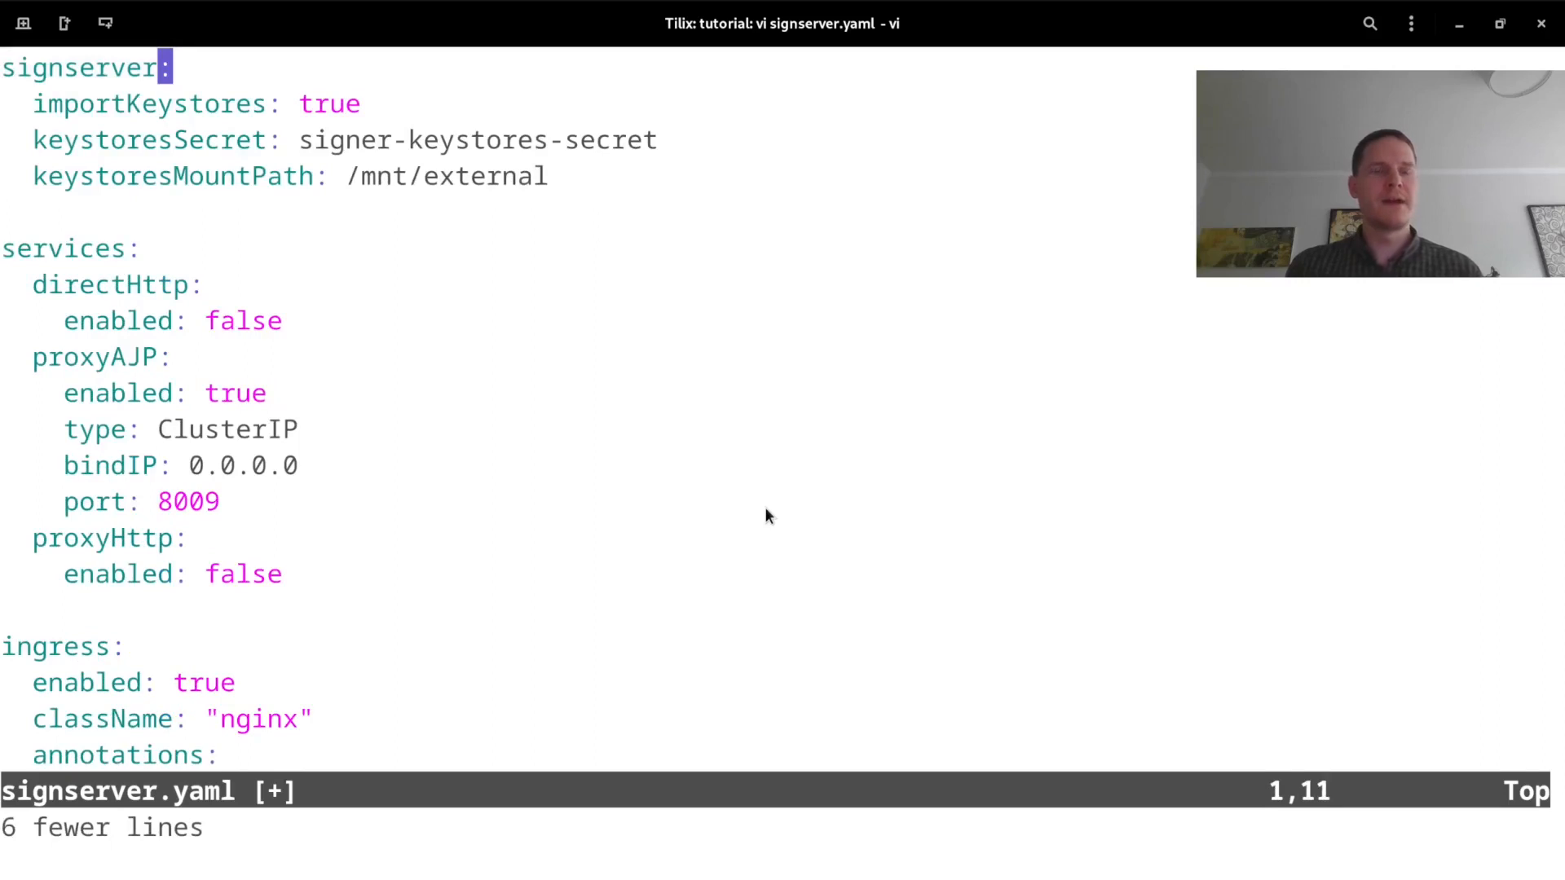
mouse_move(143, 130)
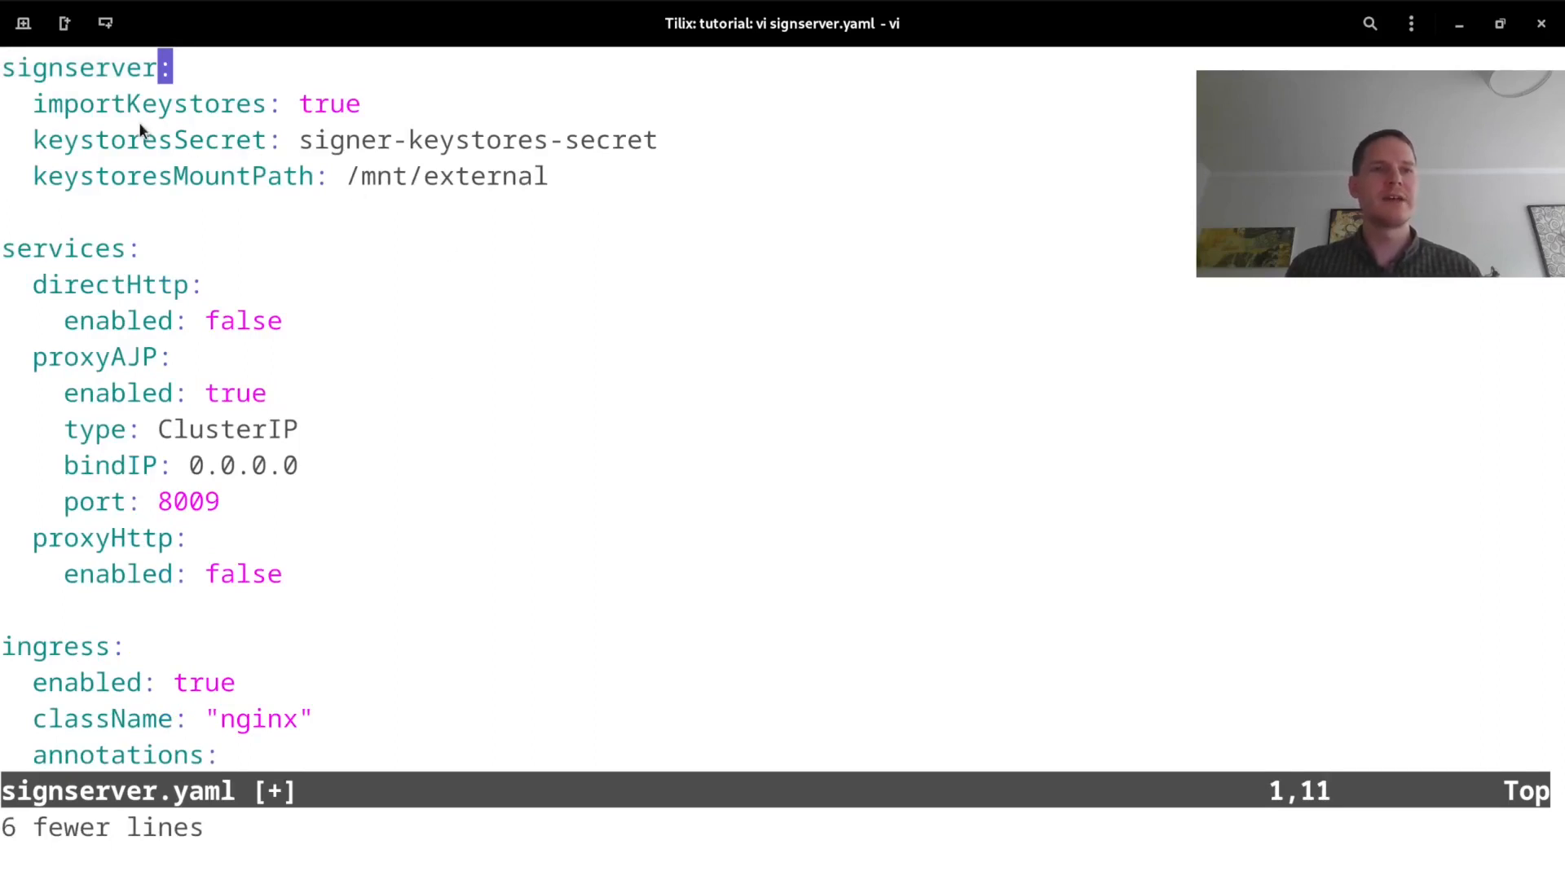
Inspect the keystore secret name and /mnt/external mount path, then save and quit with :wq
key("j")
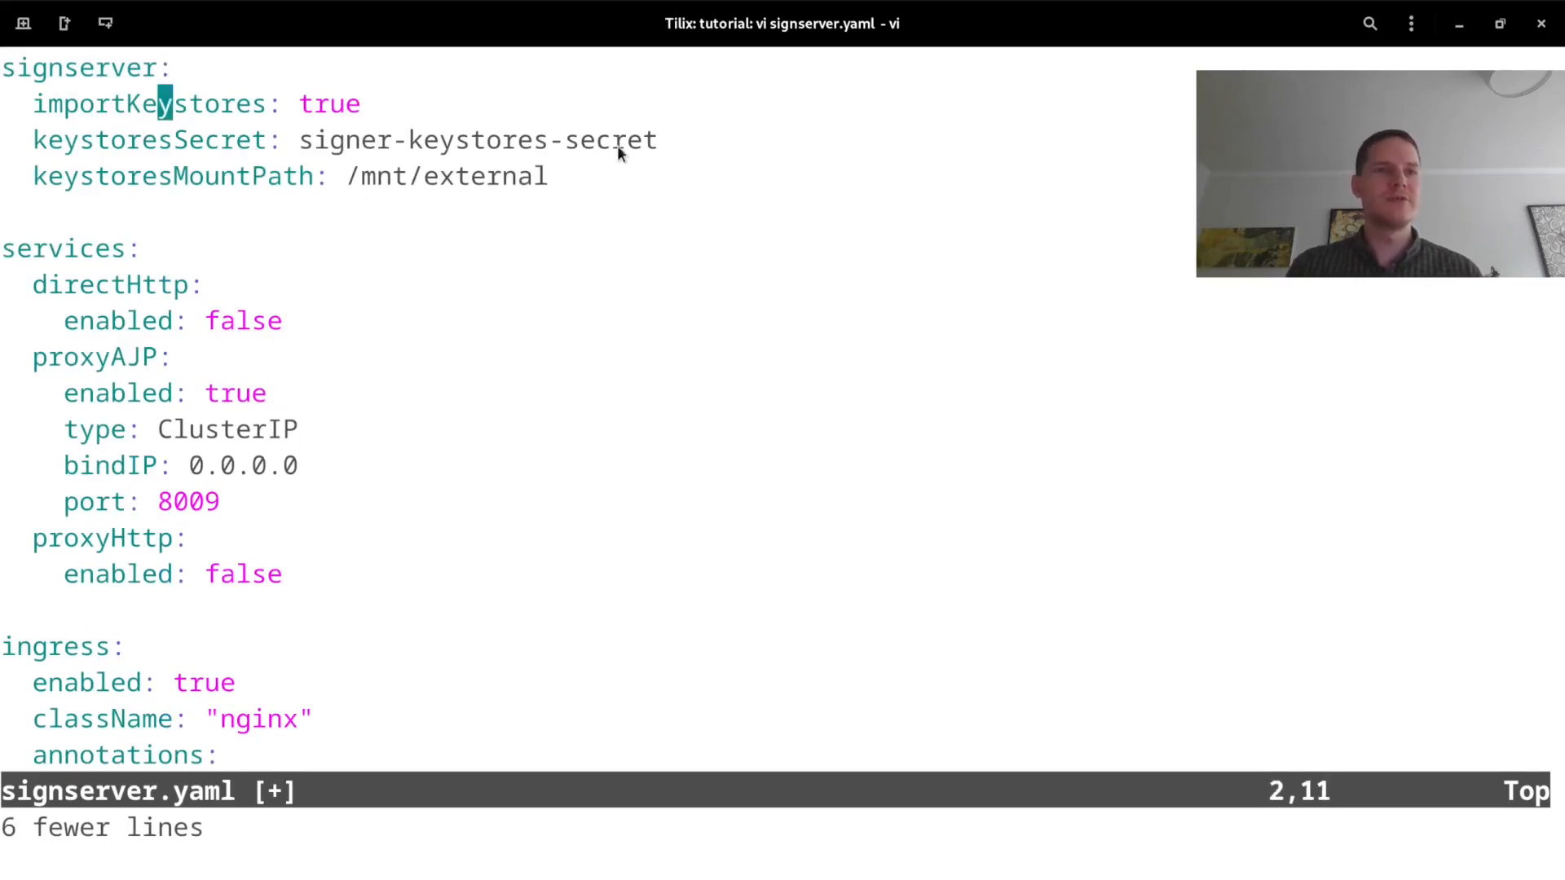
key("v")
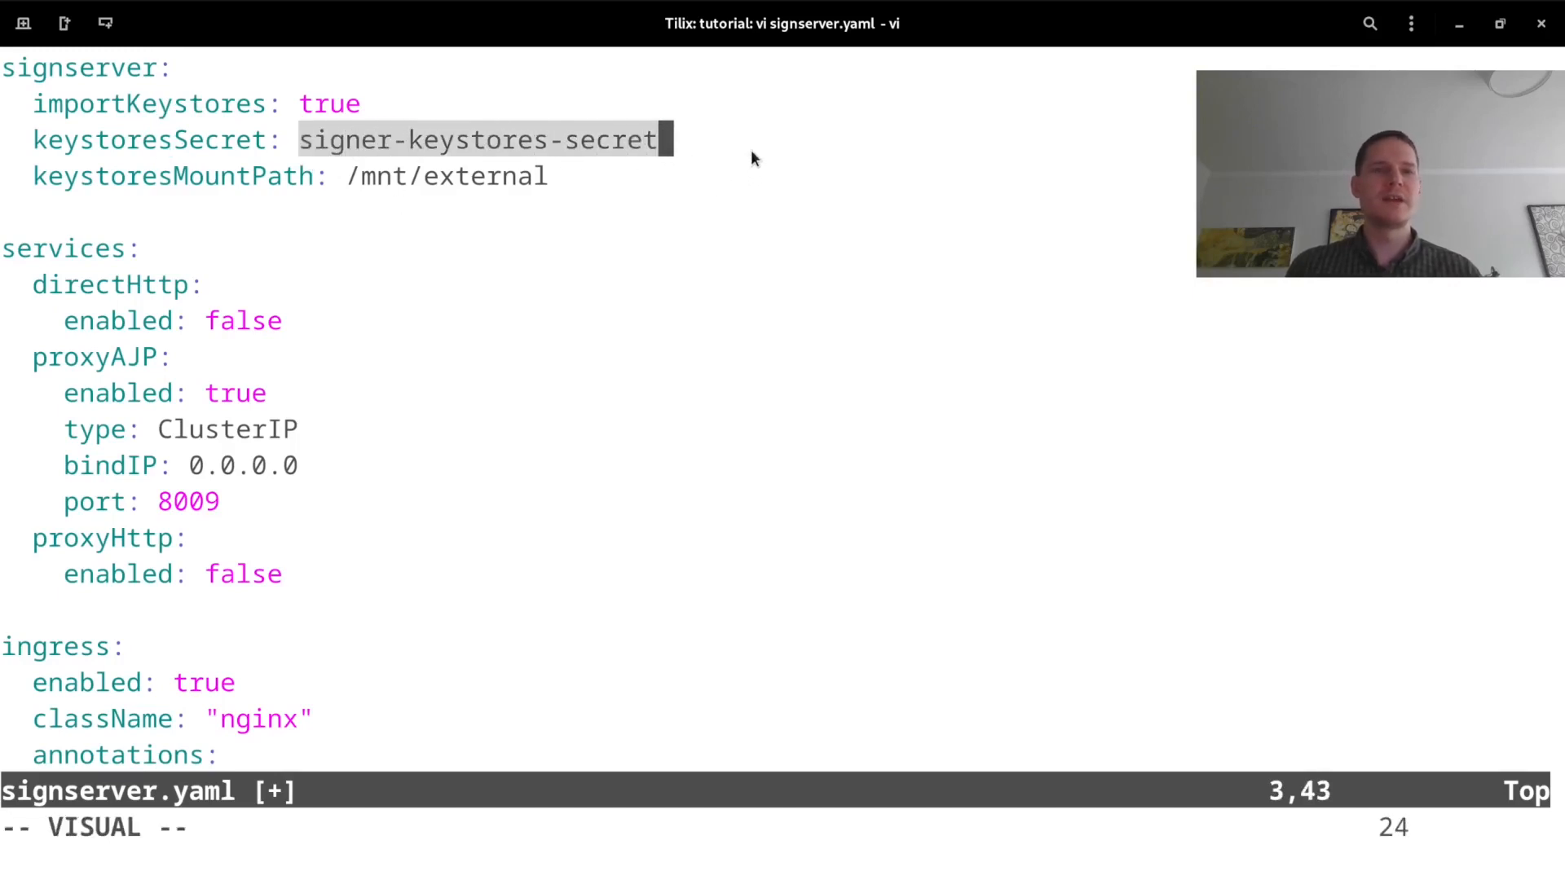
mouse_move(363, 192)
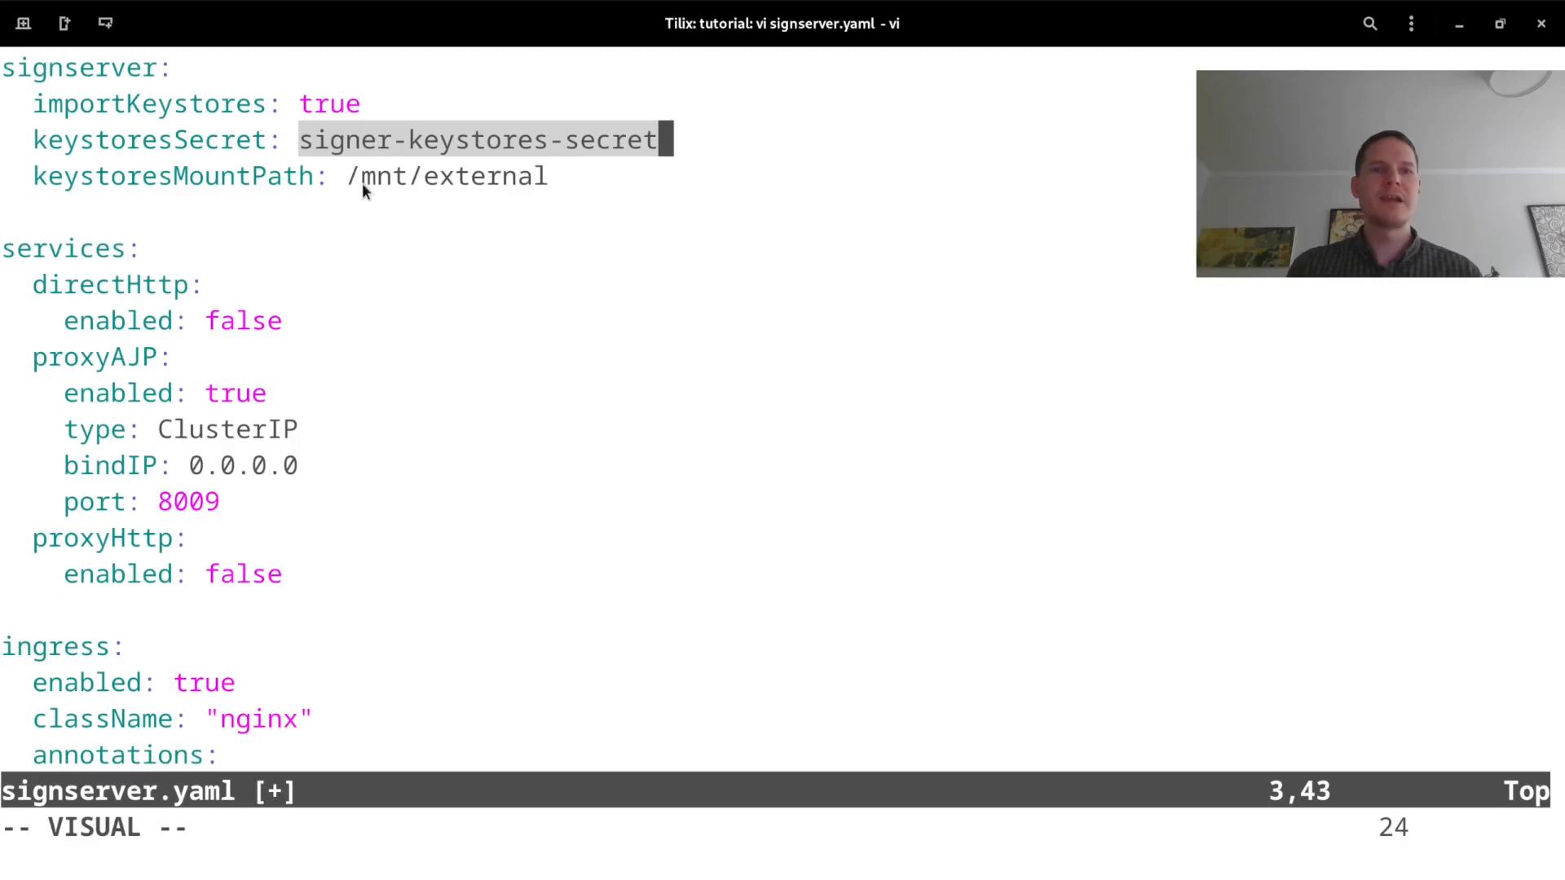
mouse_move(409, 203)
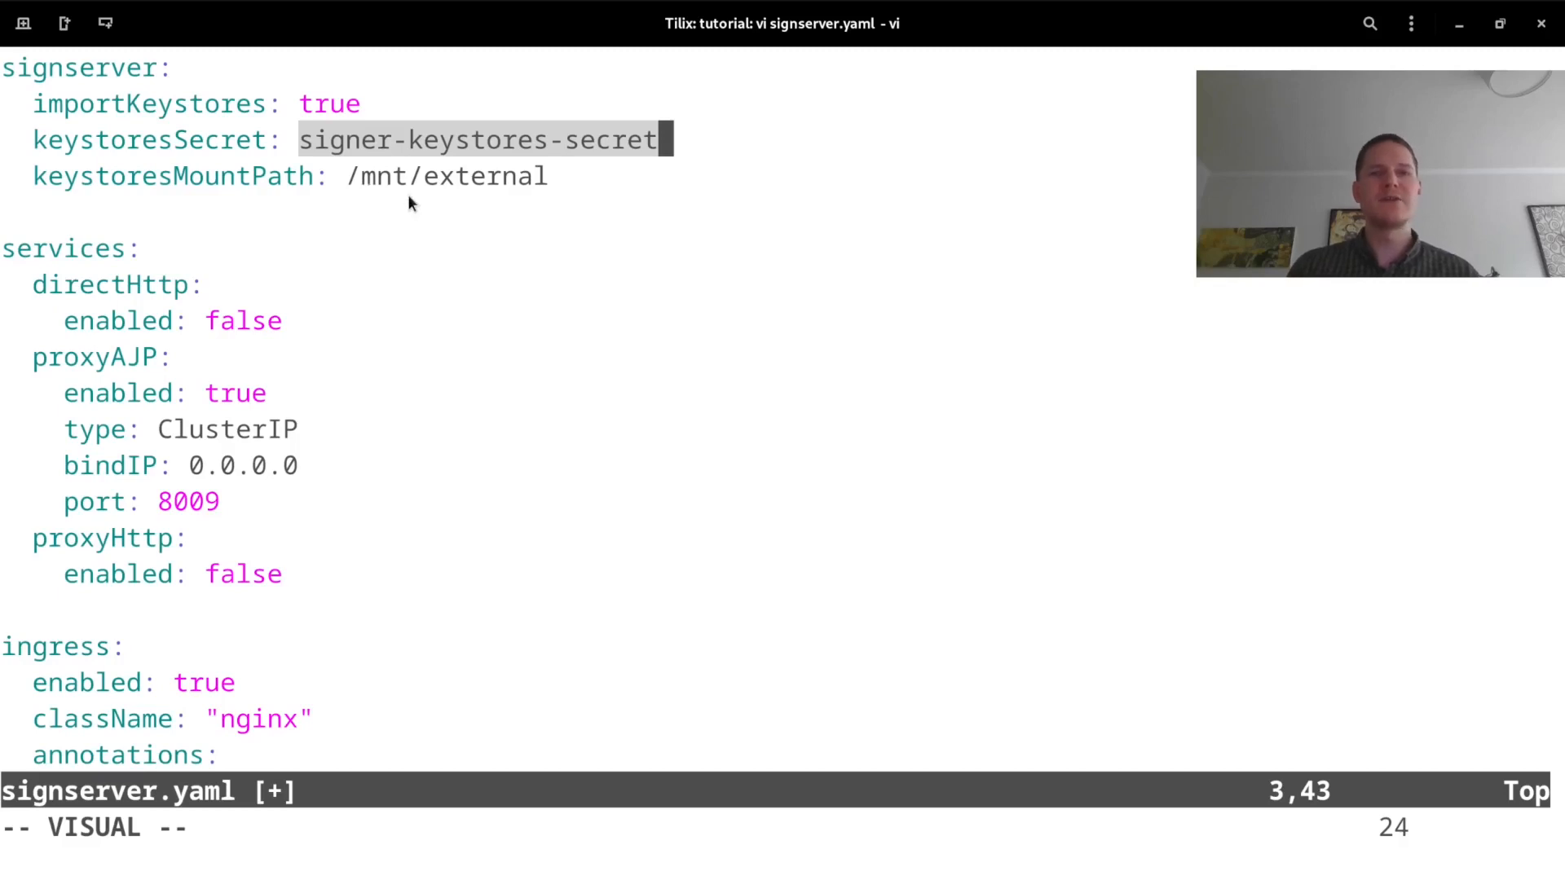
key("j")
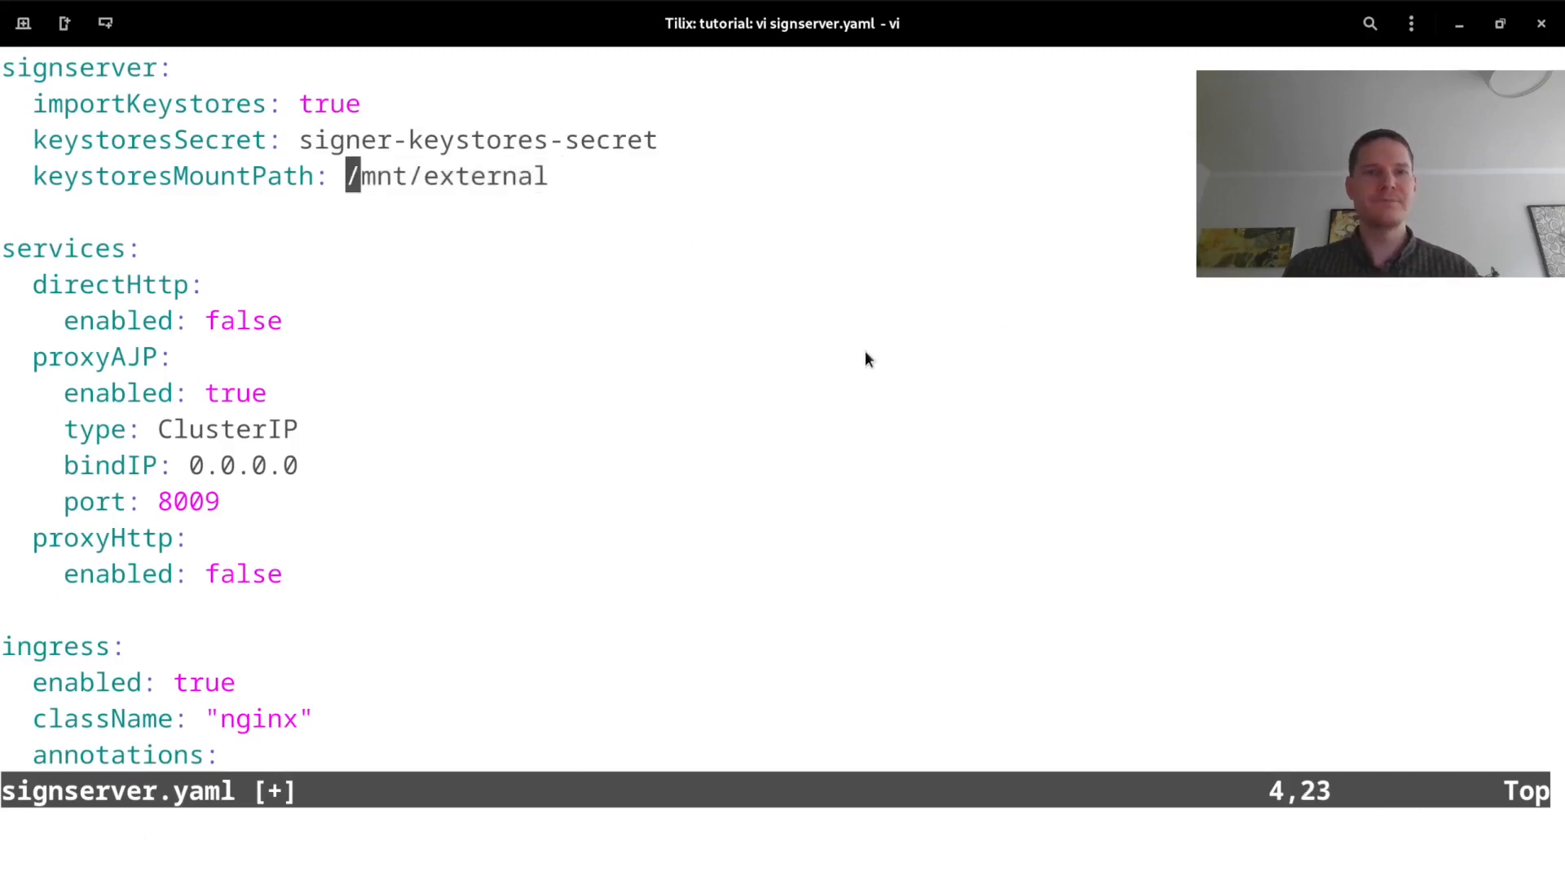
type(":wq")
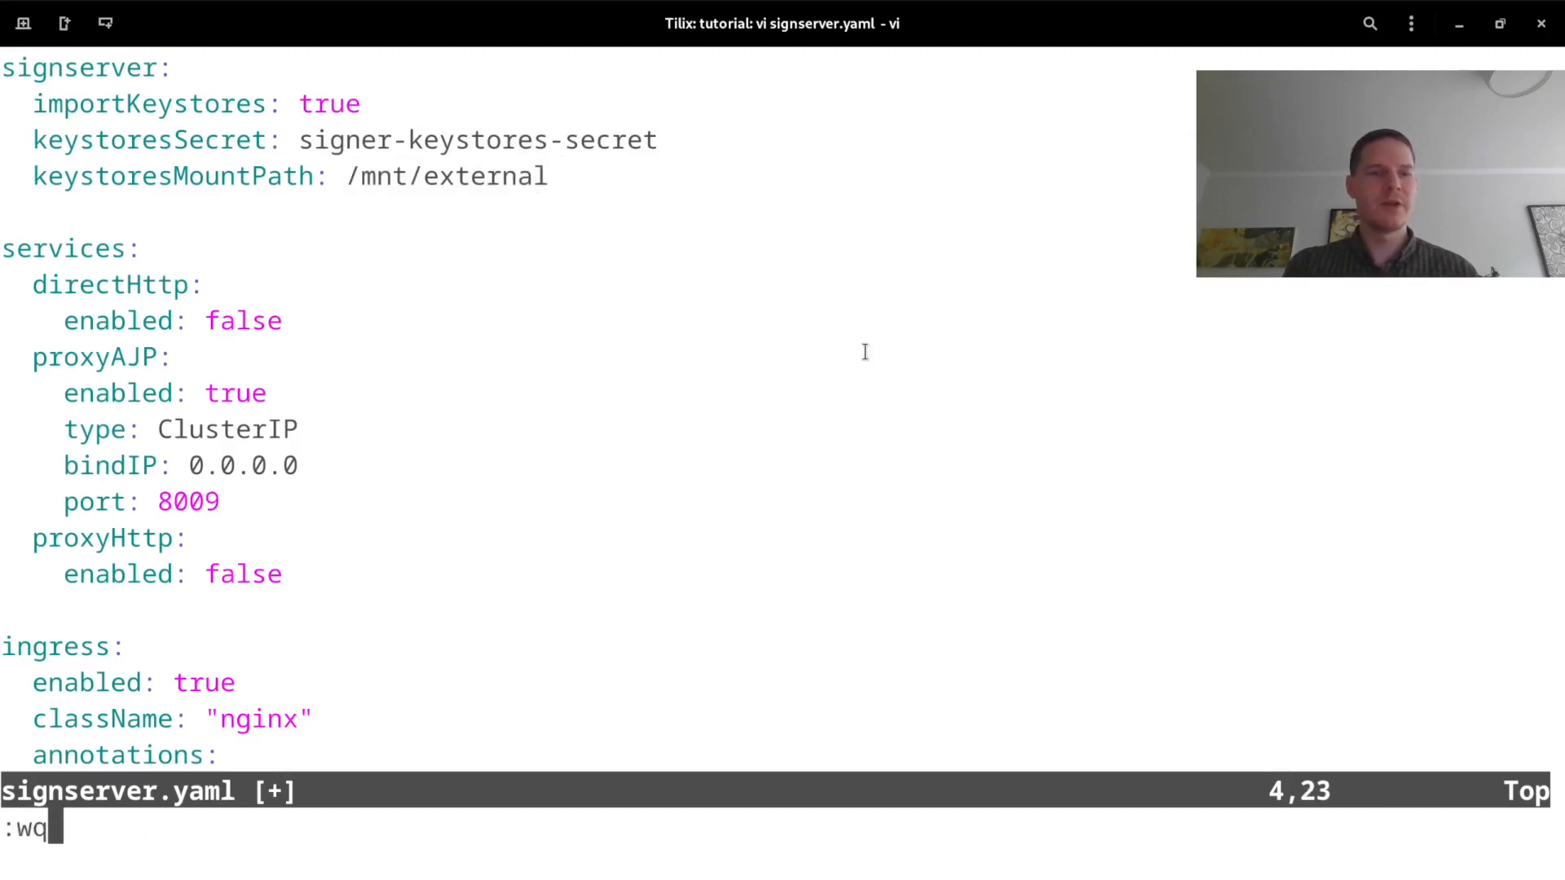
key("Return")
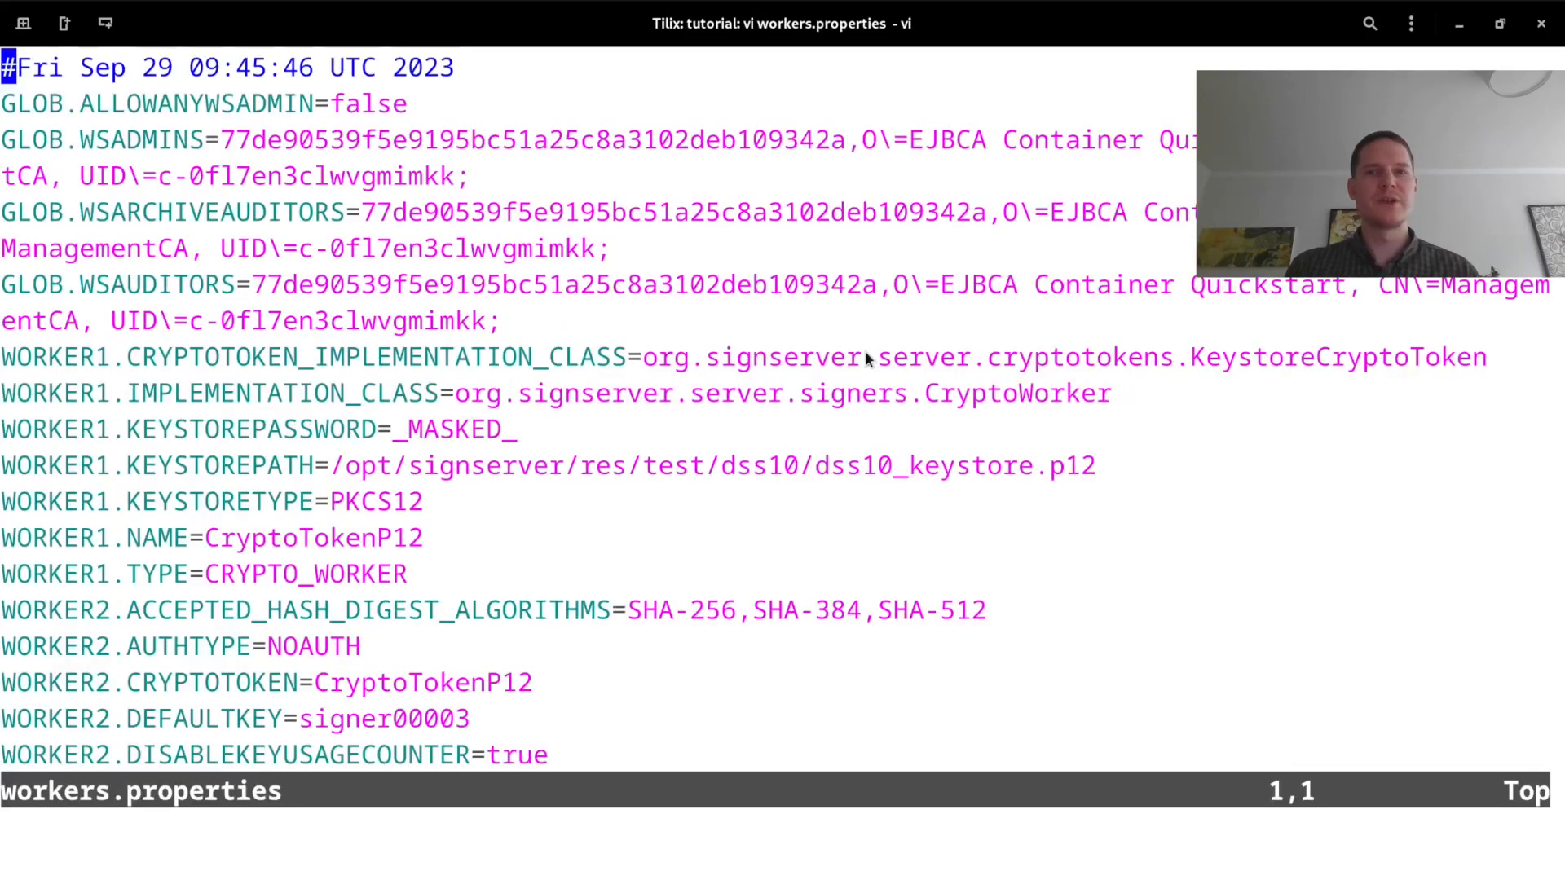
Change WORKER1.KEYSTOREPATH to /mnt/external/MyPlainSigner.p12
key("j")
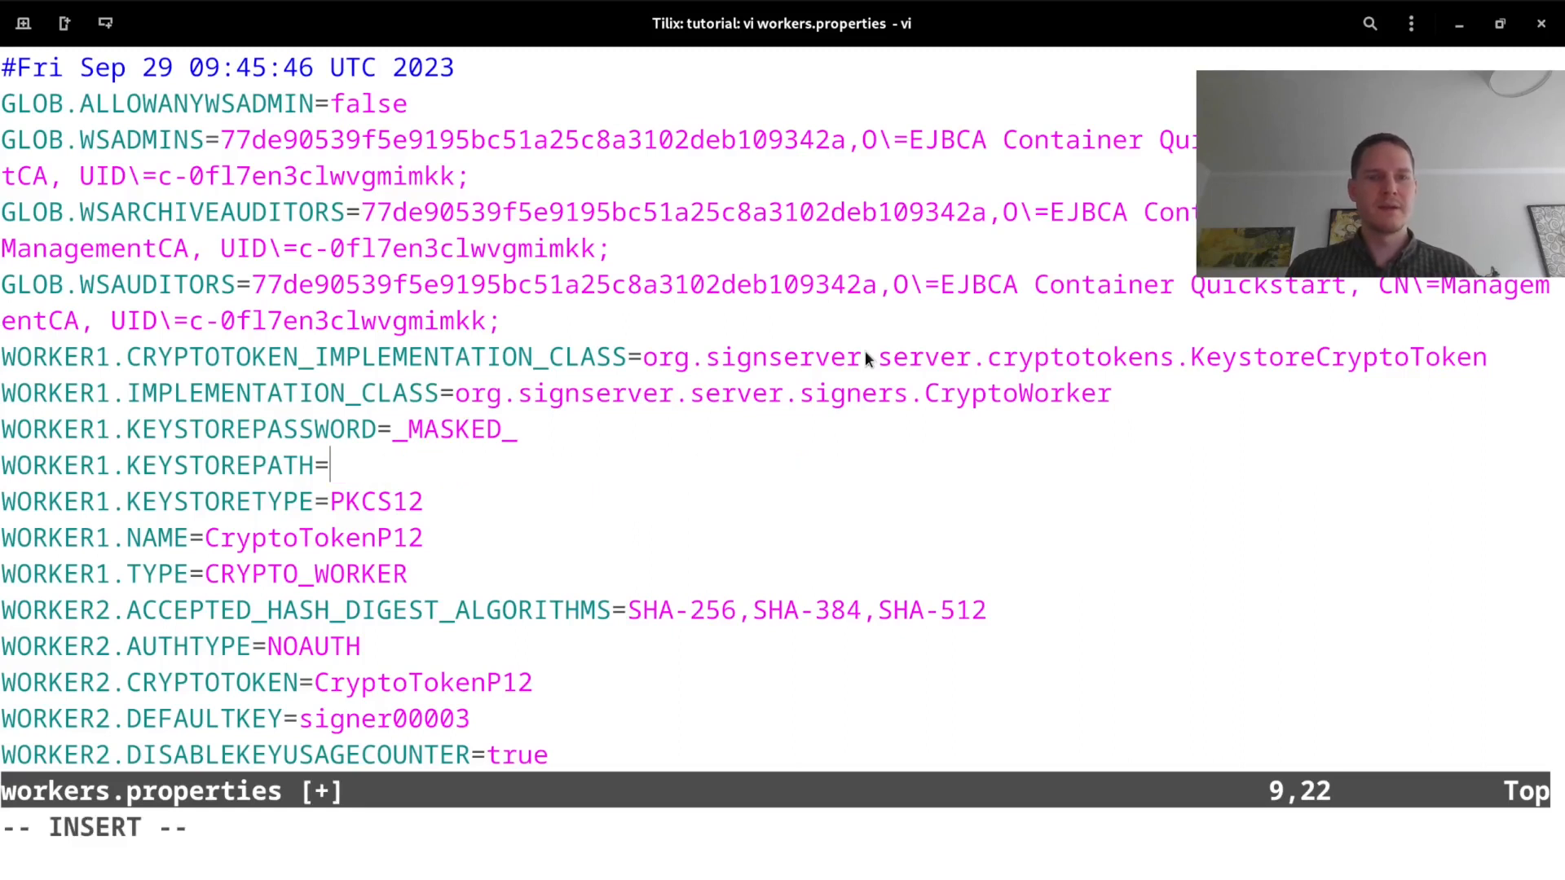
type("p")
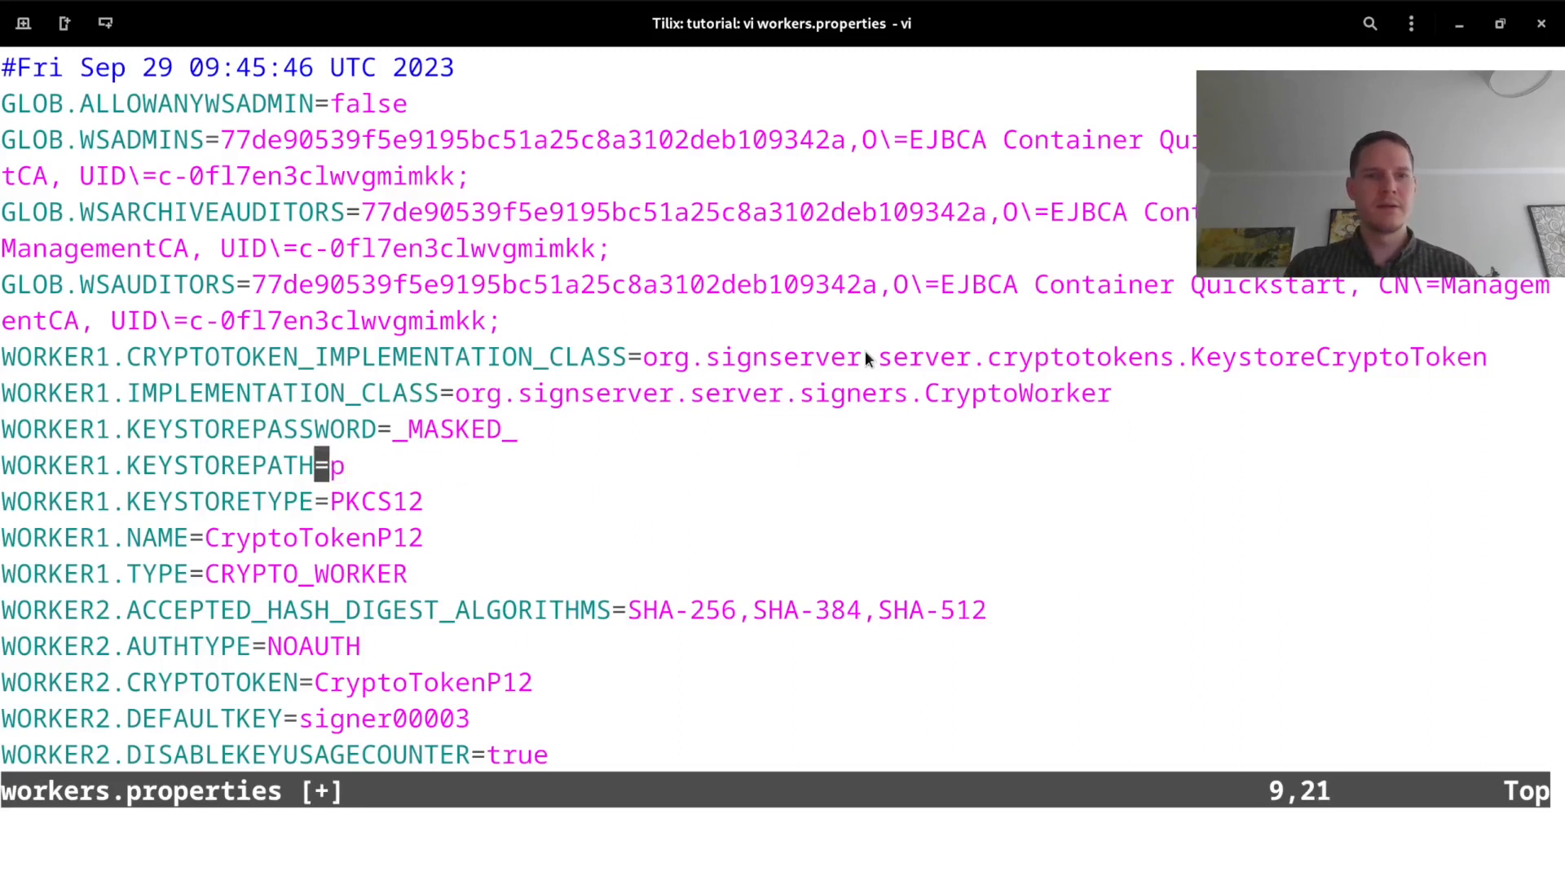
key("x")
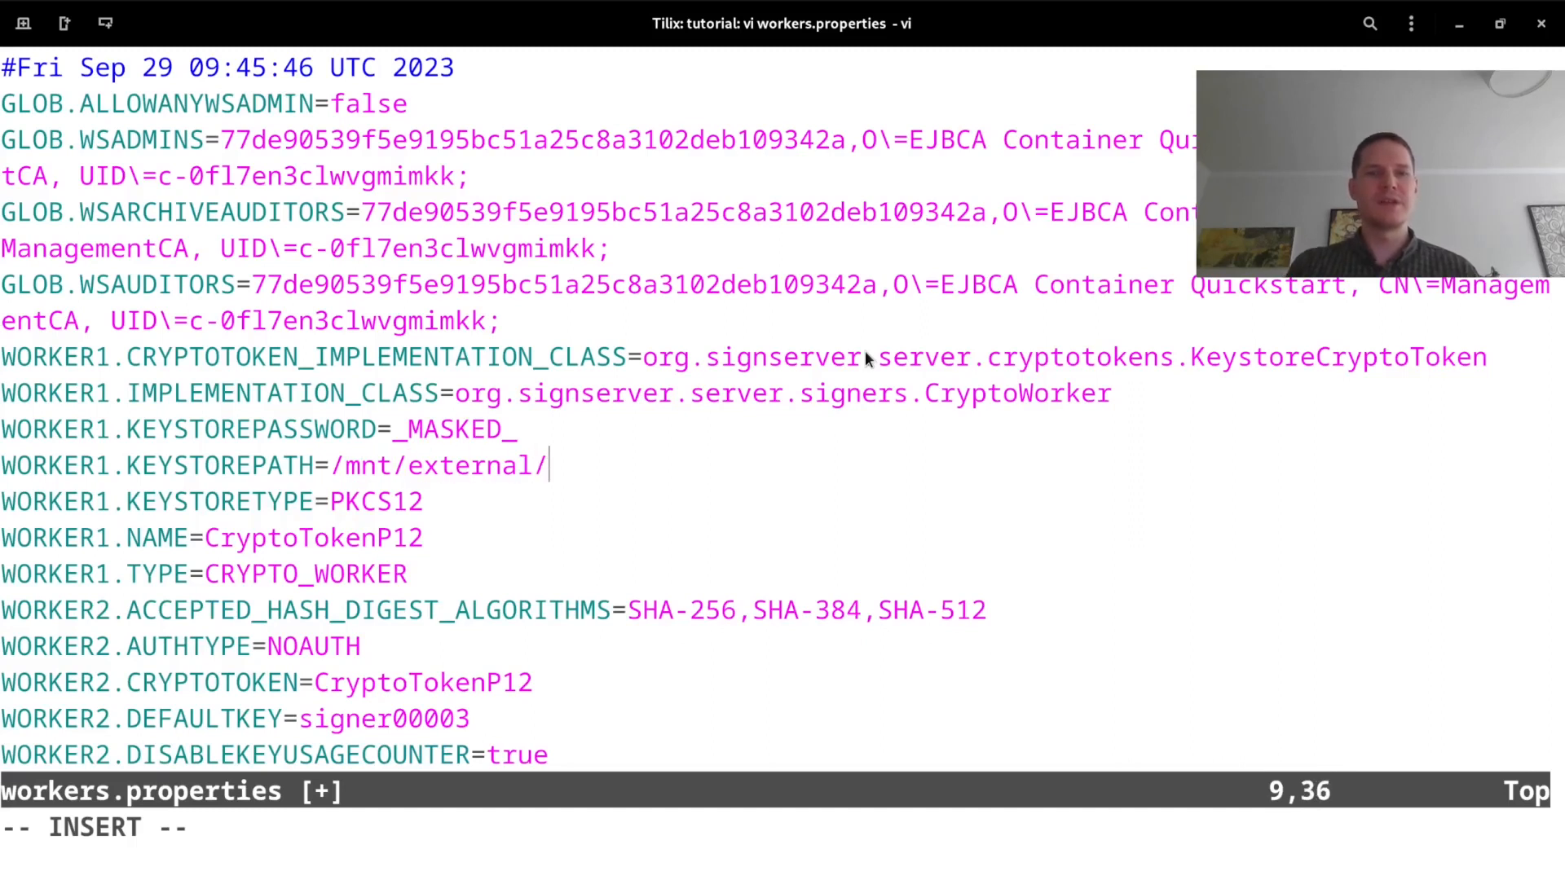
type("MyPl")
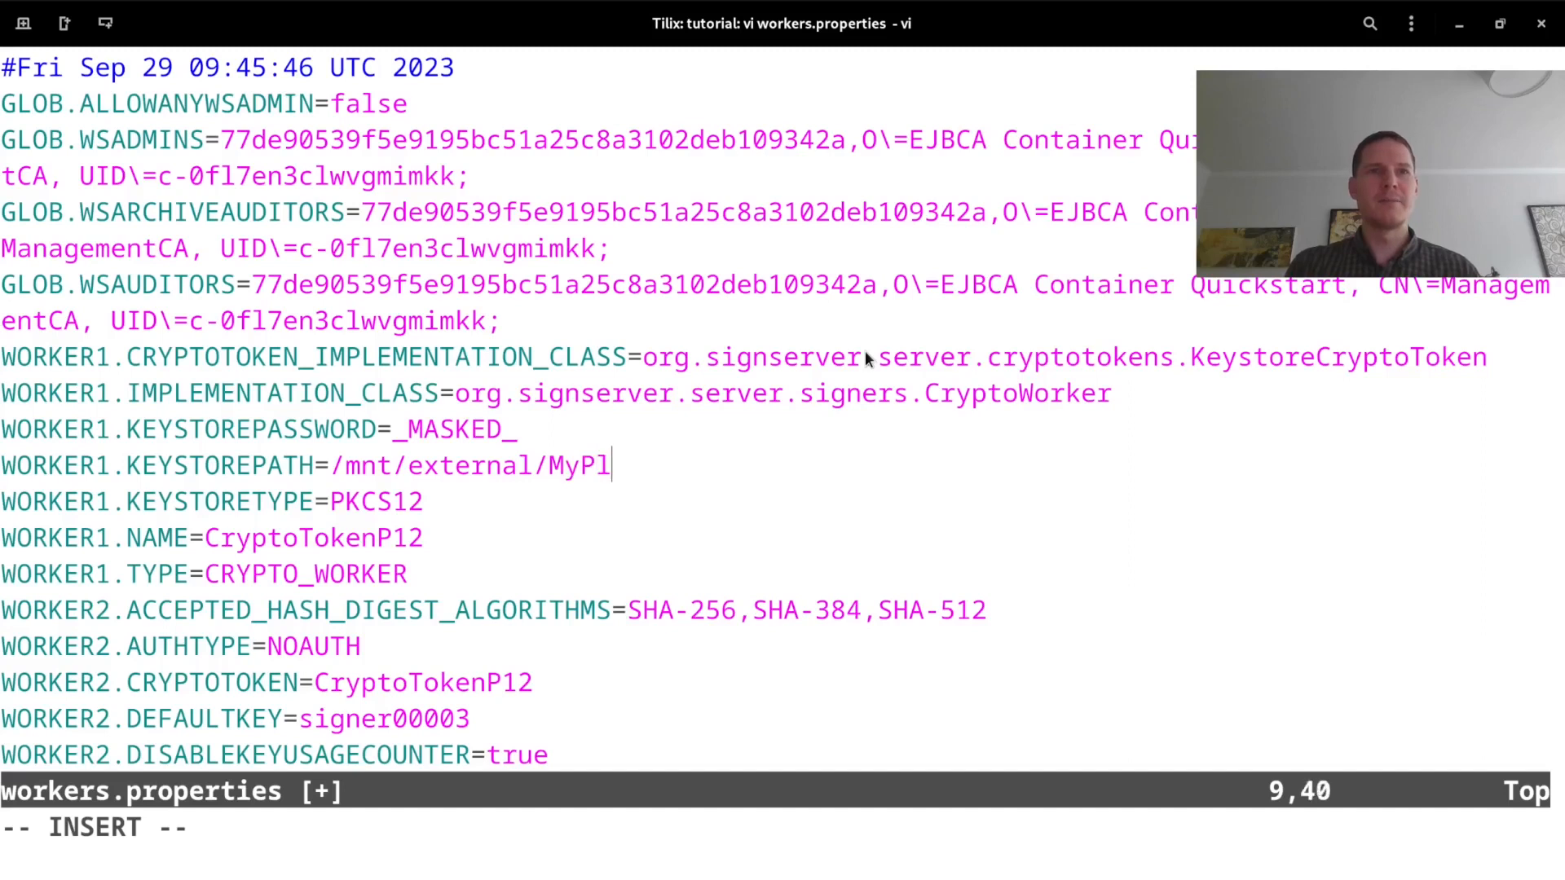
type("ainS")
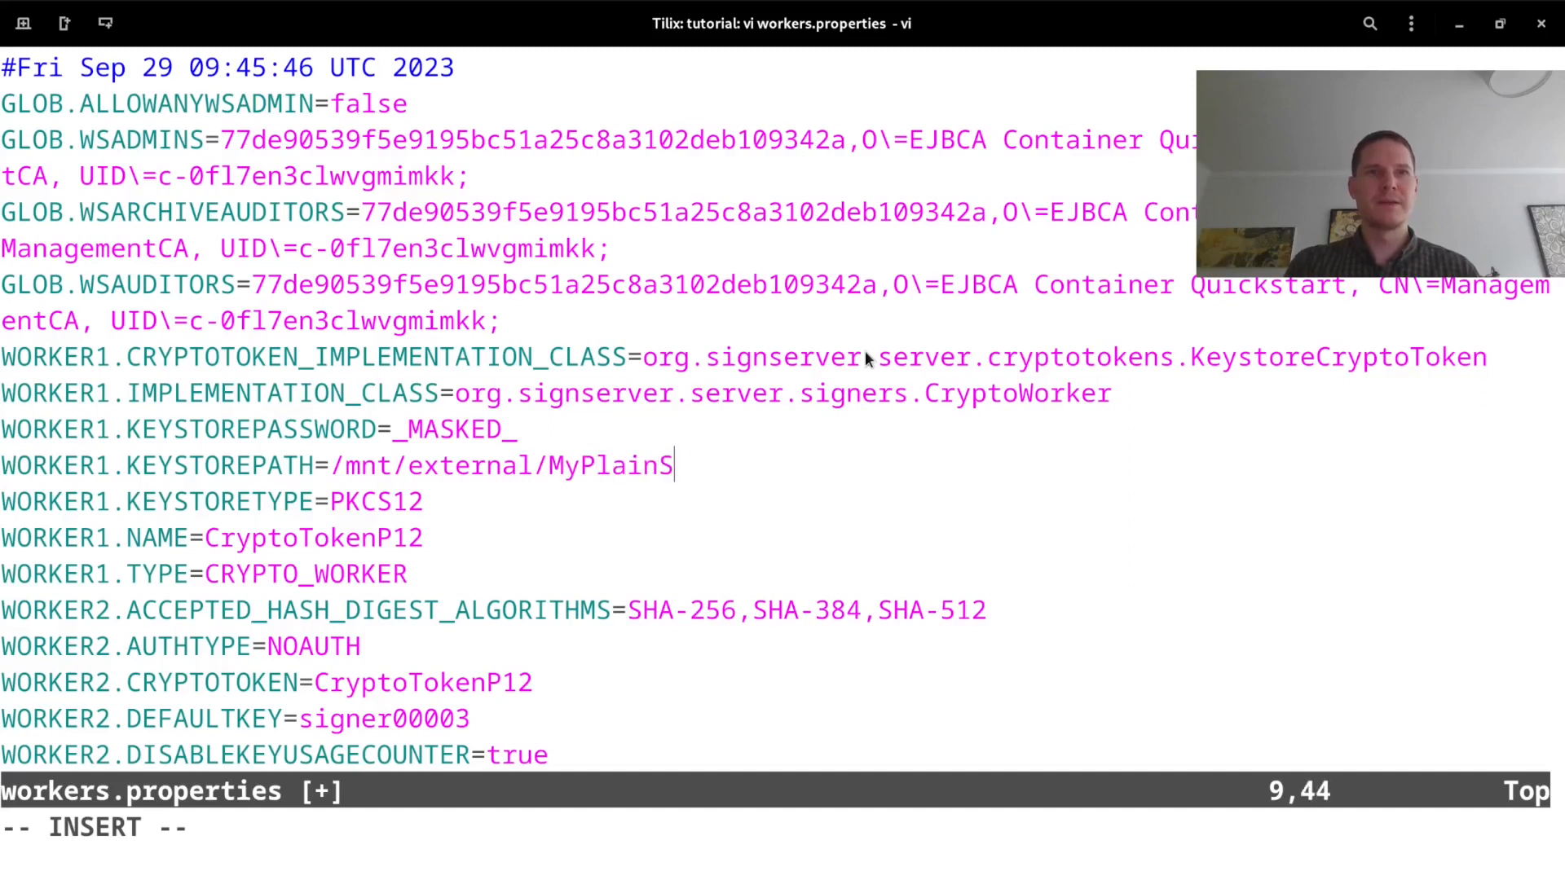
type("igner.p12")
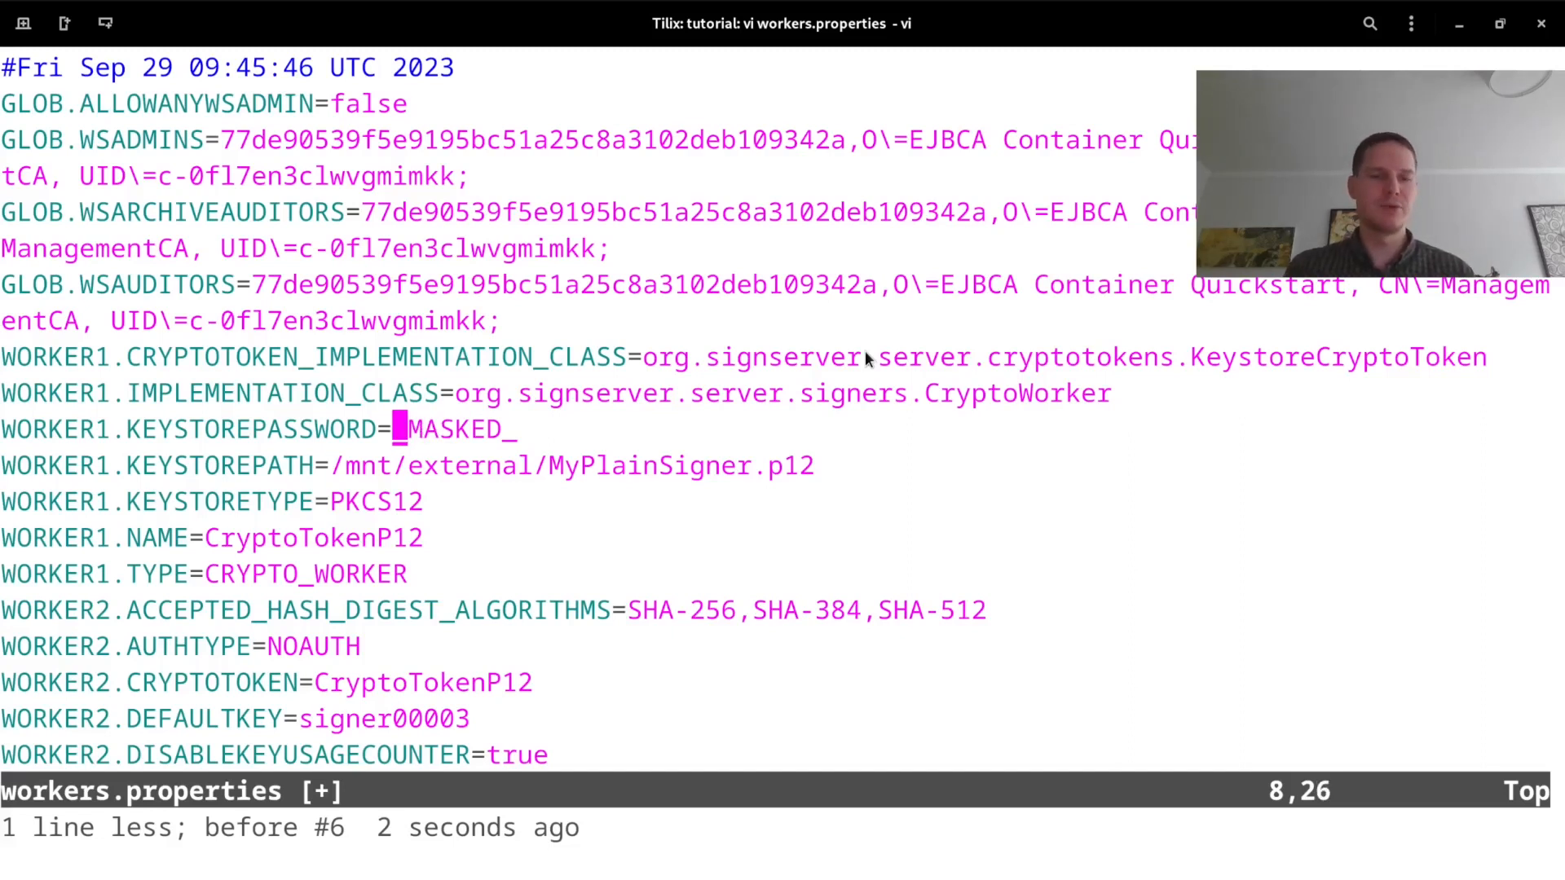
key("V")
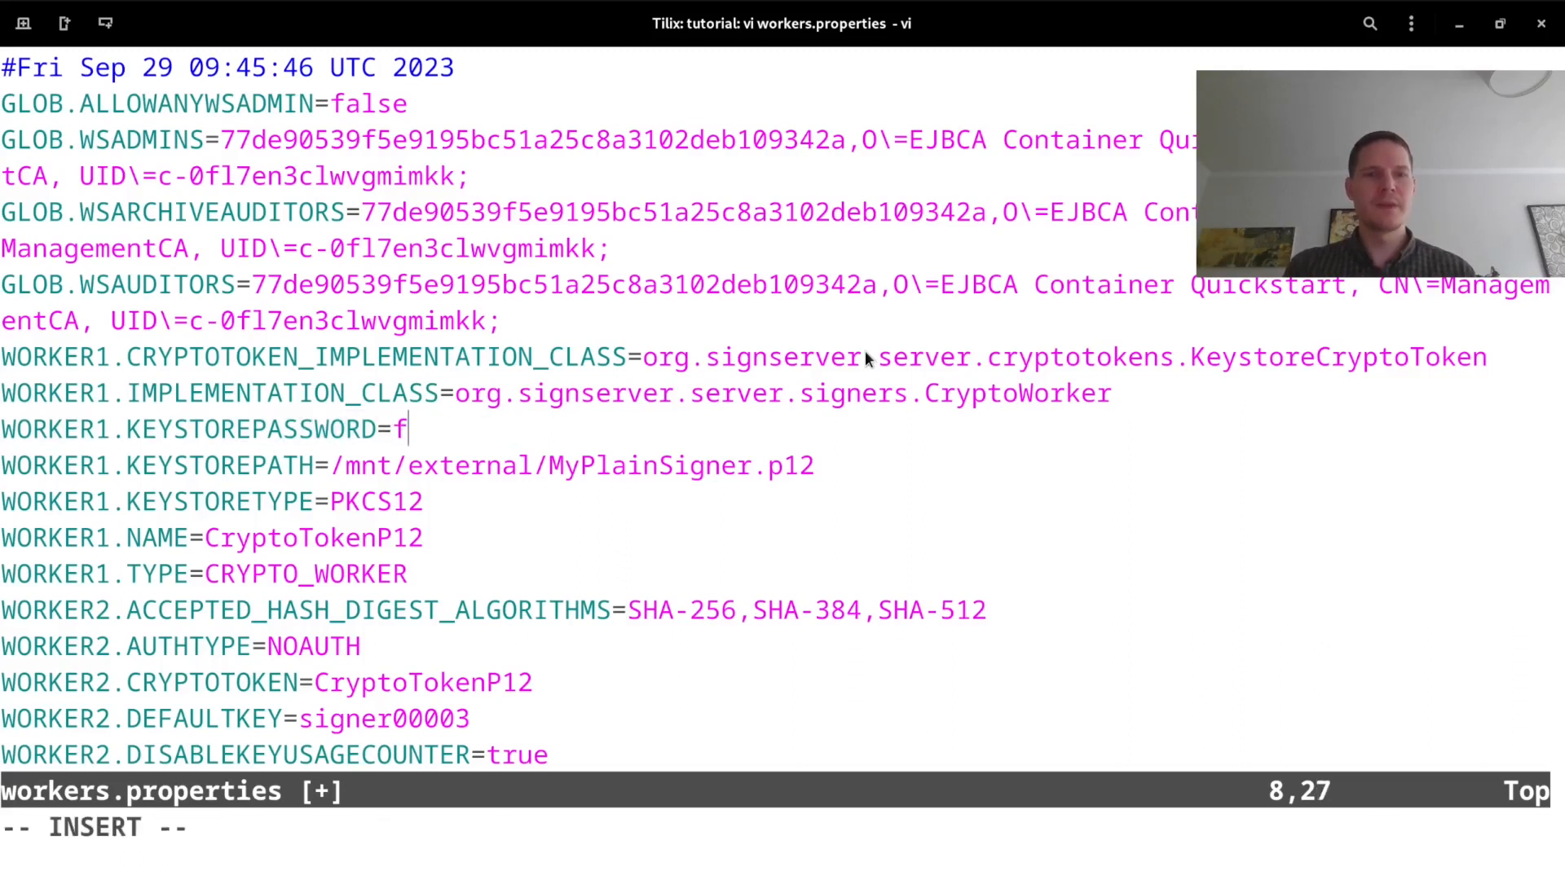
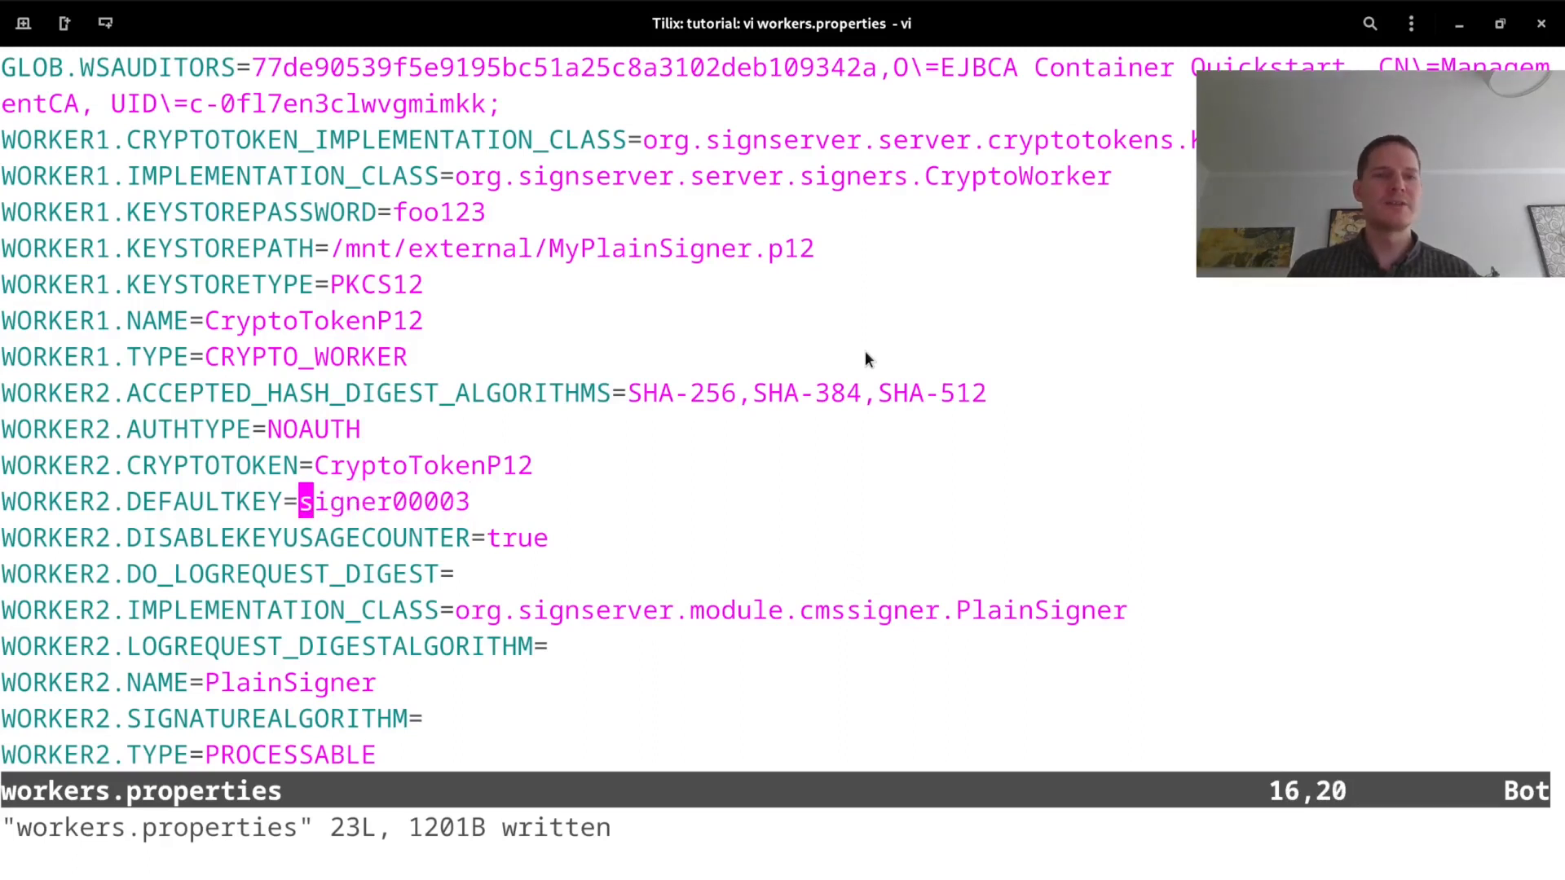
Change WORKER2.DEFAULTKEY to MyPlainSigner, then :wq back to the fish prompt
key("l")
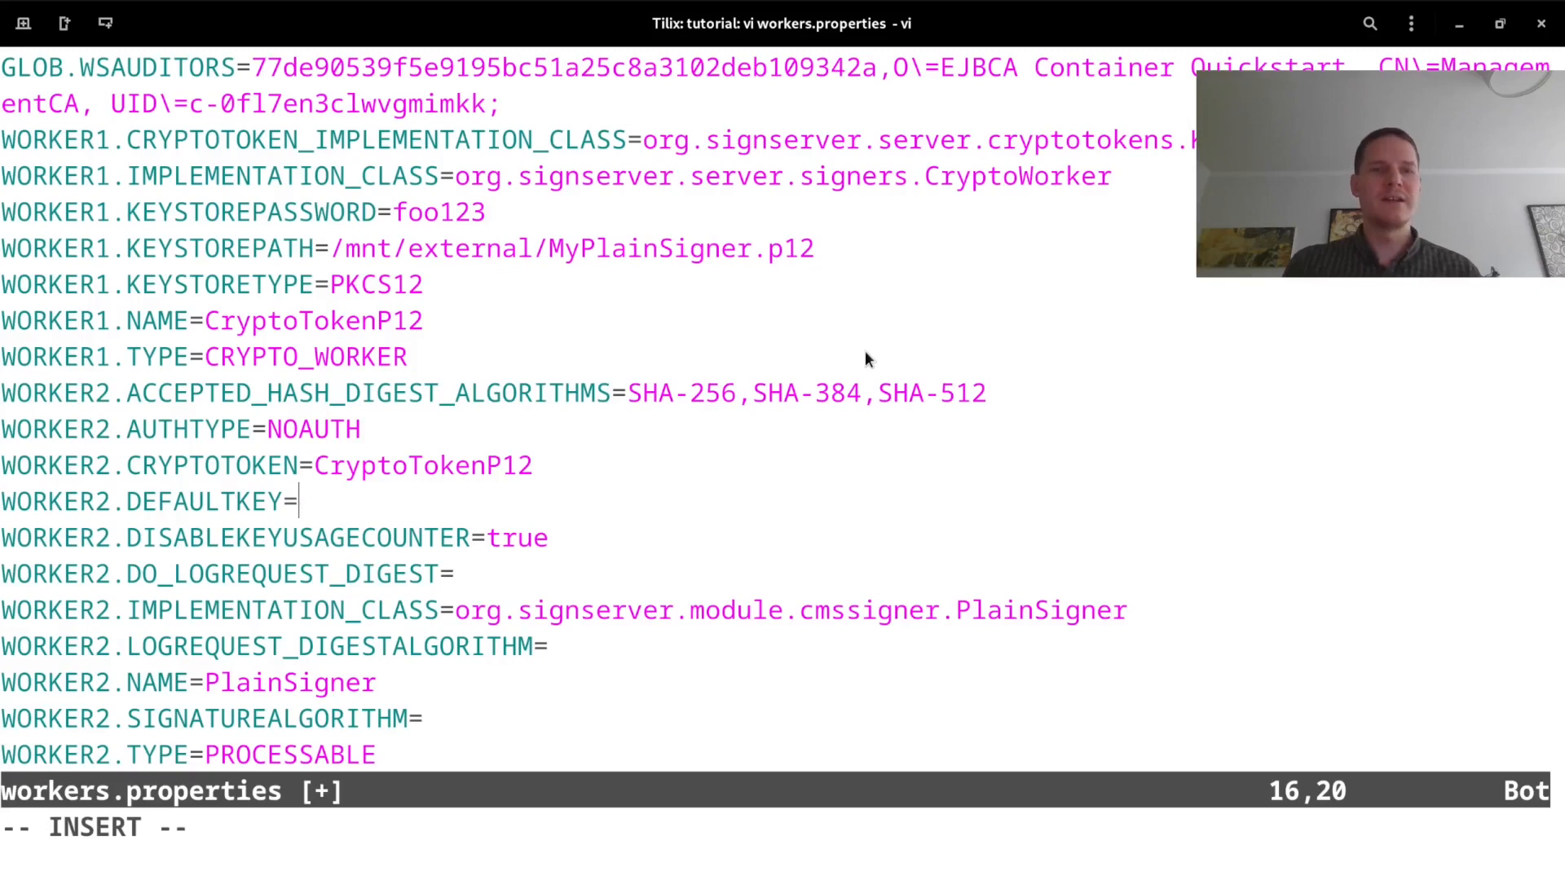
type("MyP")
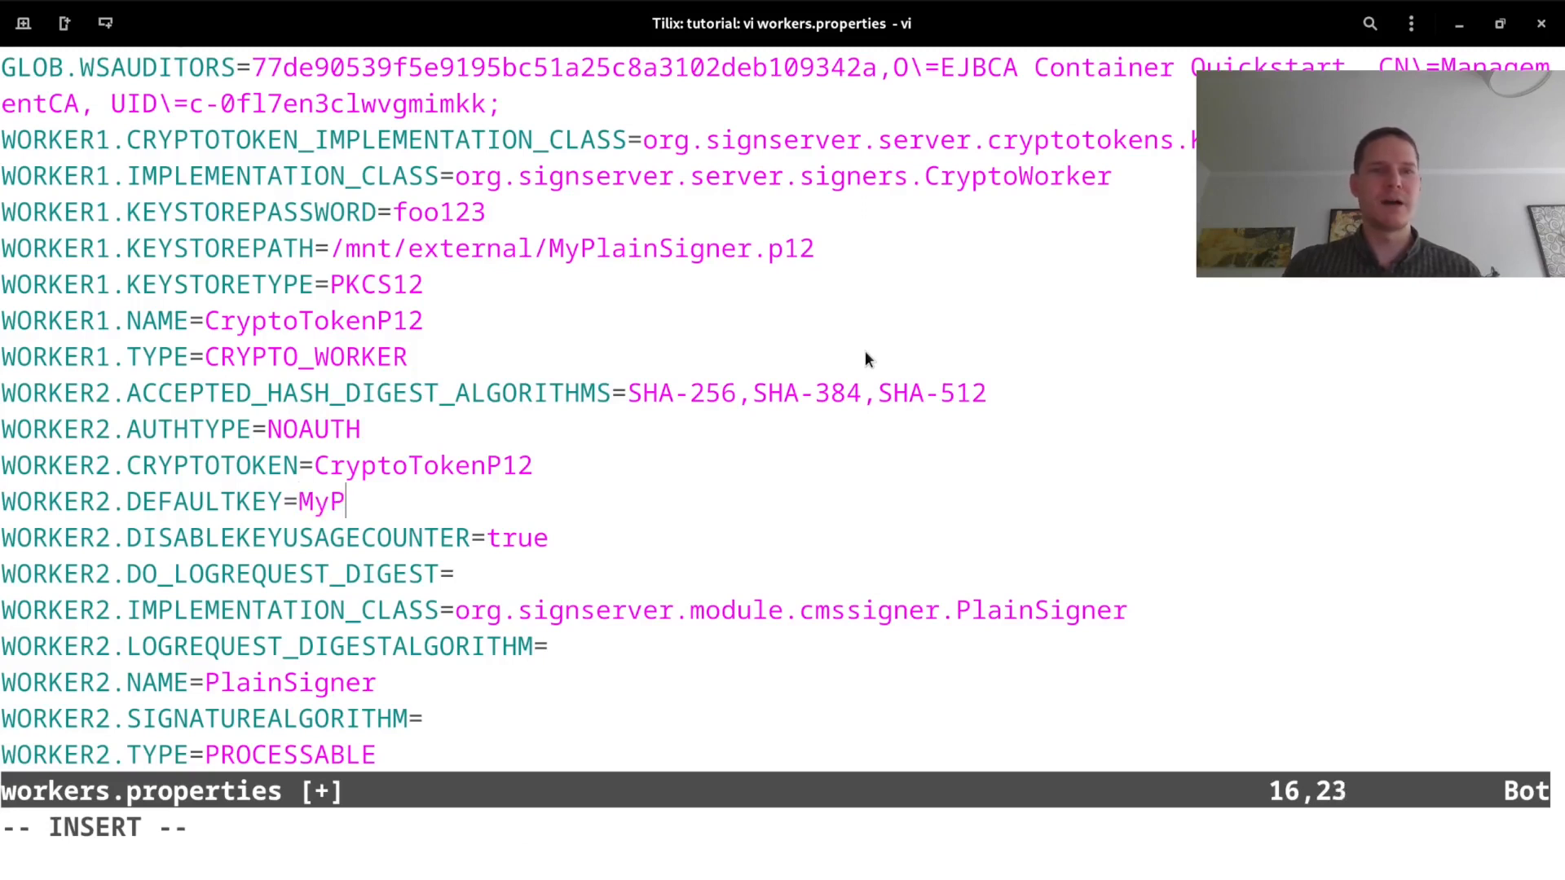
type("lainSigner")
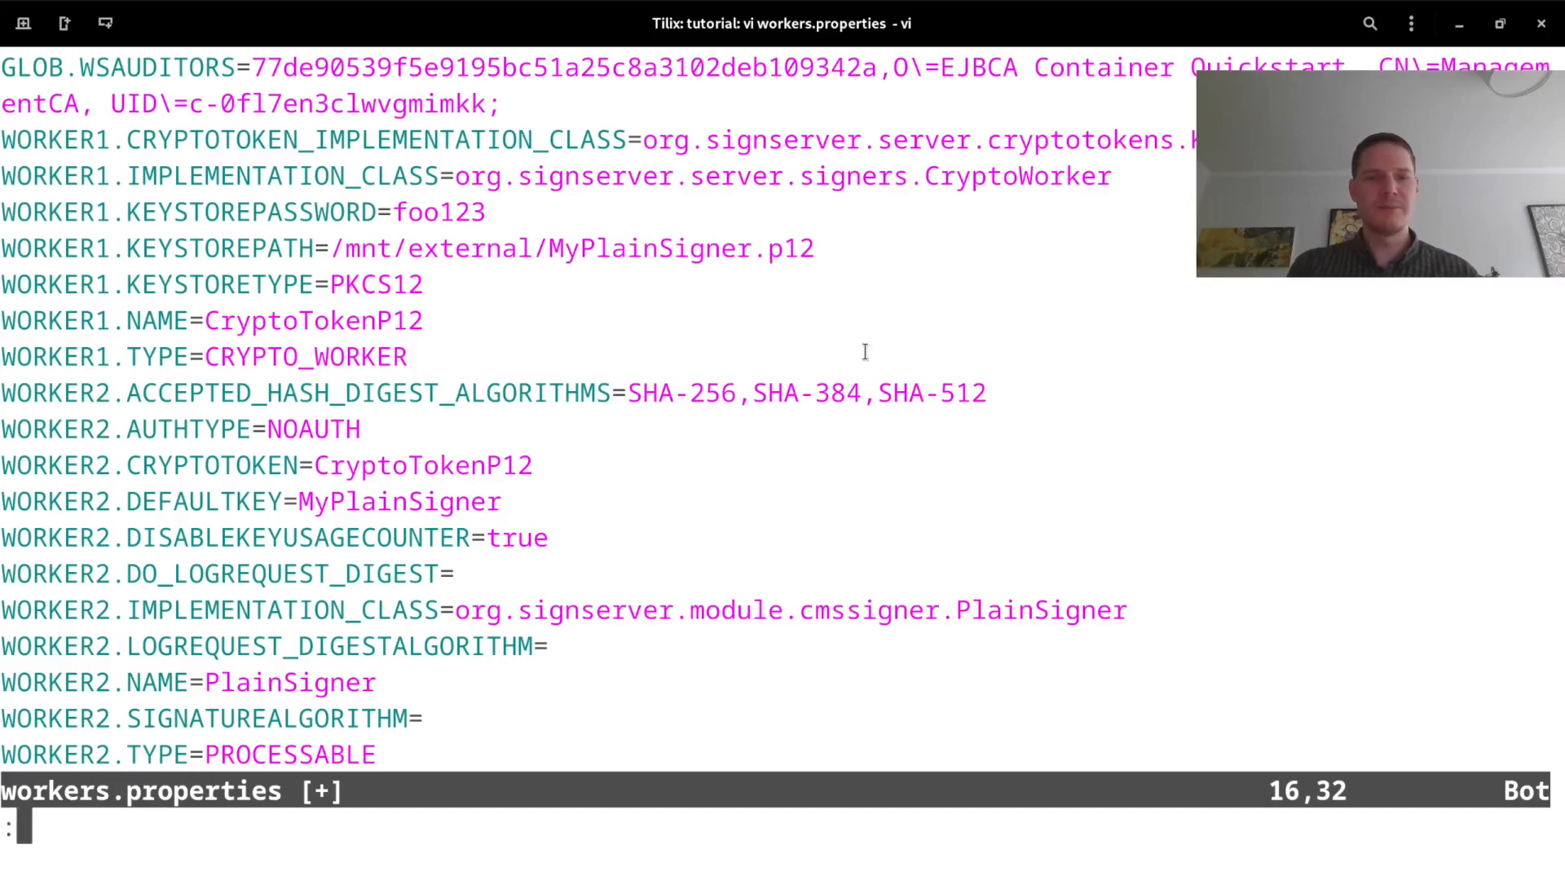
type("wq")
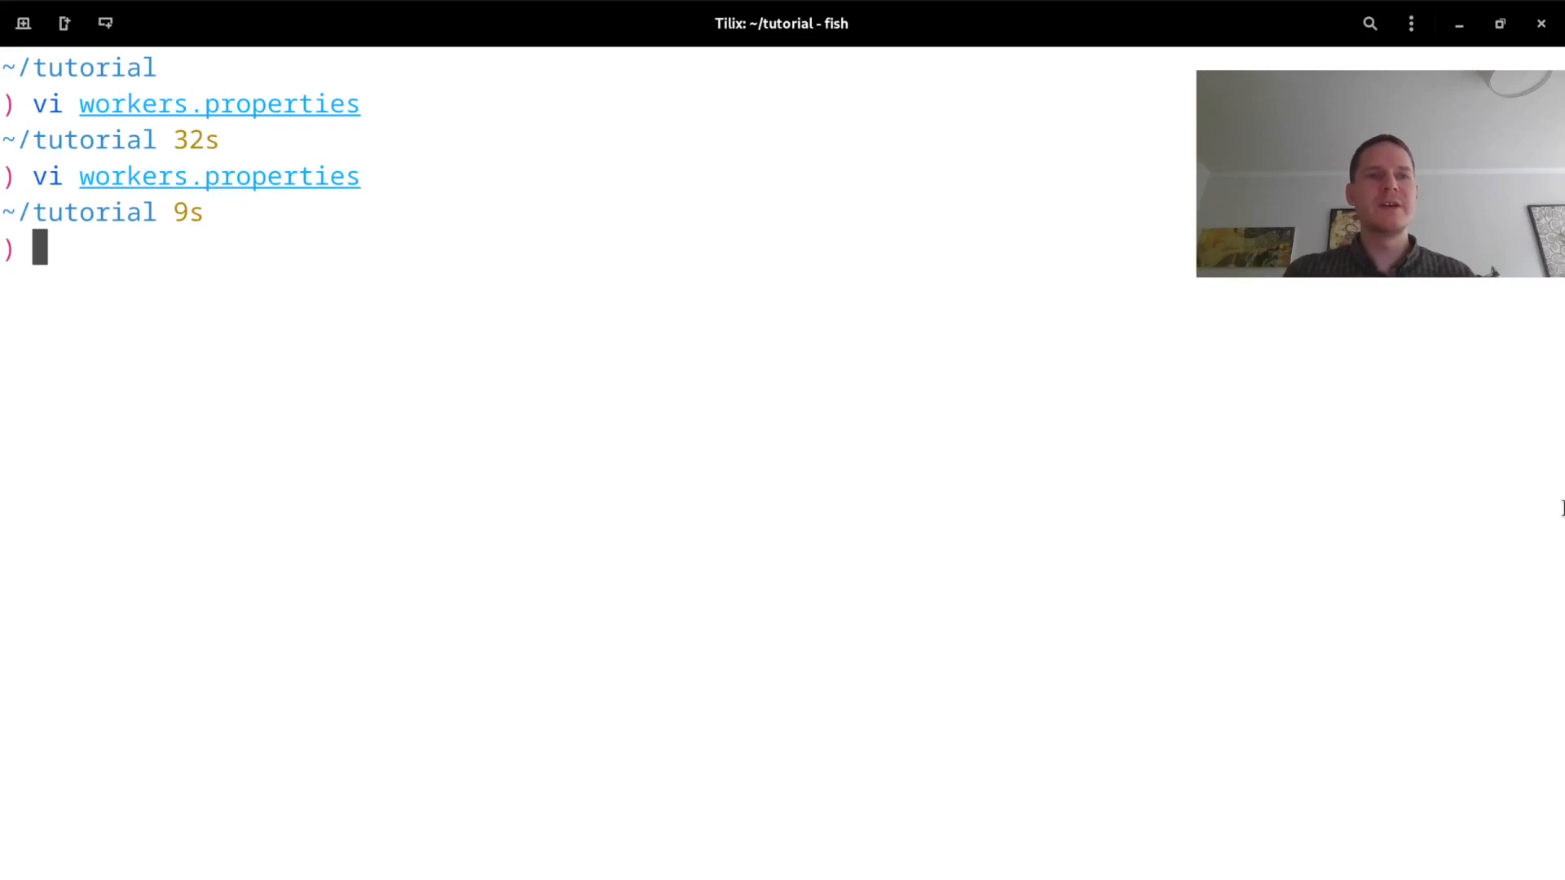
mouse_move(226, 242)
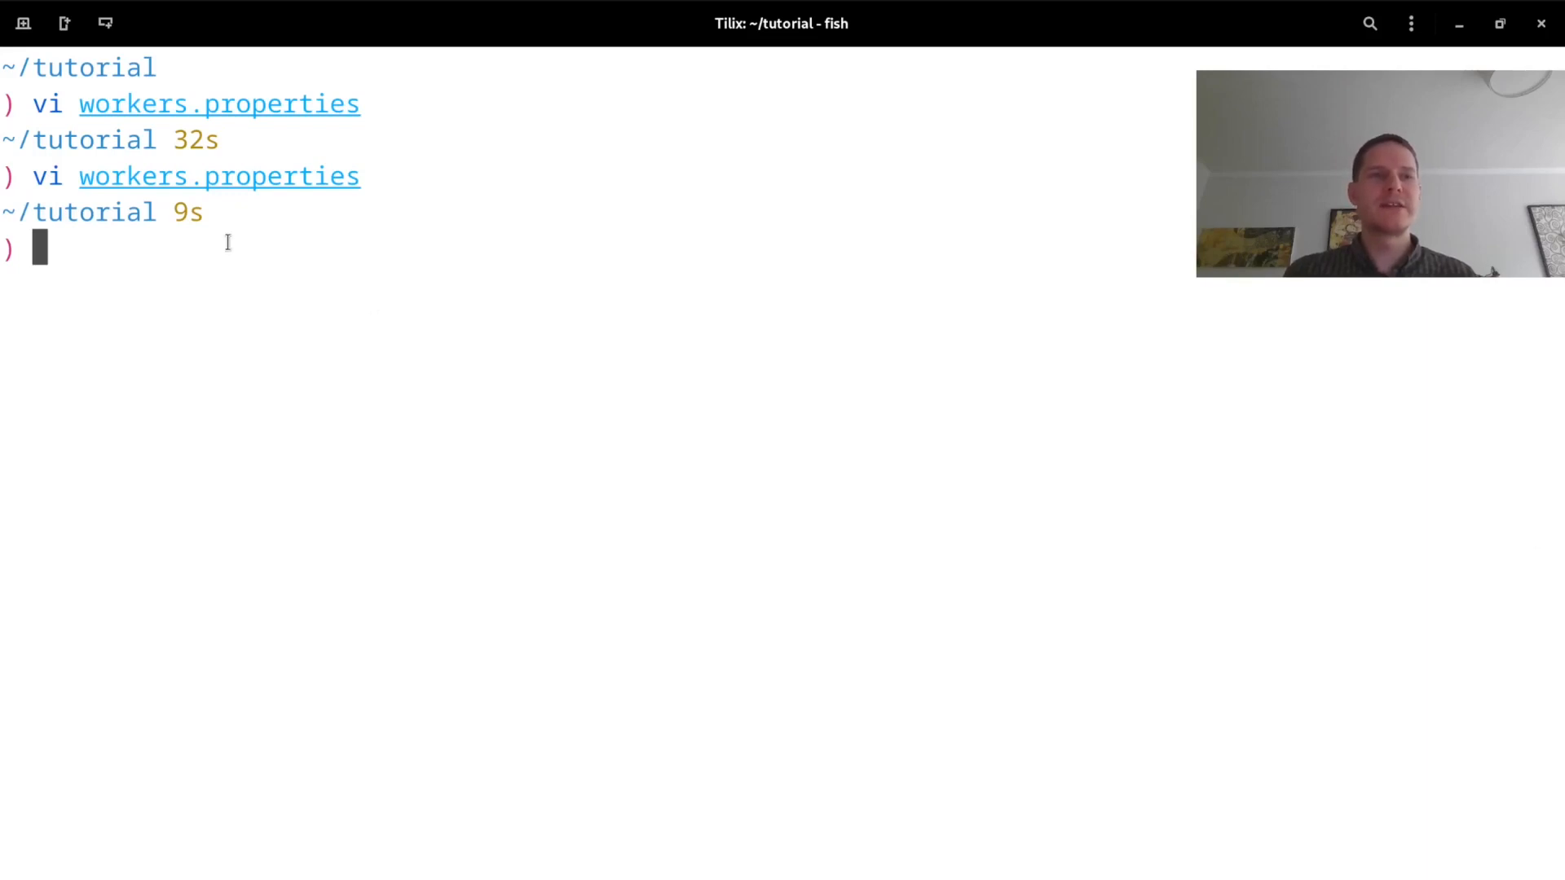
key("alt+Tab")
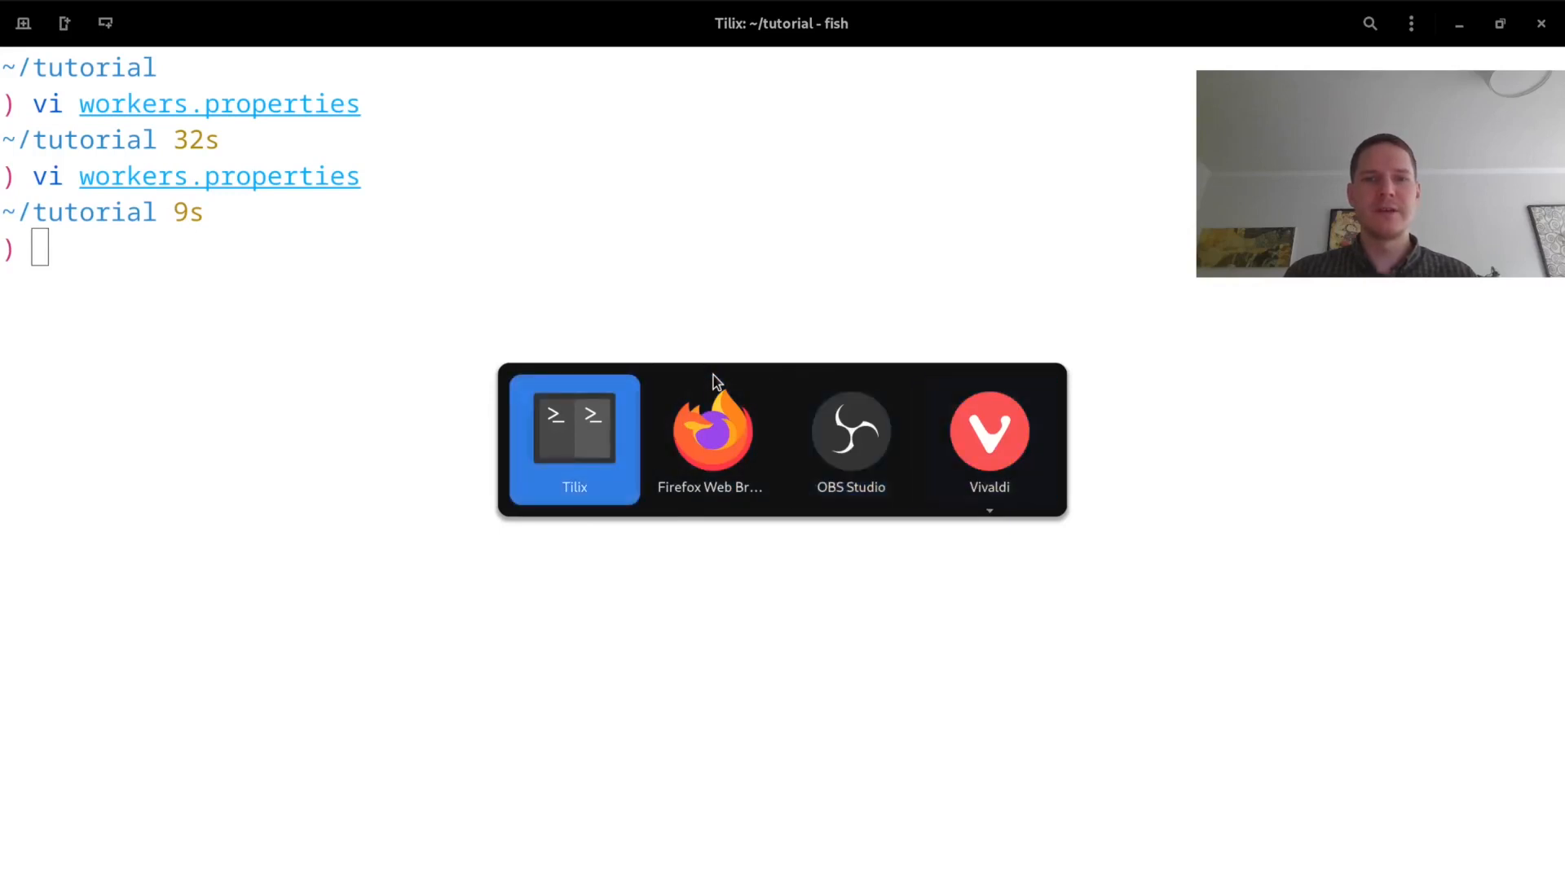
left_click(990, 430)
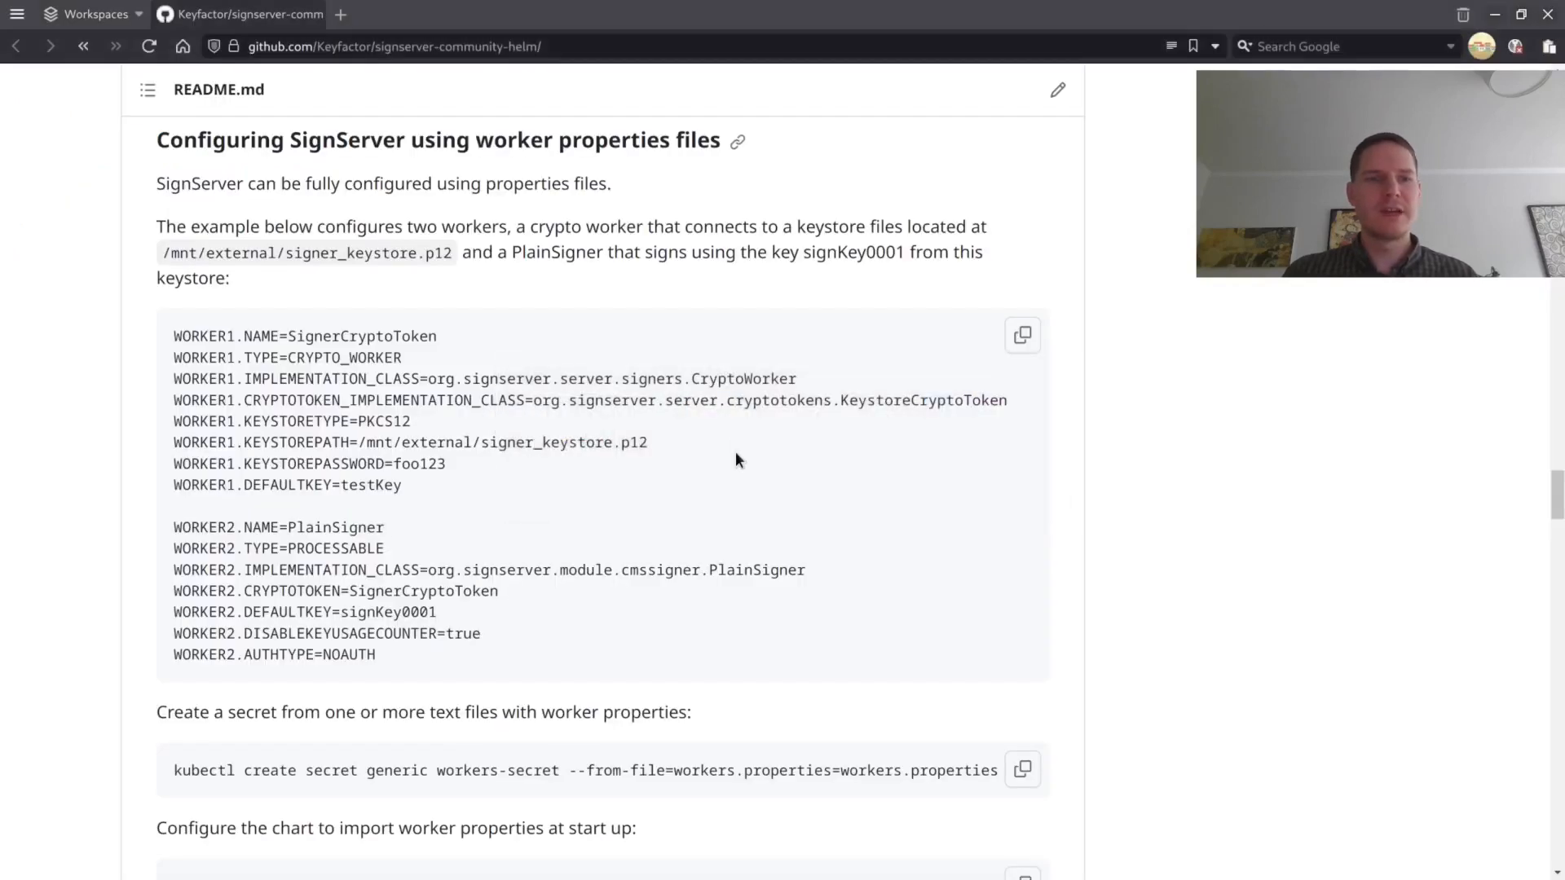
scroll("down", 3)
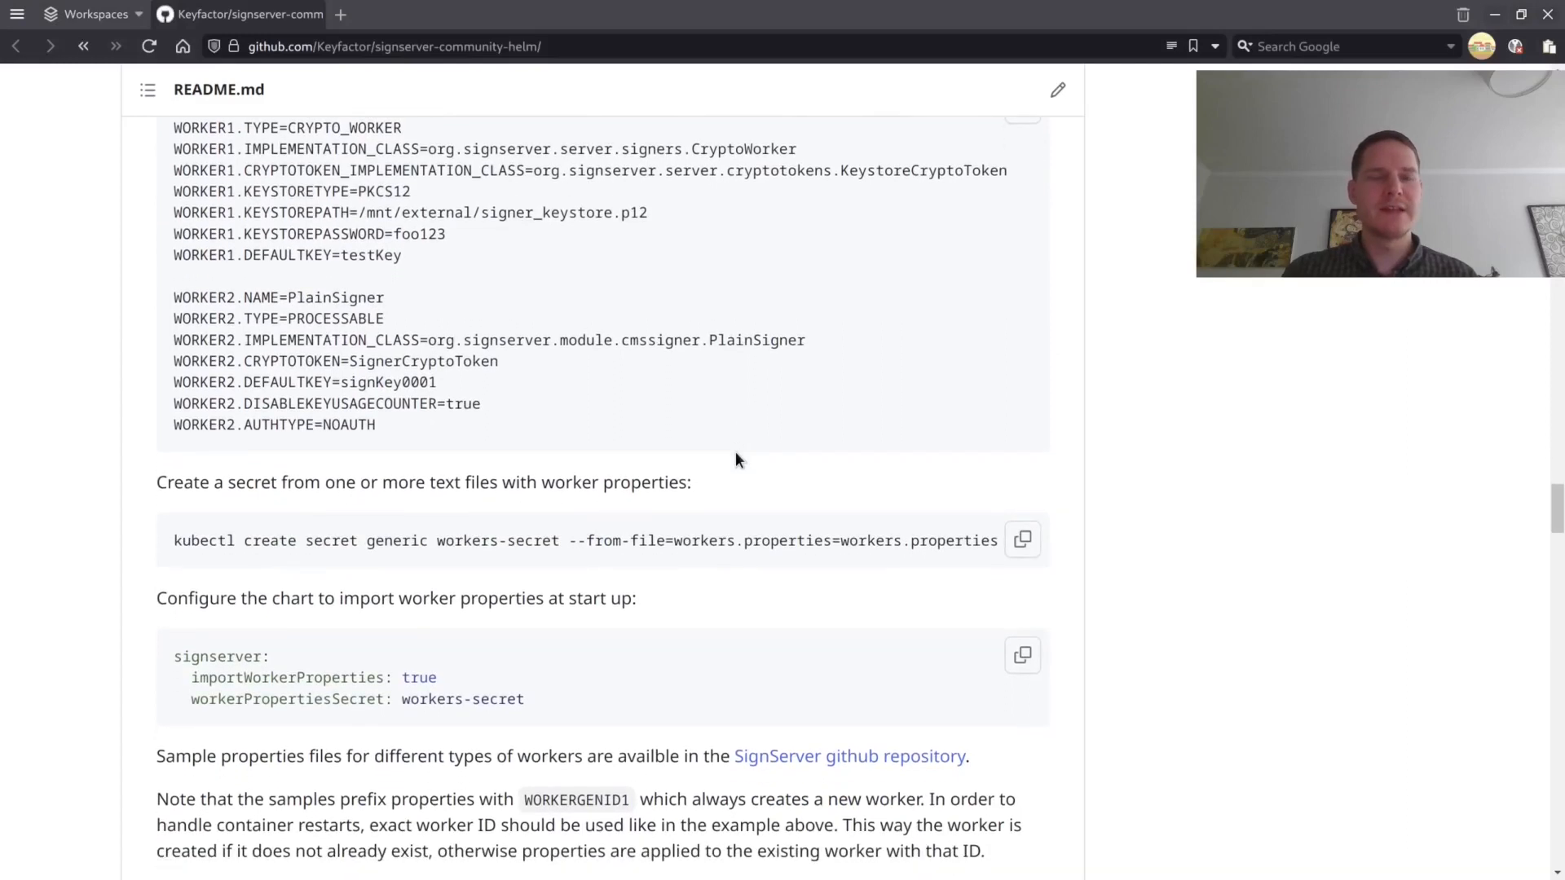
scroll("down", 3)
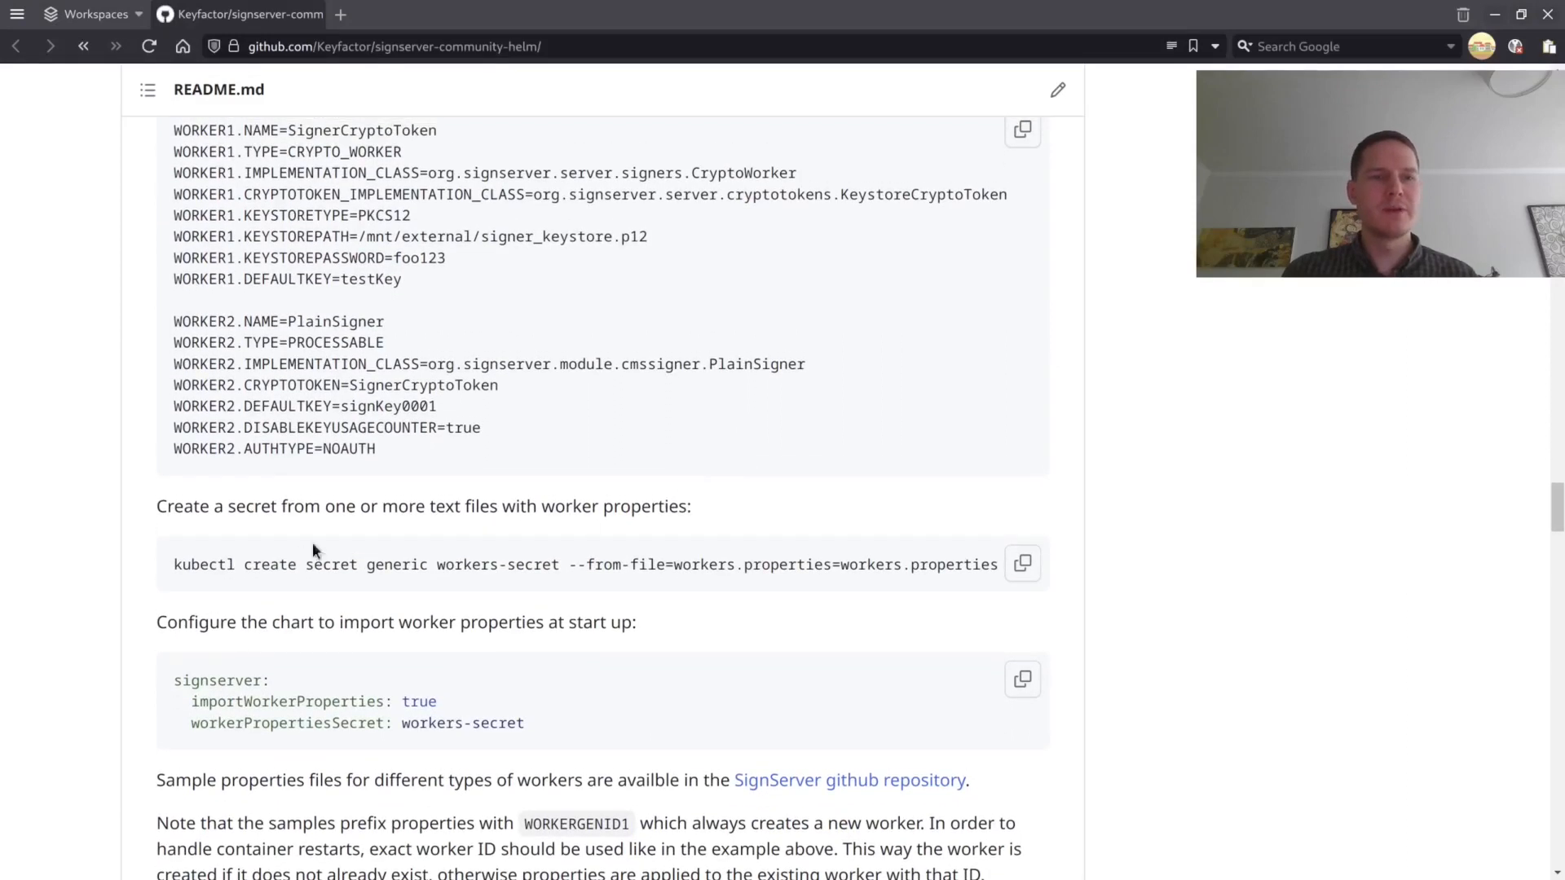
mouse_move(759, 590)
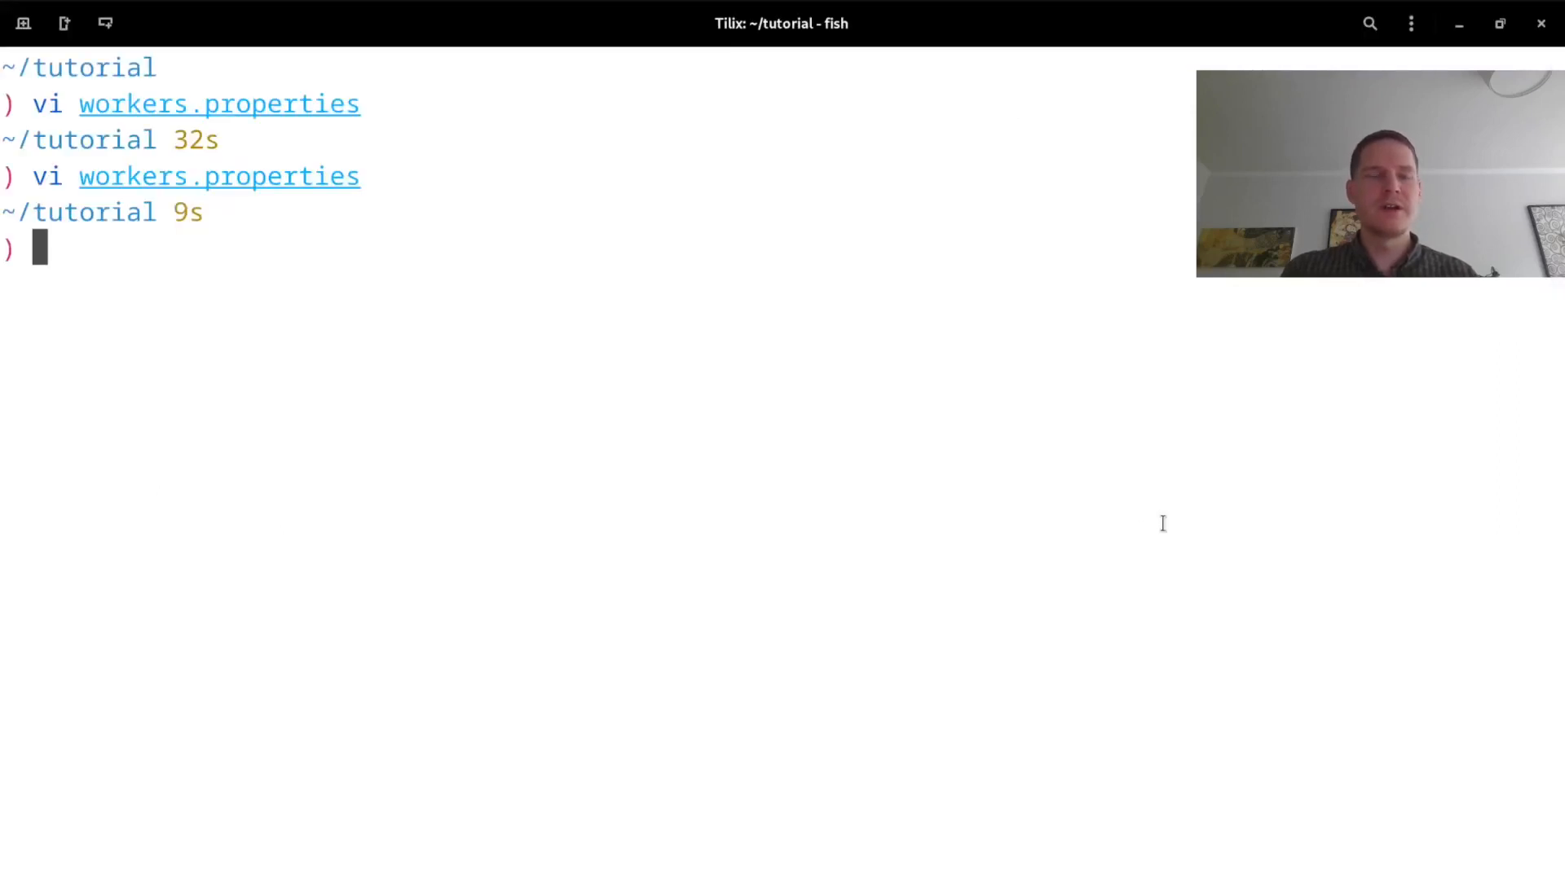
Run kubectl create secret generic workers-secret from workers.properties and select the README's importWorkerProperties lines
type("kubectl create secret generic workers-secret --from-file=workers.properties")
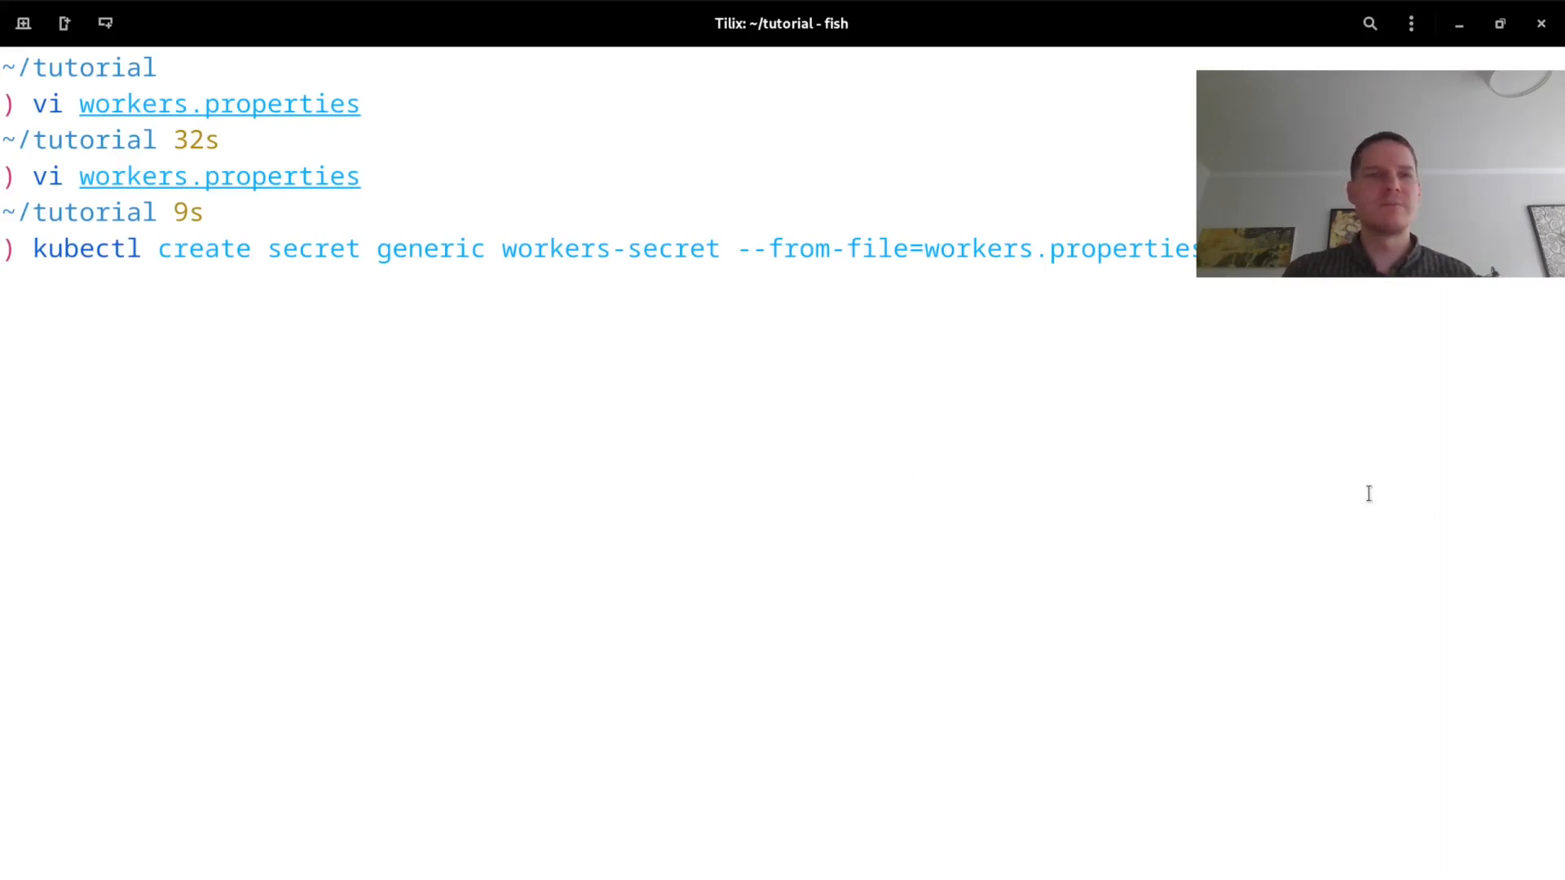
key("Alt+Tab")
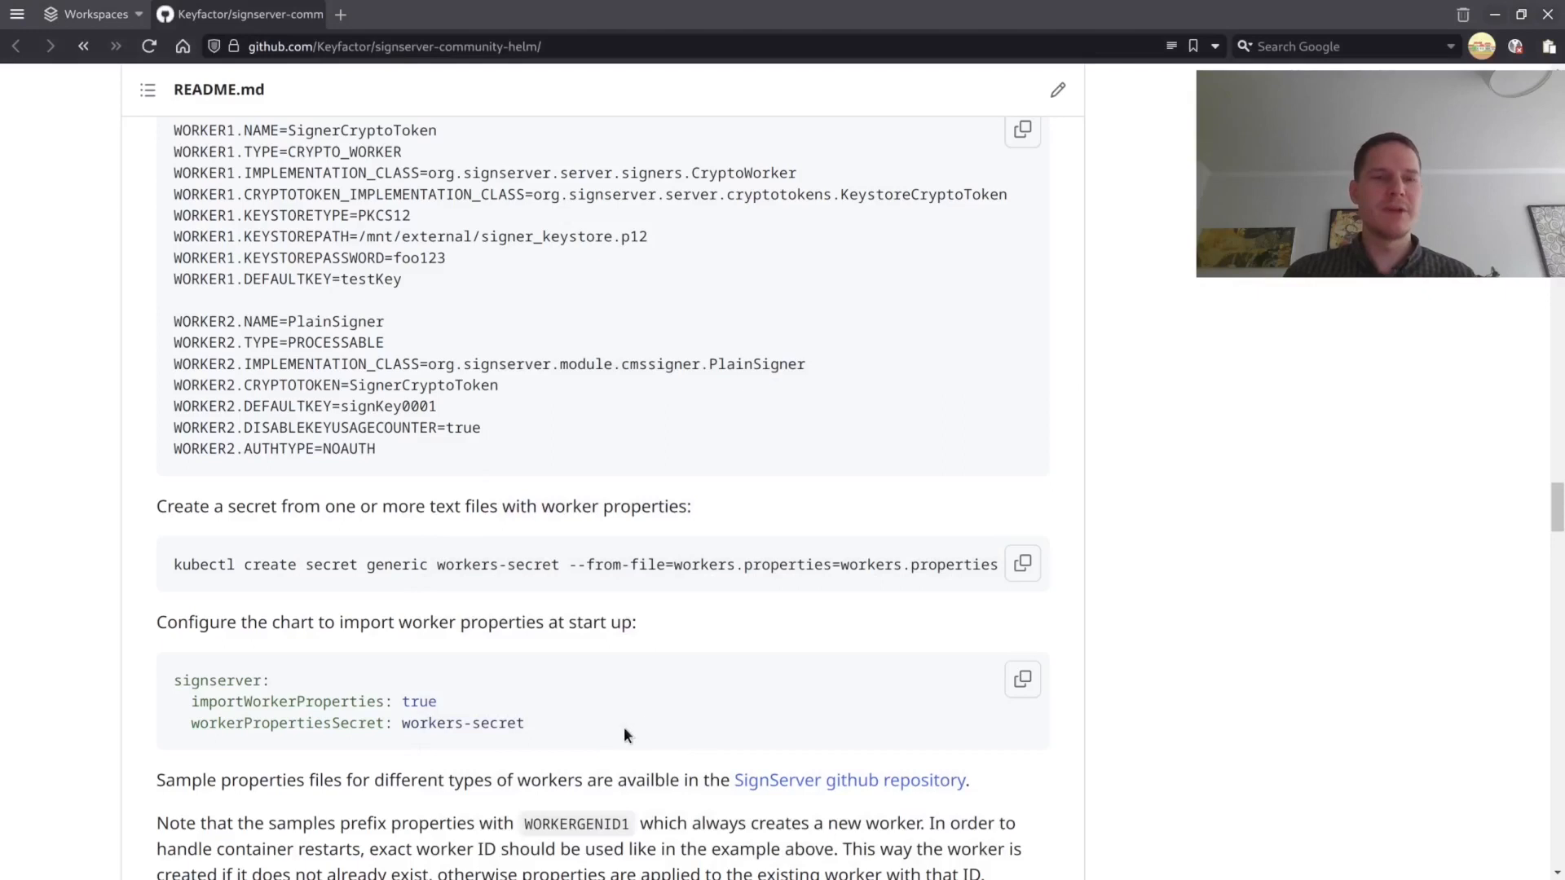
left_click_drag(189, 701, 525, 723)
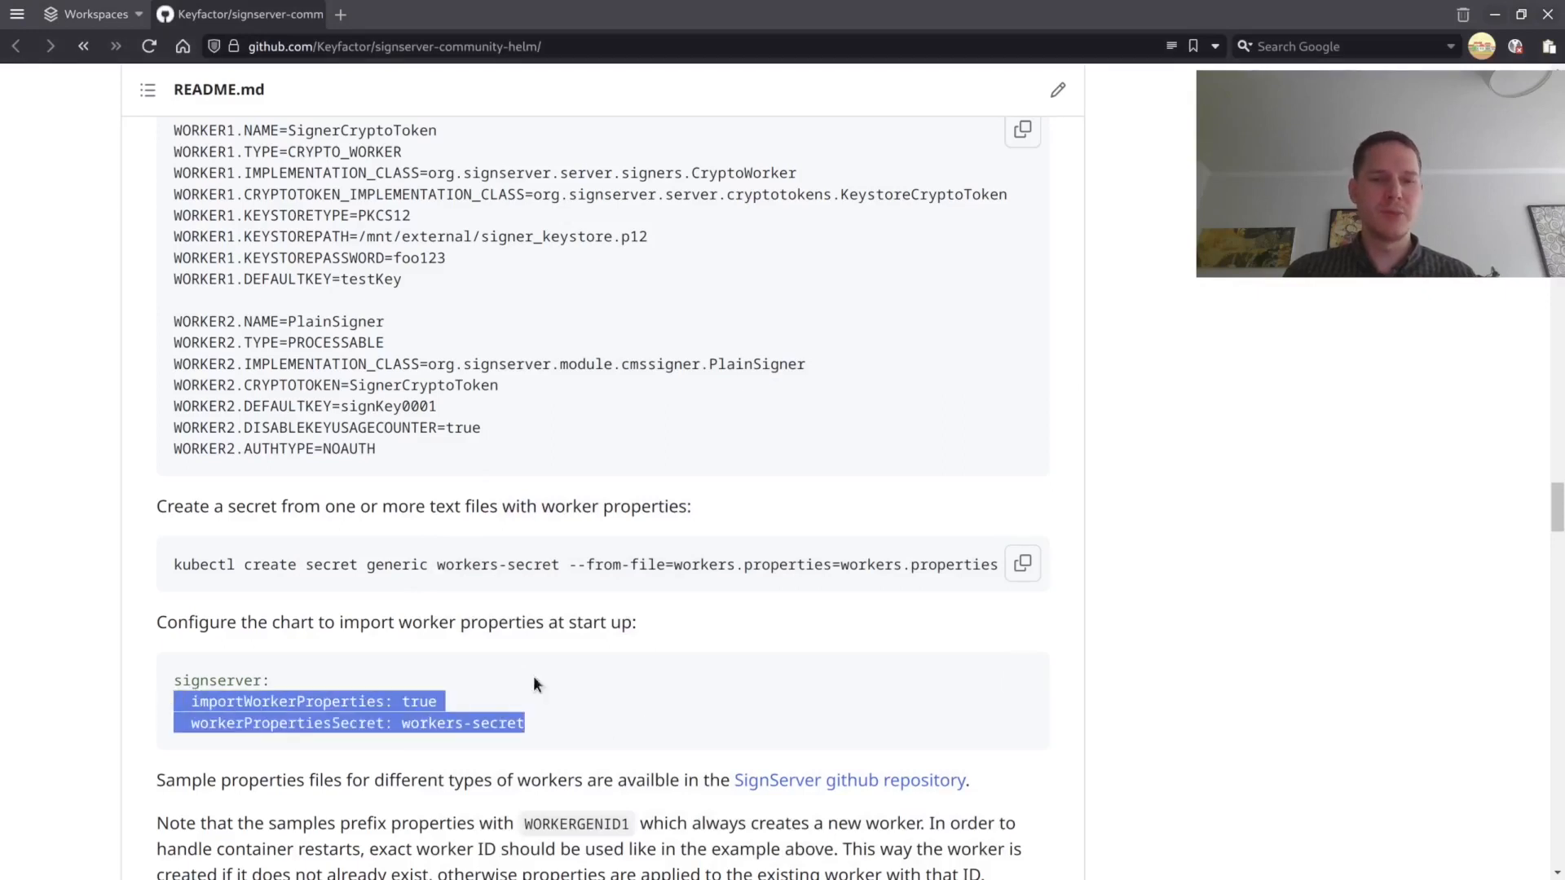
mouse_move(559, 724)
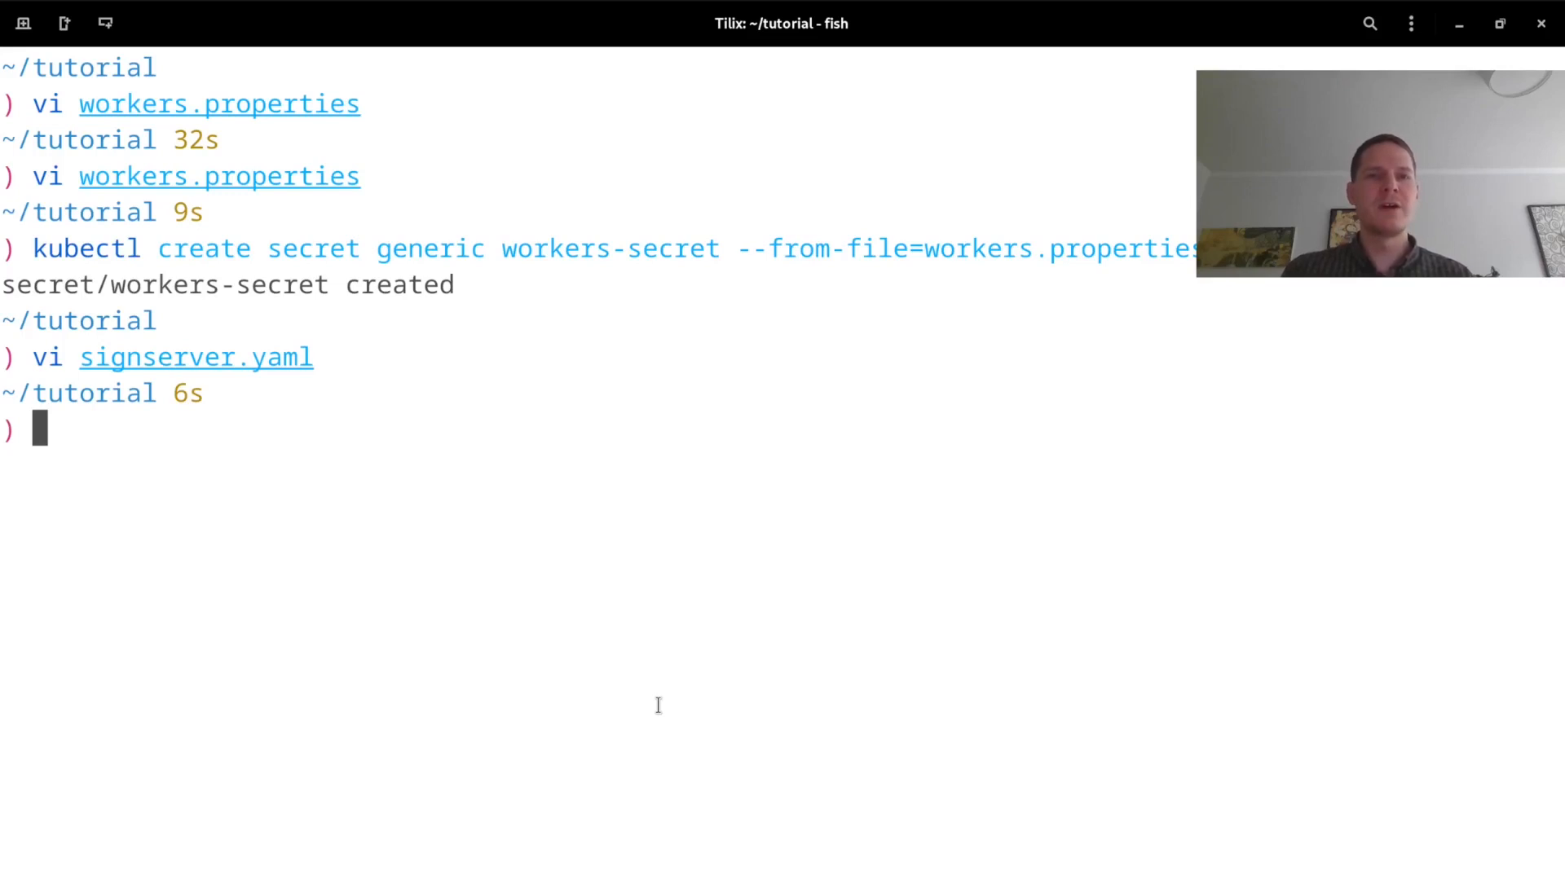
mouse_move(922, 359)
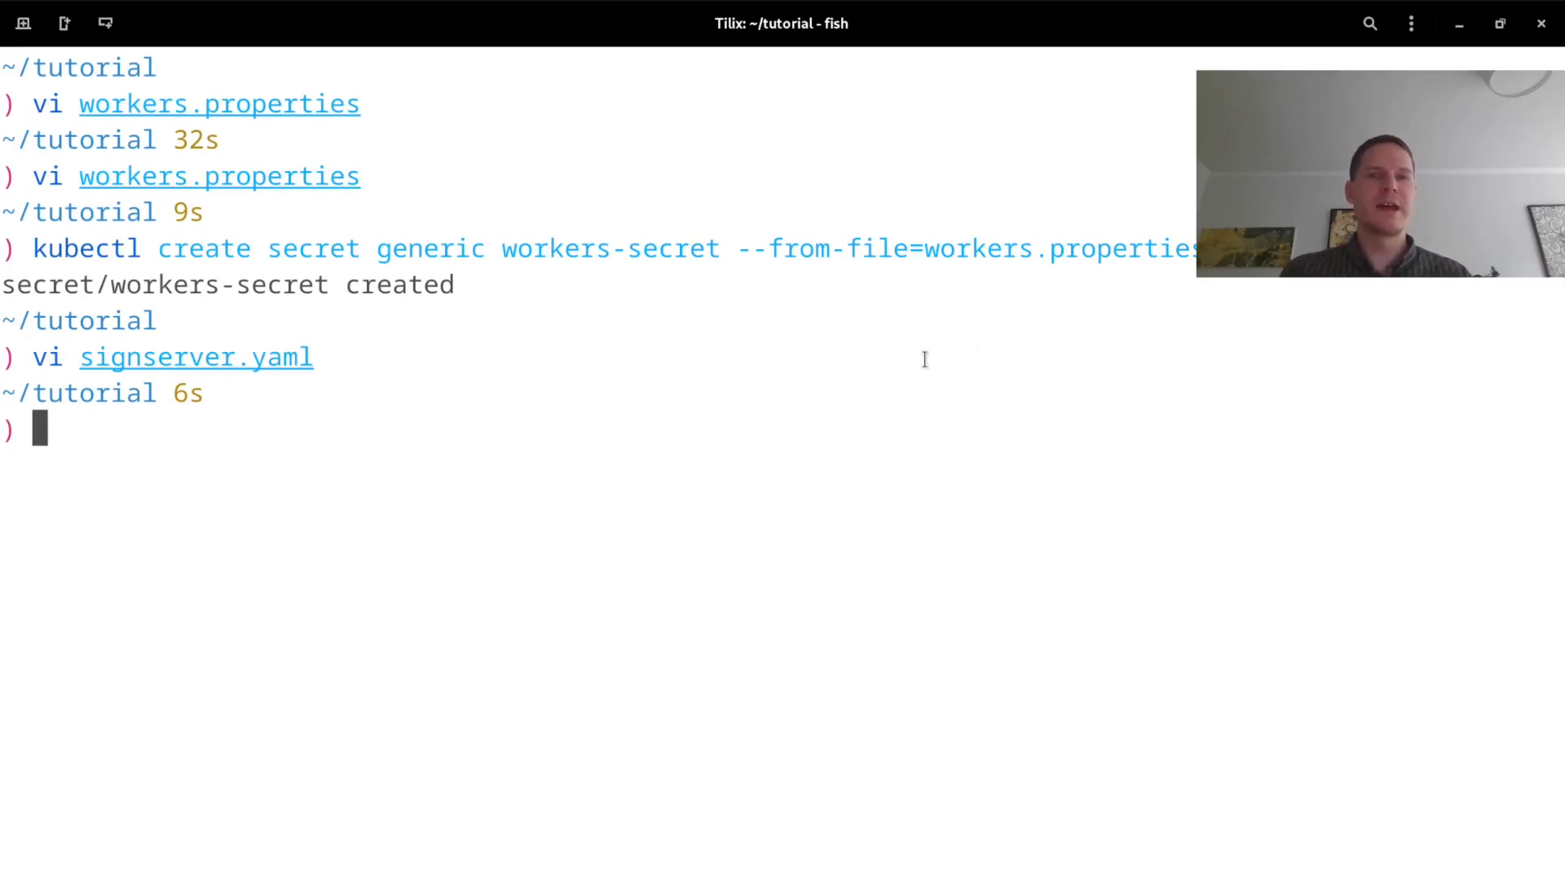
mouse_move(865, 406)
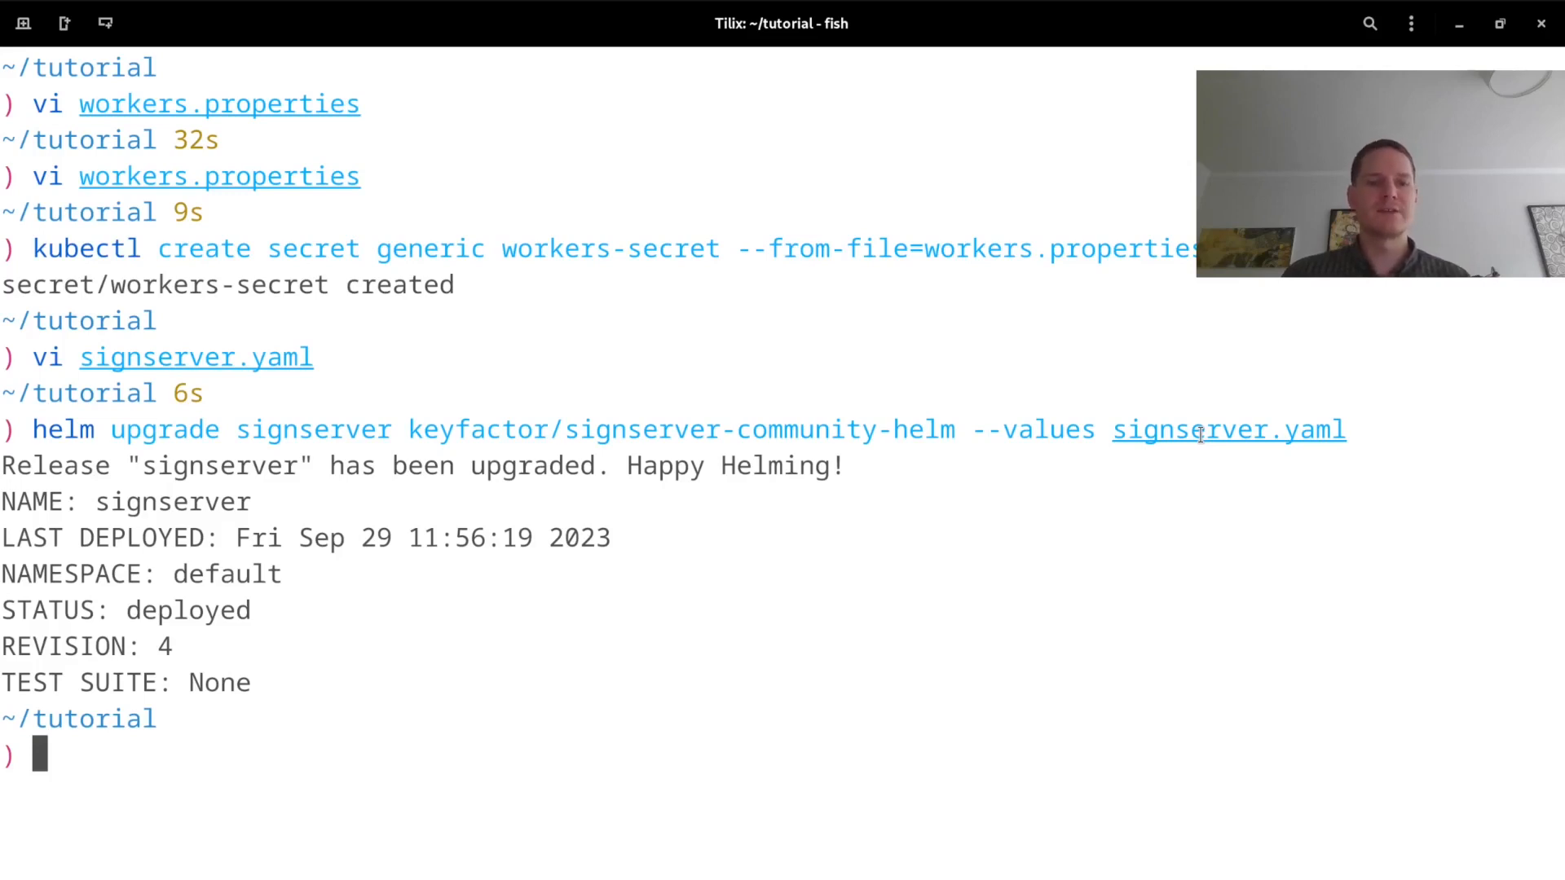
After the helm upgrade to revision 4, switch to the browser to check SignServer
key("alt+Tab")
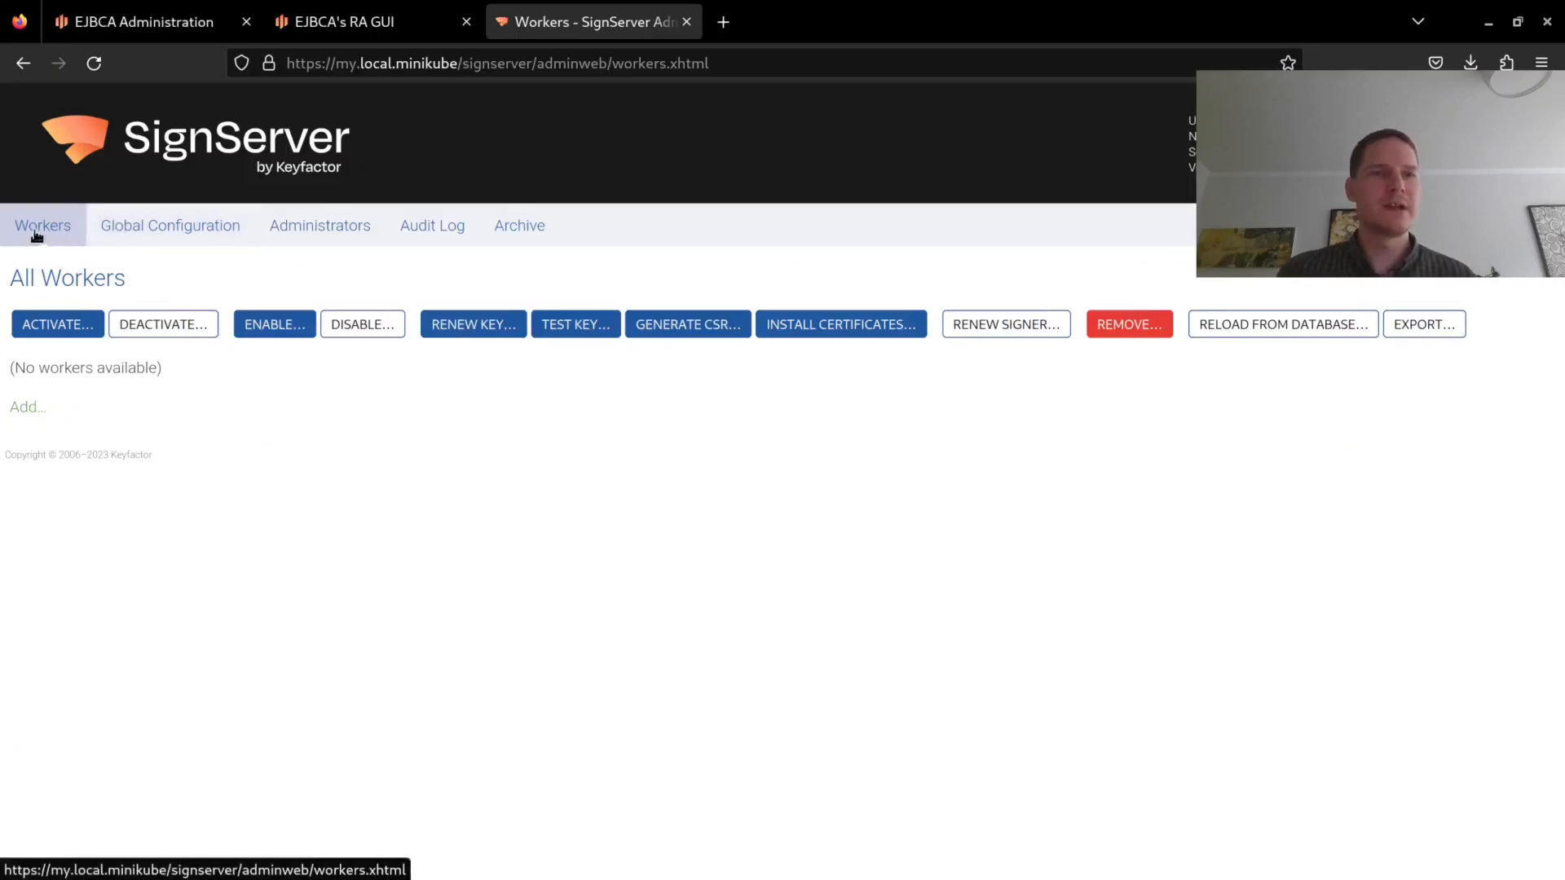
Reload Workers to show CryptoTokenP12 and PlainSigner active, then review PlainSigner's status with MyPlainSigner key
left_click(92, 64)
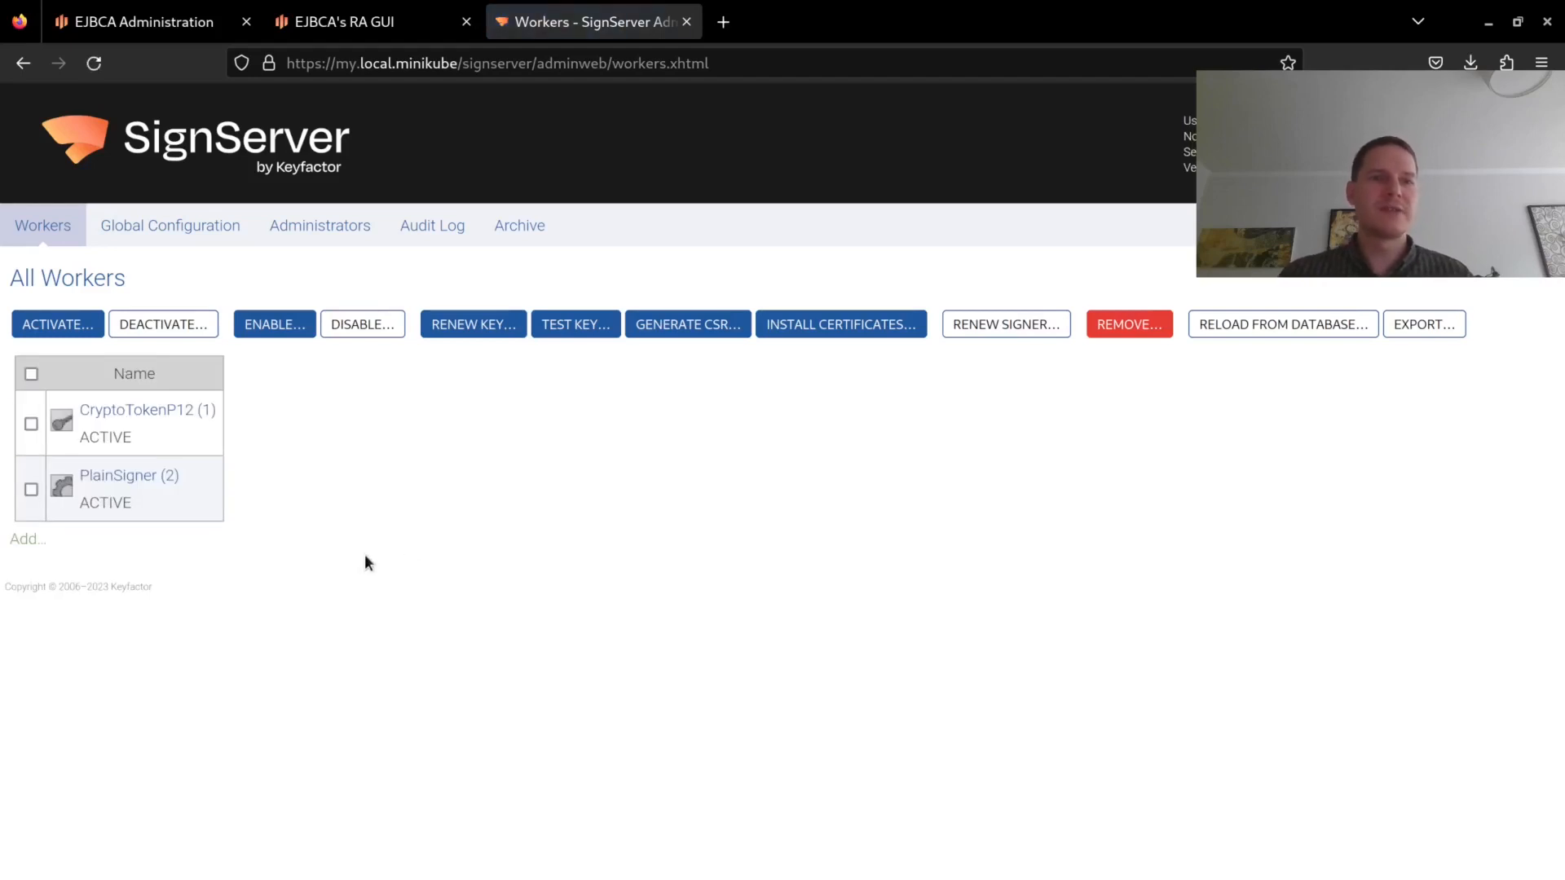
mouse_move(147, 409)
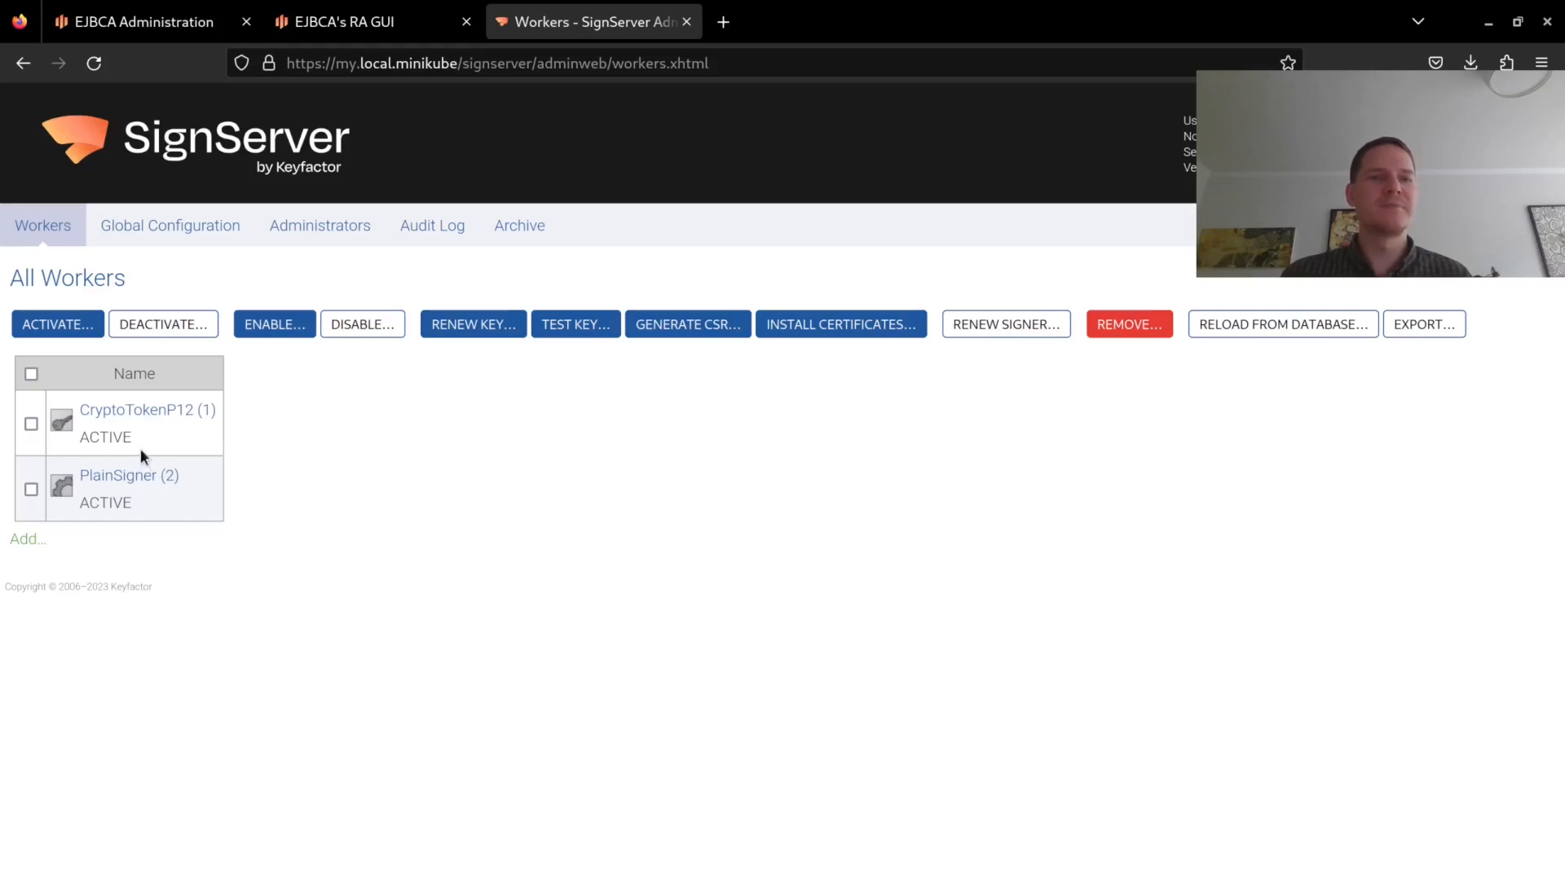
left_click(147, 409)
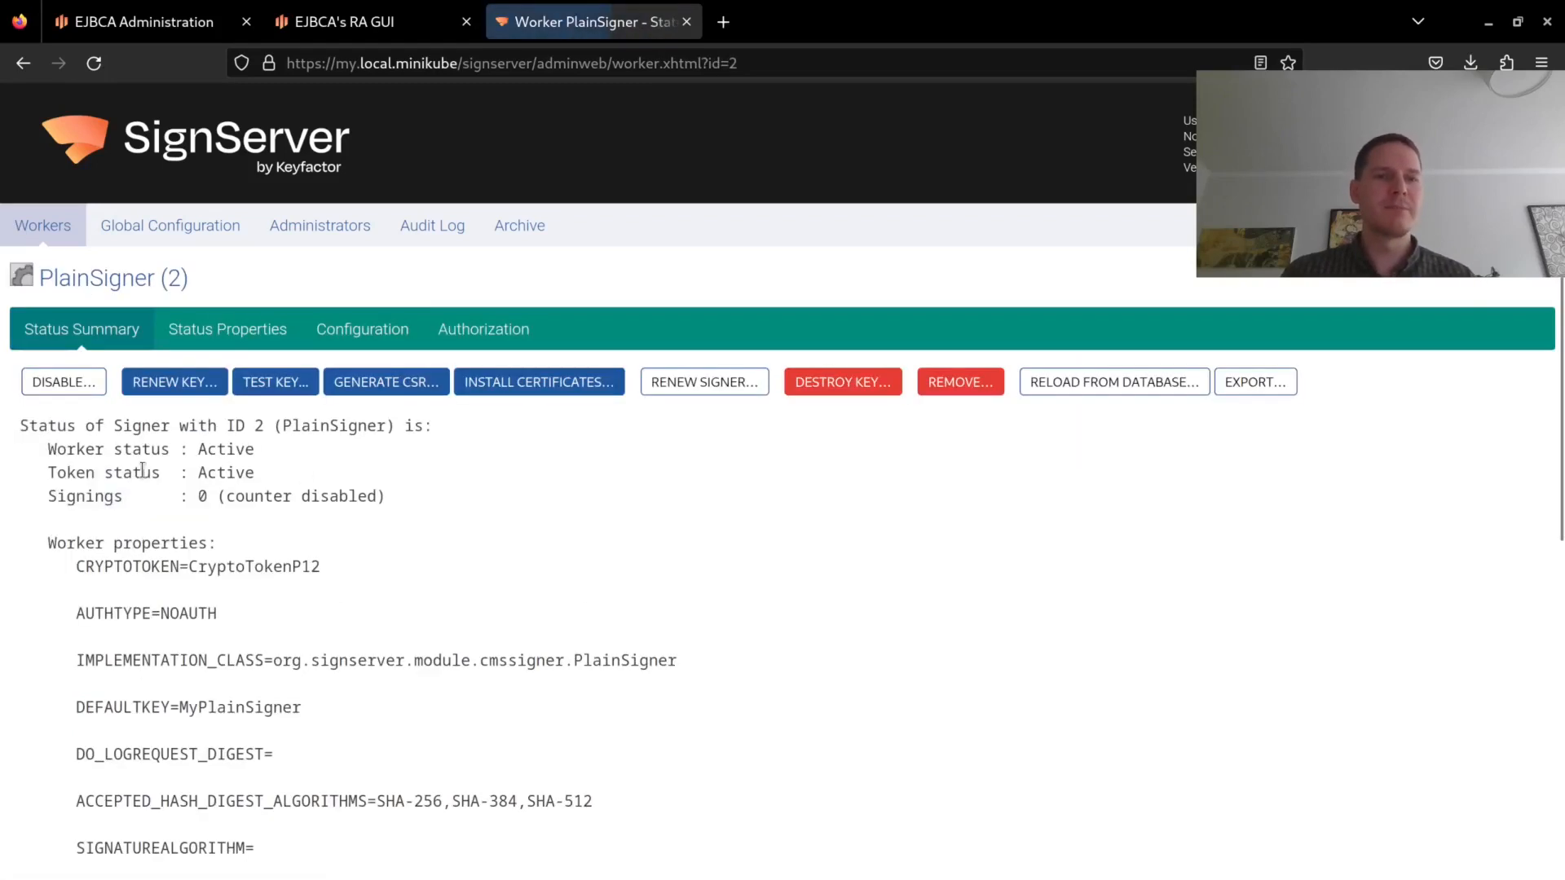
scroll("down", 3)
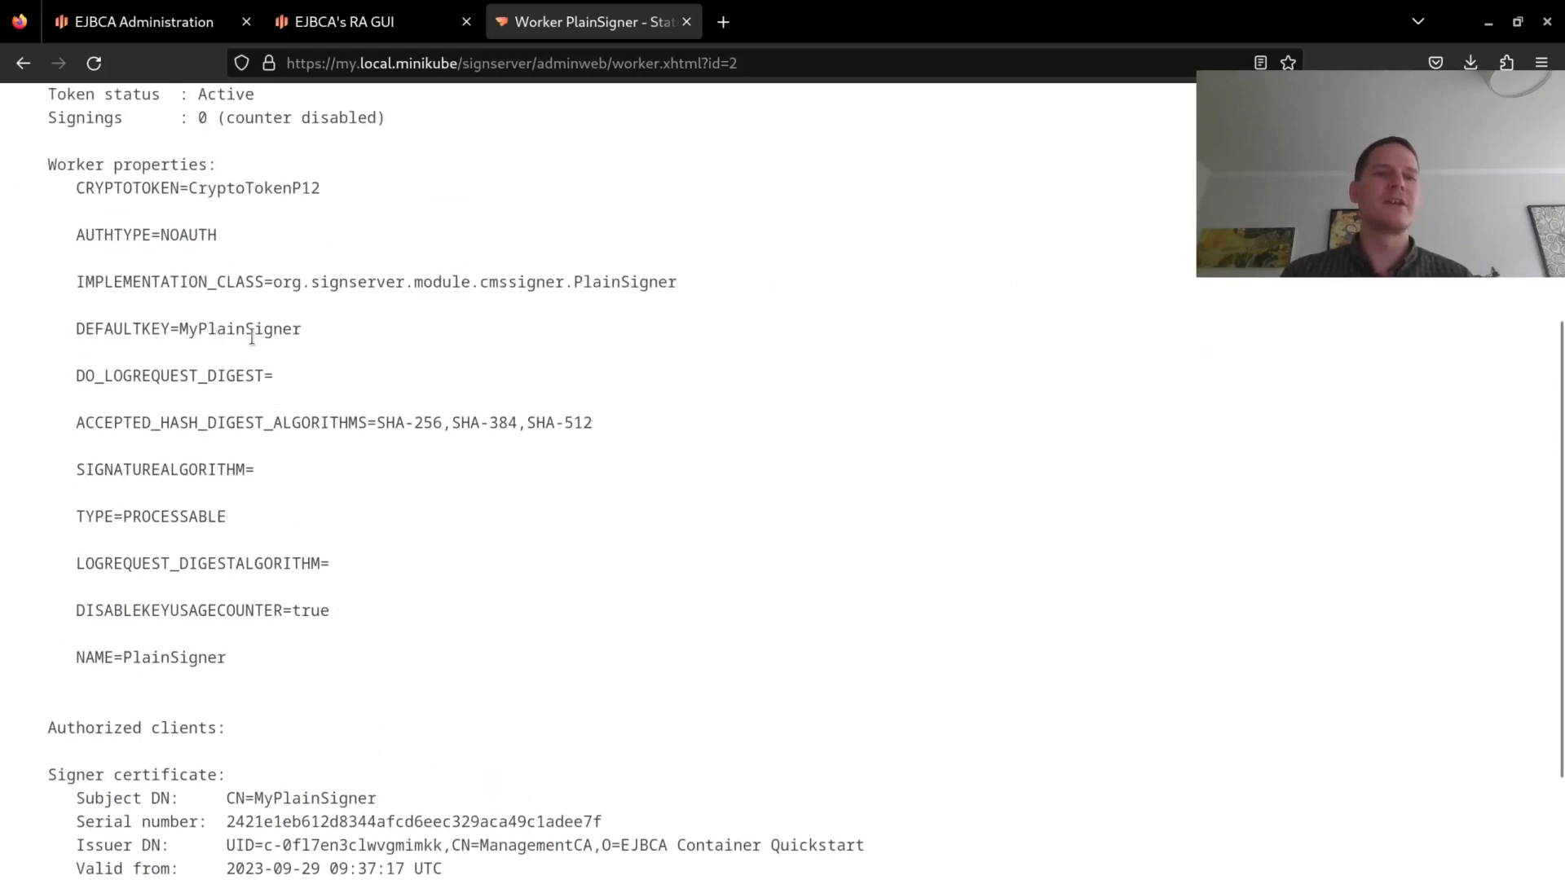
scroll("up", 3)
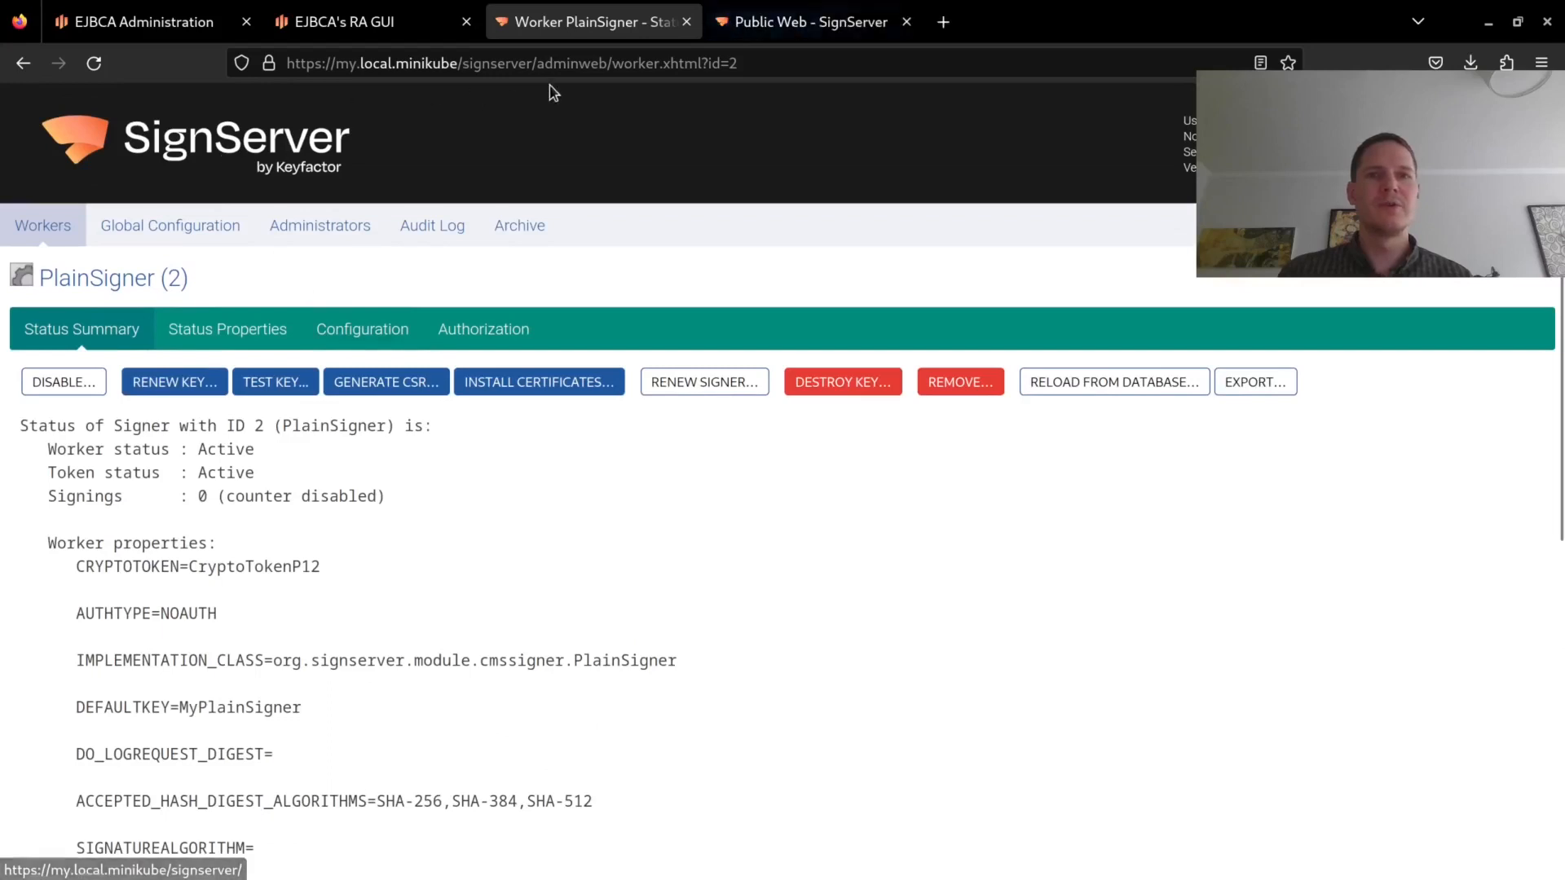
Go to Client Web direct input and enter PlainSigner as the worker name
left_click(812, 21)
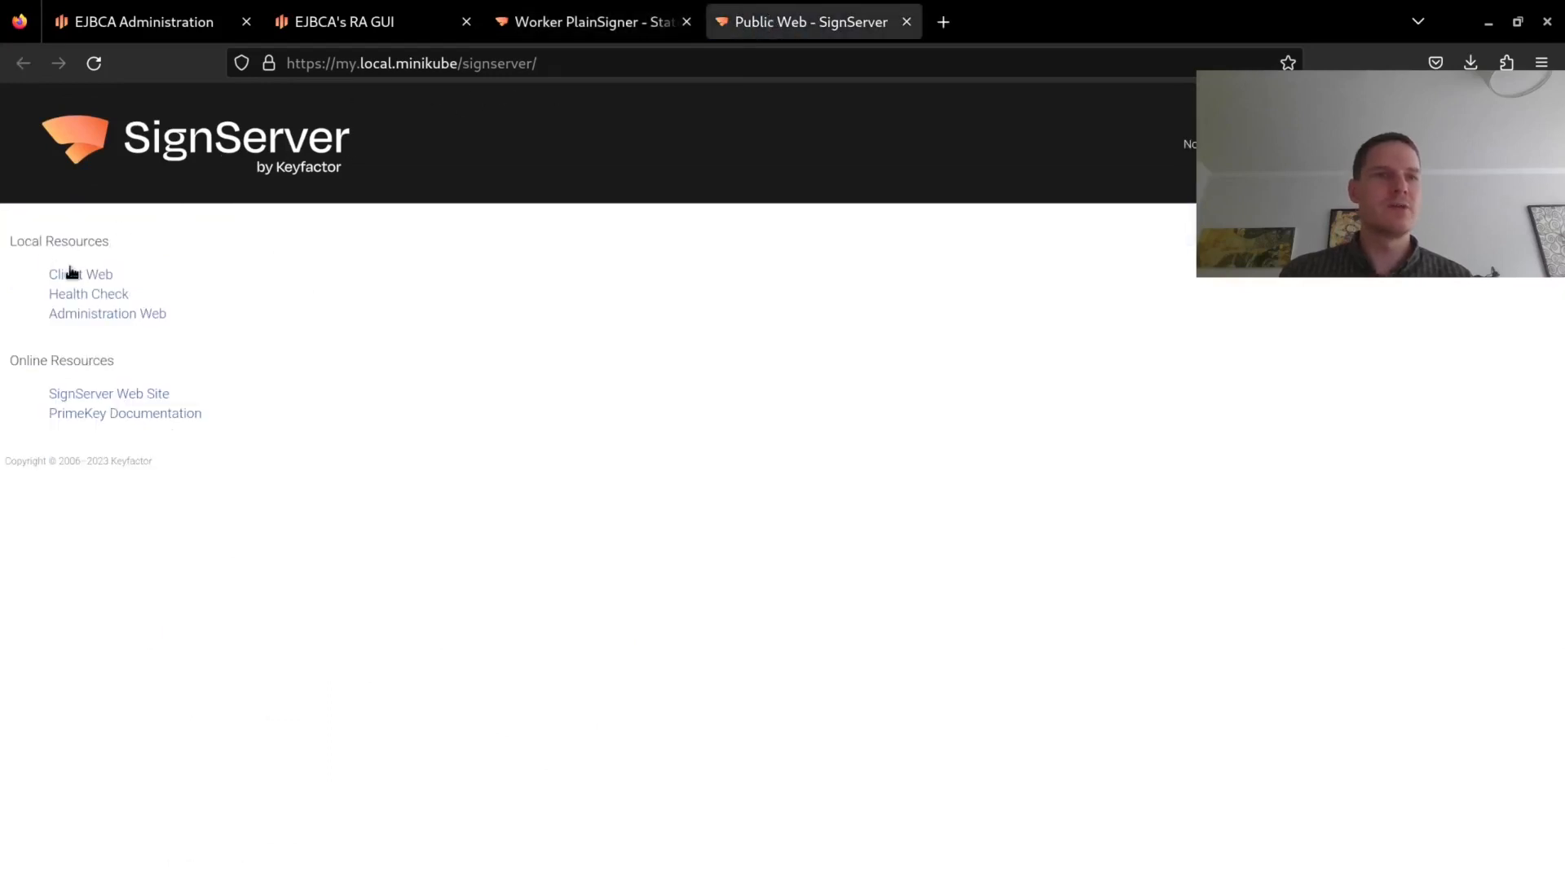
left_click(79, 274)
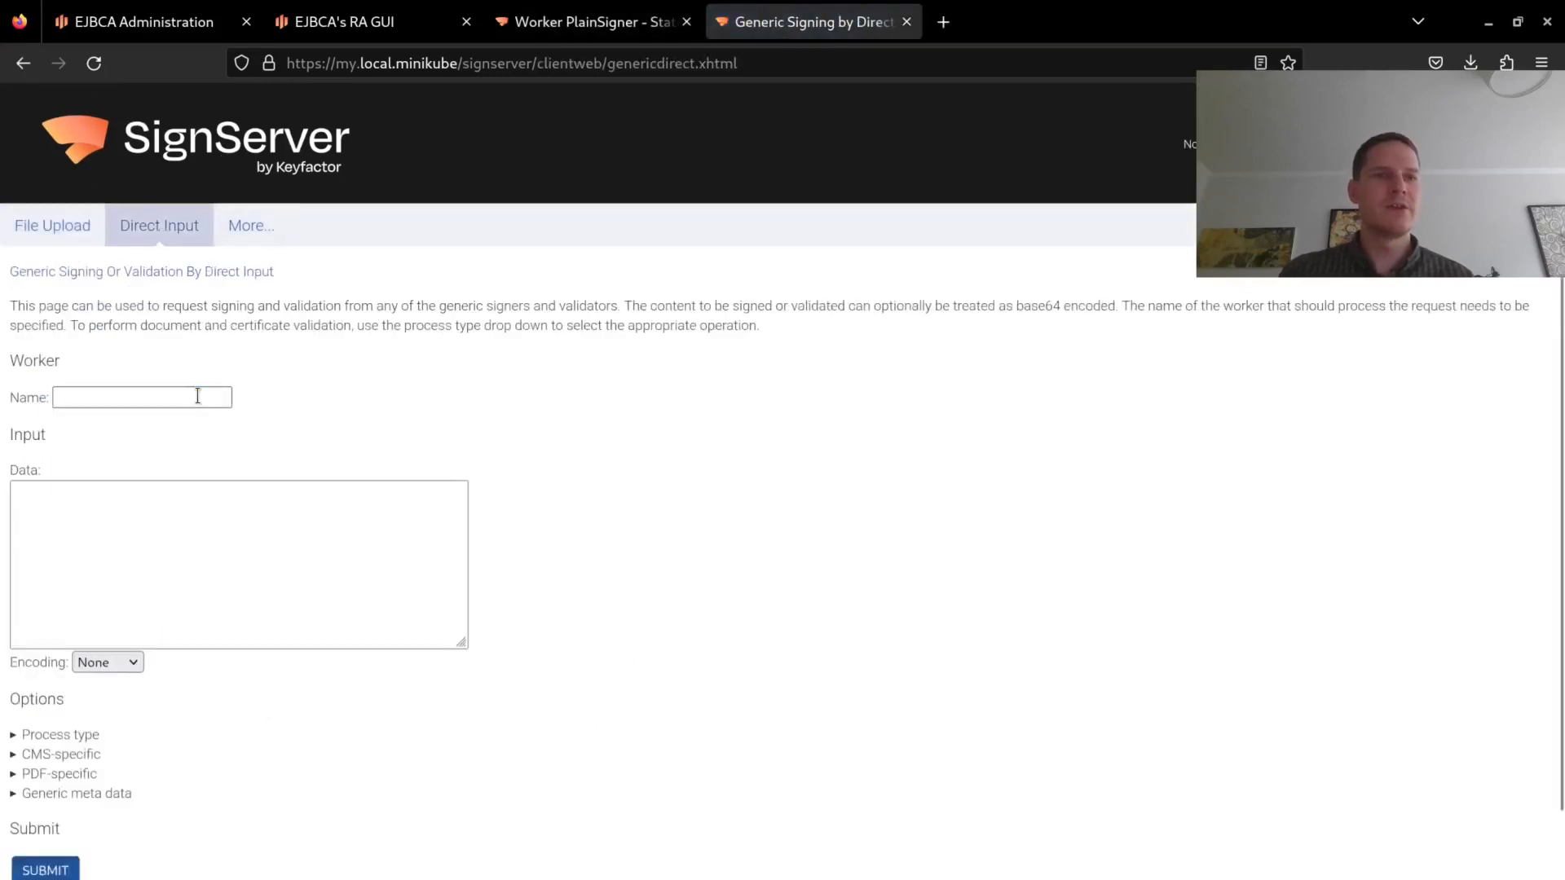
type("P")
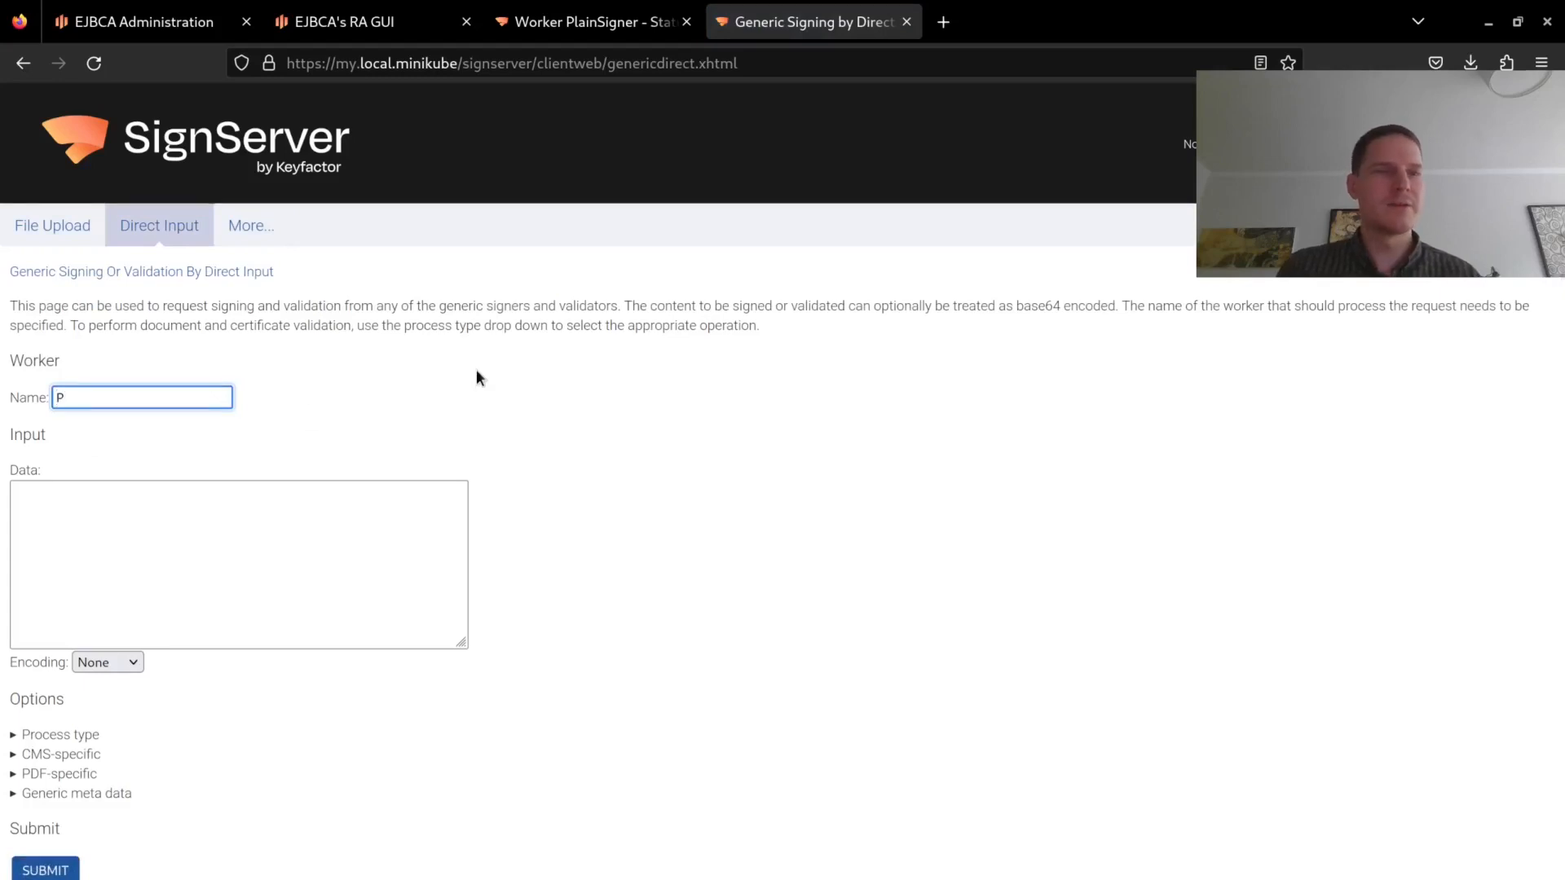
type("lainSigner")
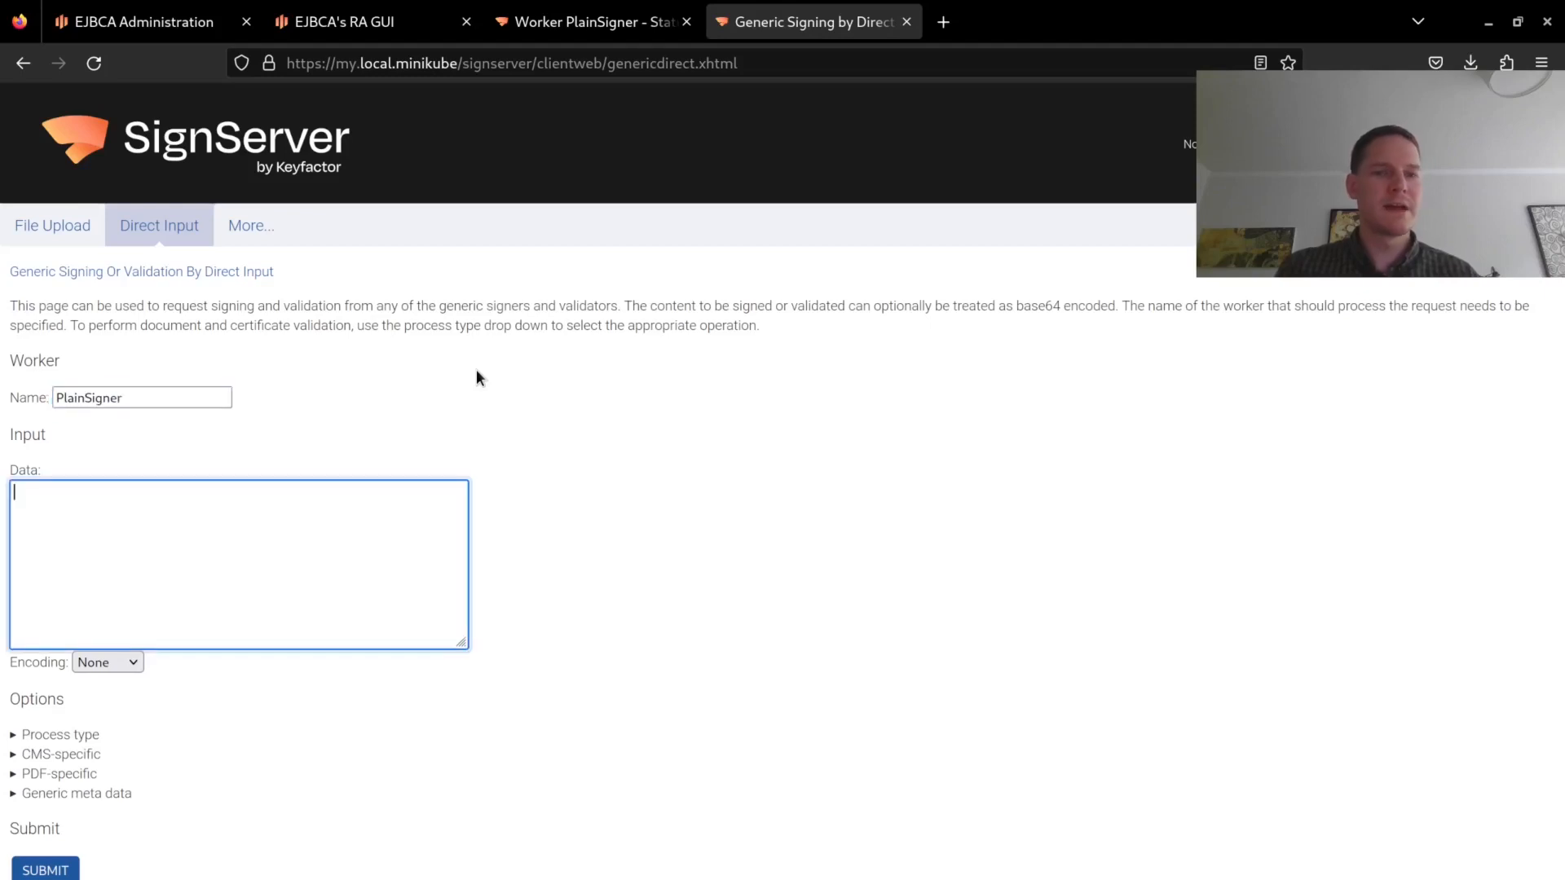
Submit 'test data' for signing and receive the signed file download
type("test")
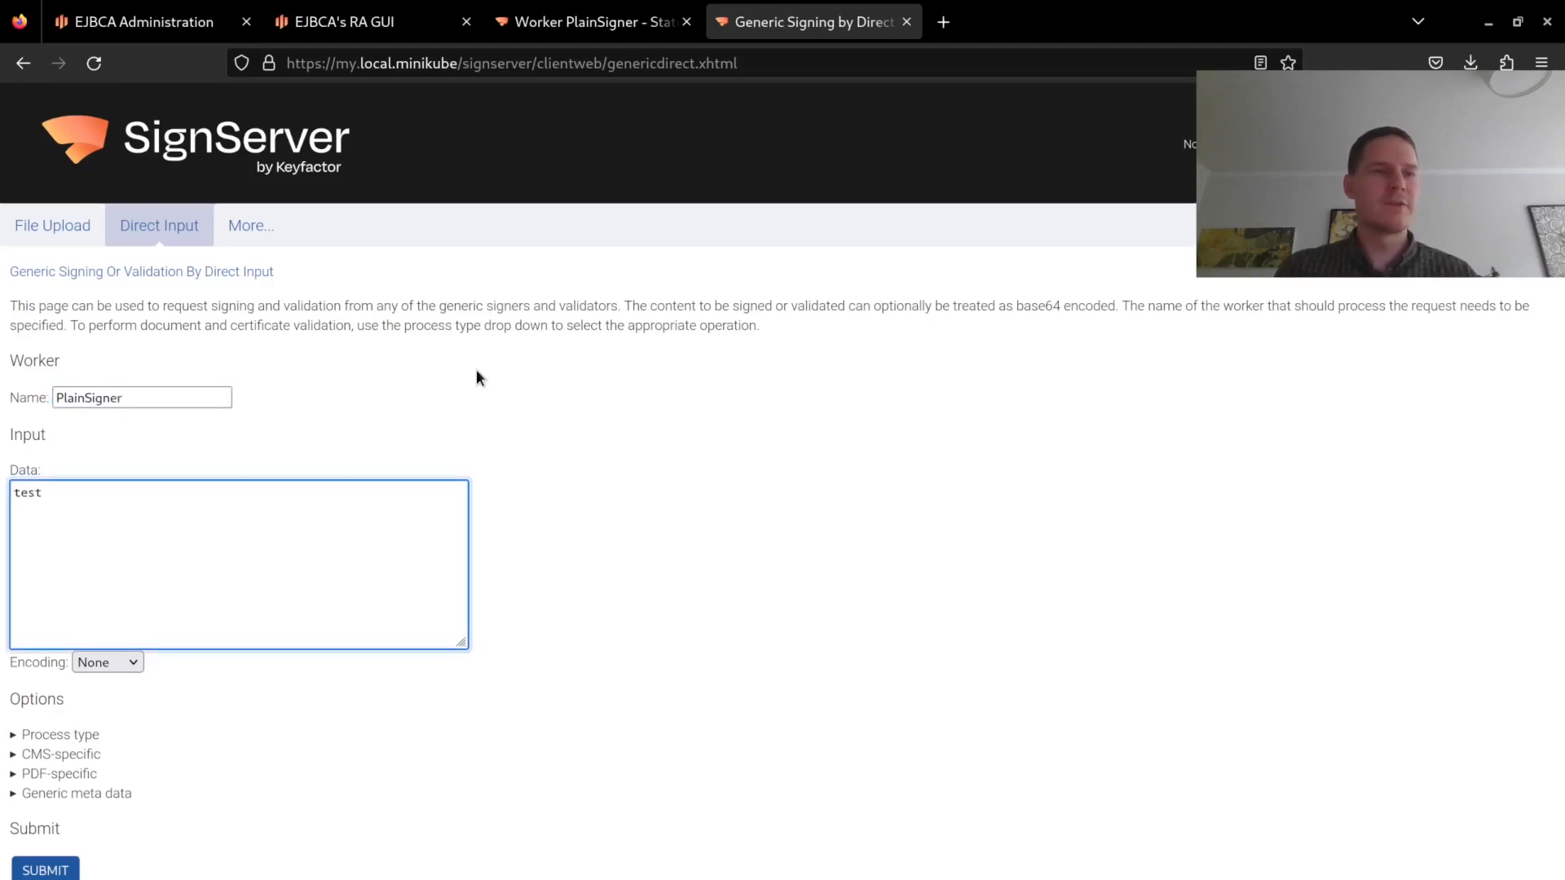
type("data")
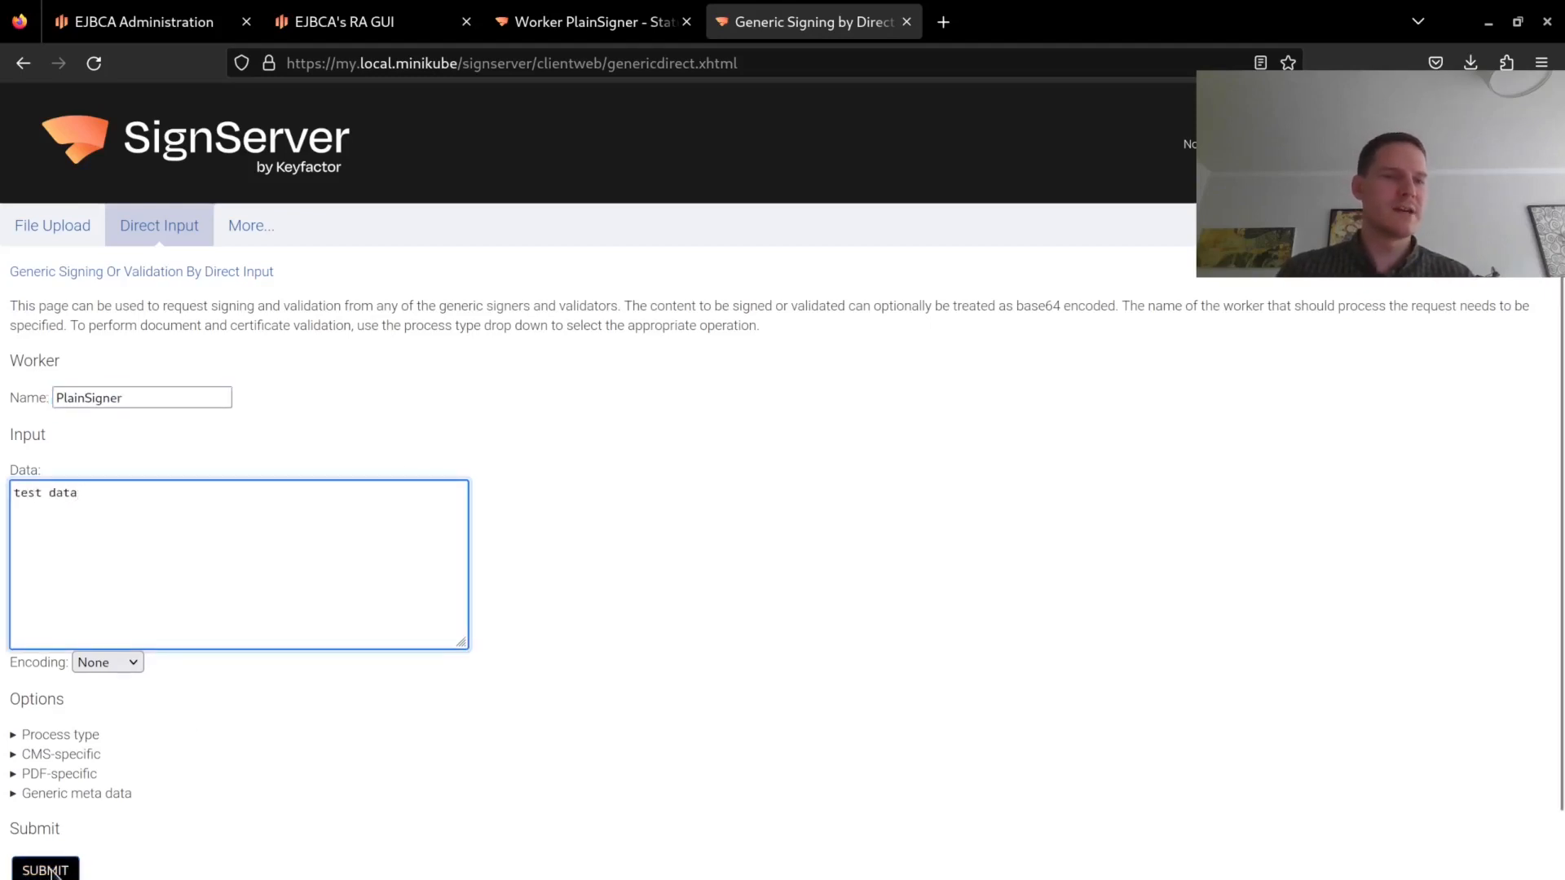
left_click(1470, 63)
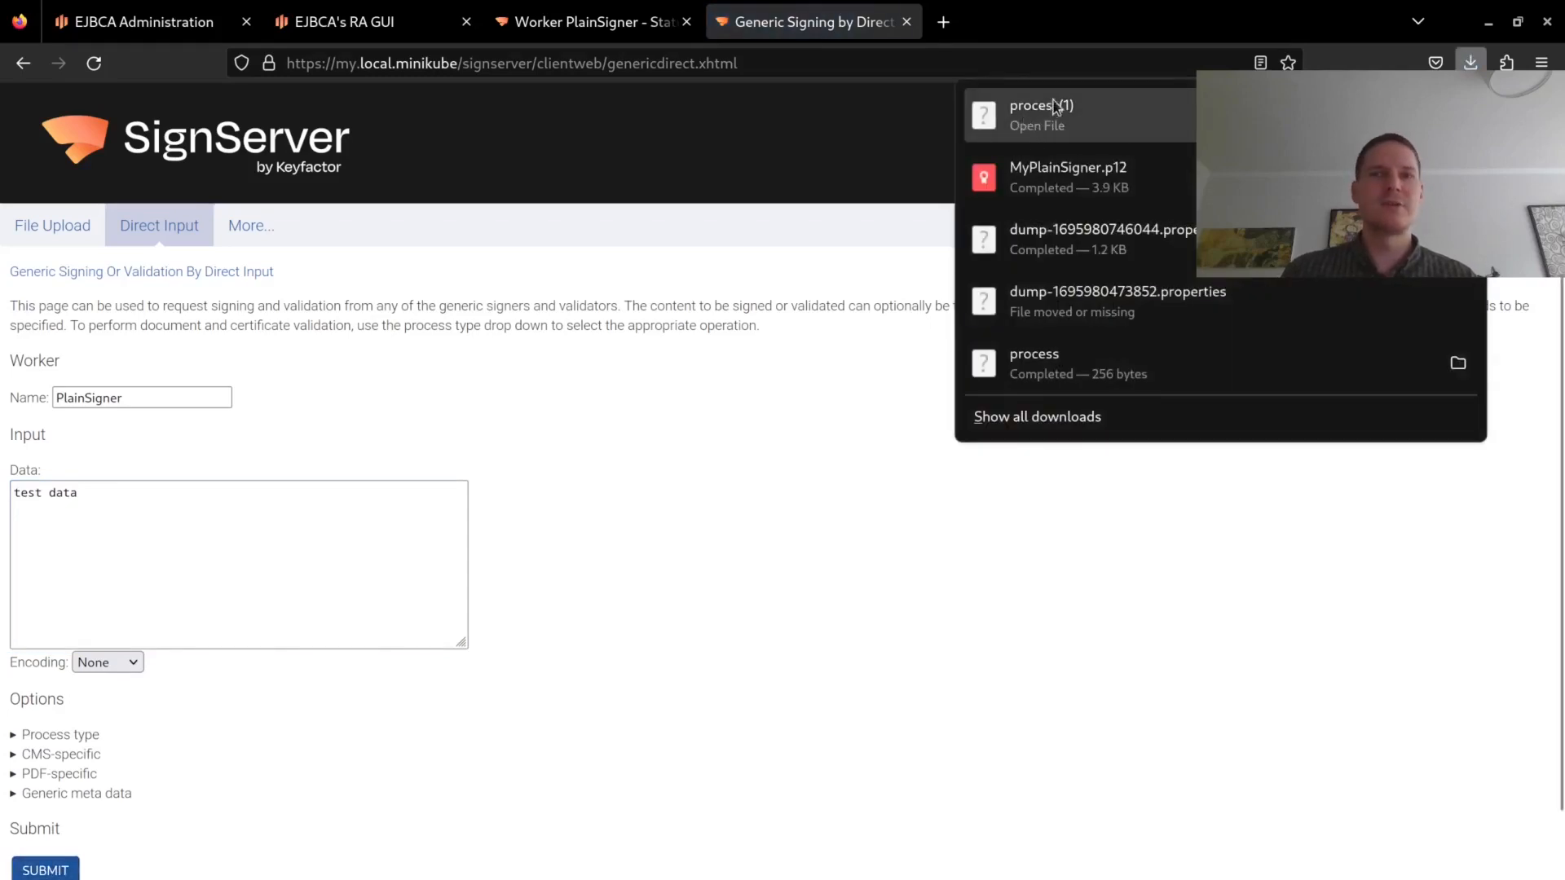
left_click(784, 284)
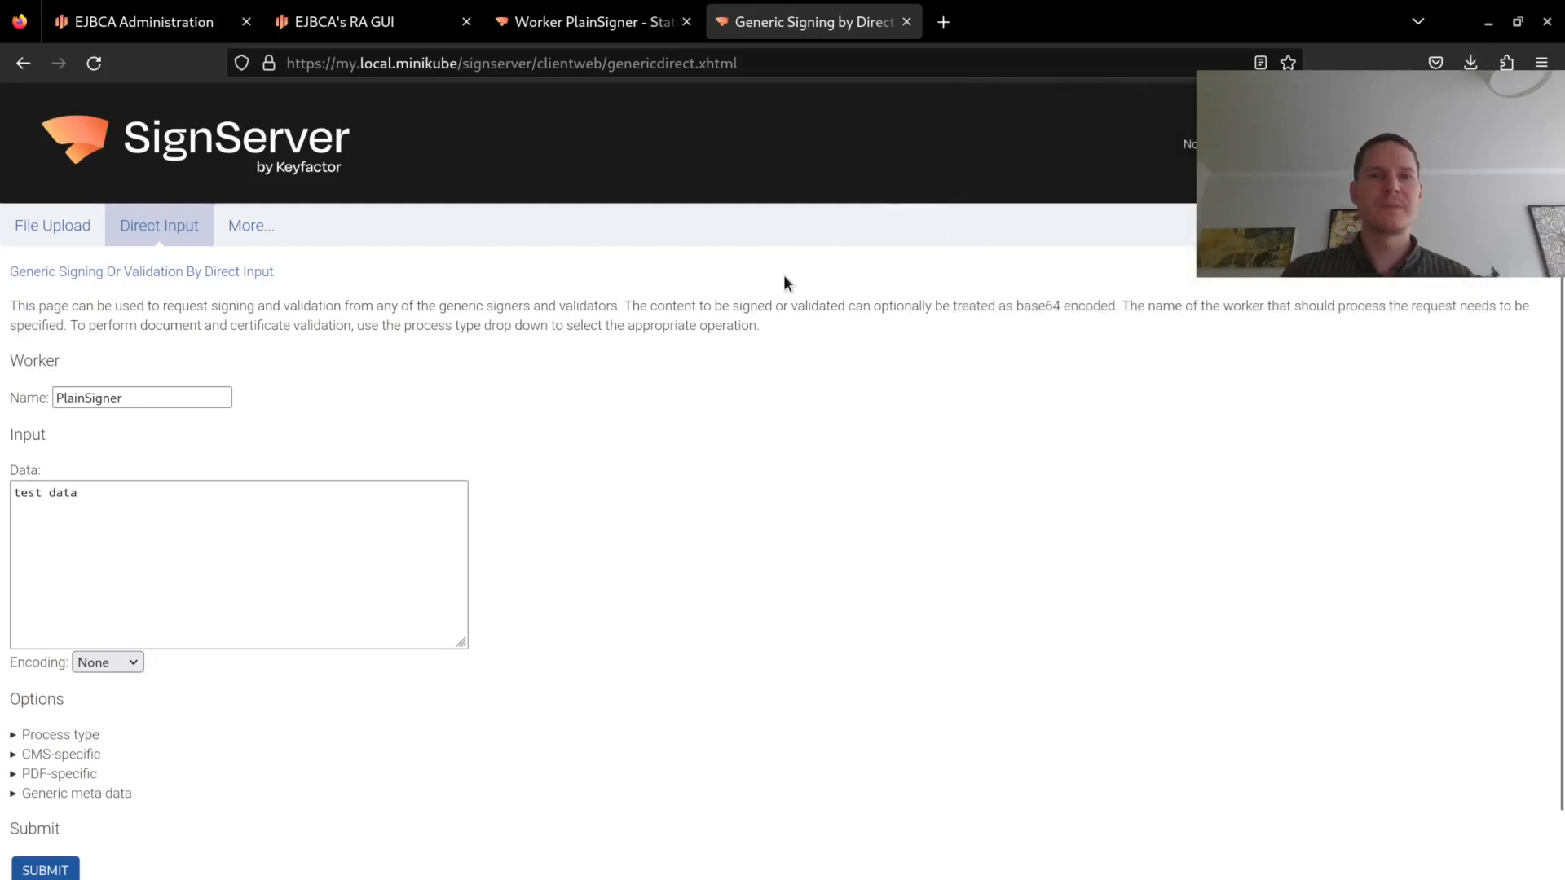